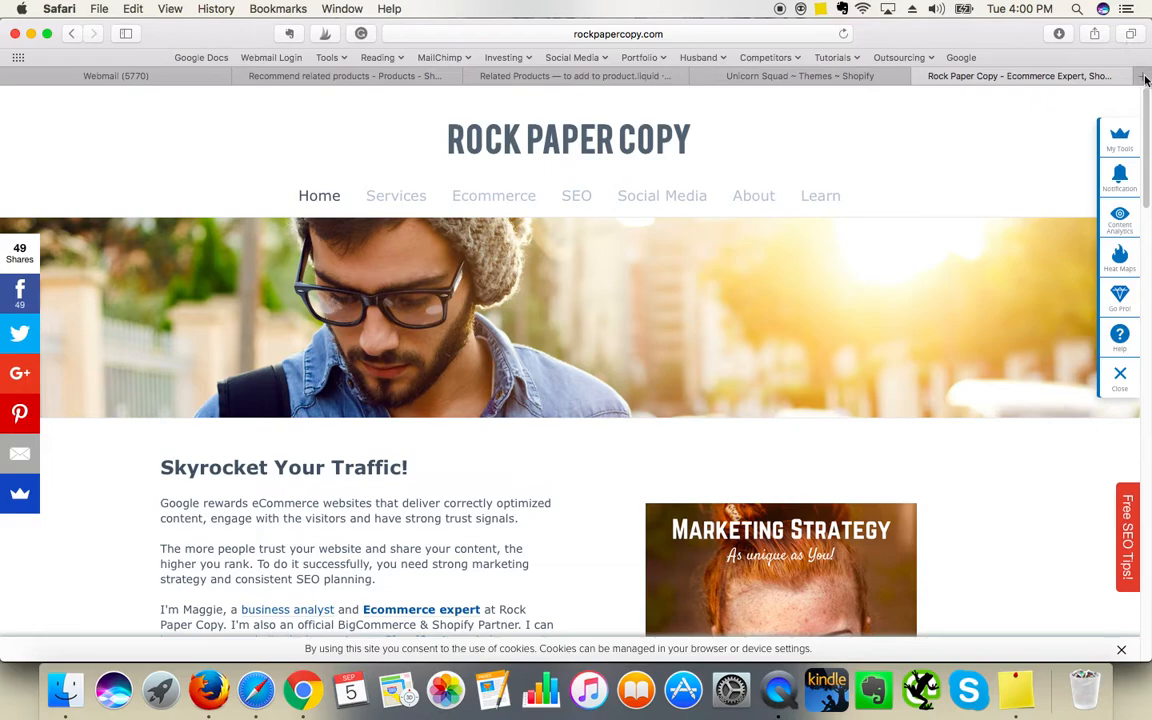
{"action": "mouse_move", "coordinate": [1145, 80]}
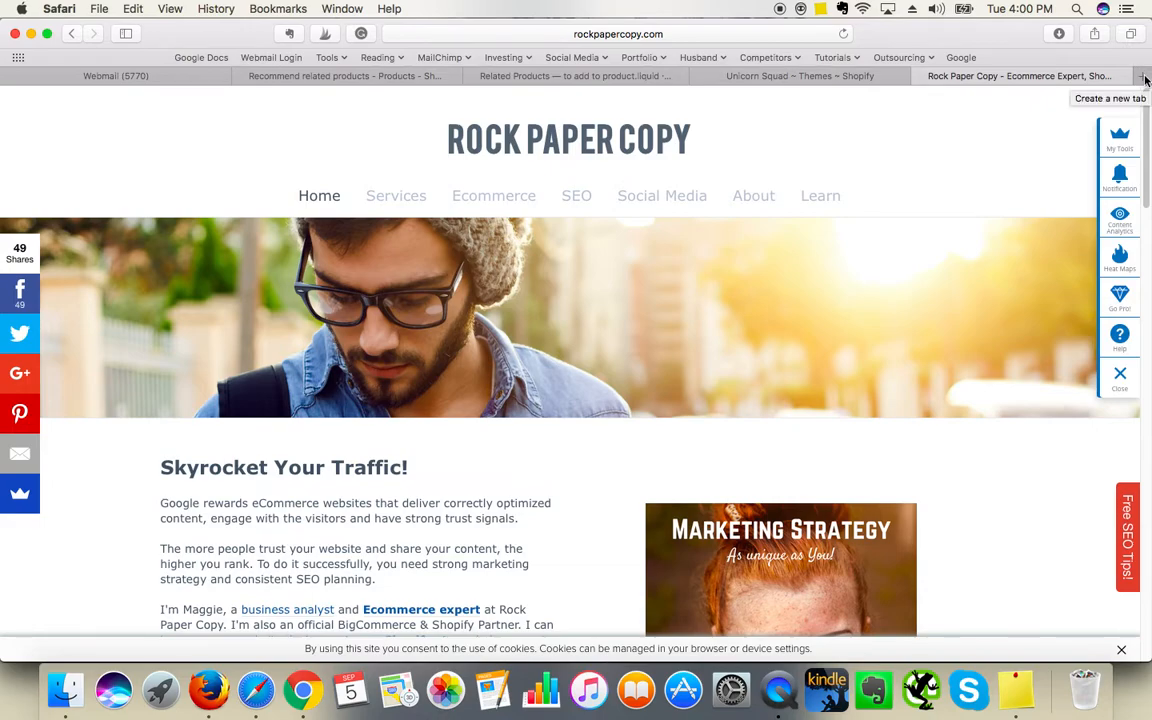
Step: In a new tab, open the silver drawstring bag page on unicornsquad.club and scroll to its footer
{"action": "left_click", "coordinate": [1143, 76]}
{"action": "type", "text": "unicornsquad.club"}
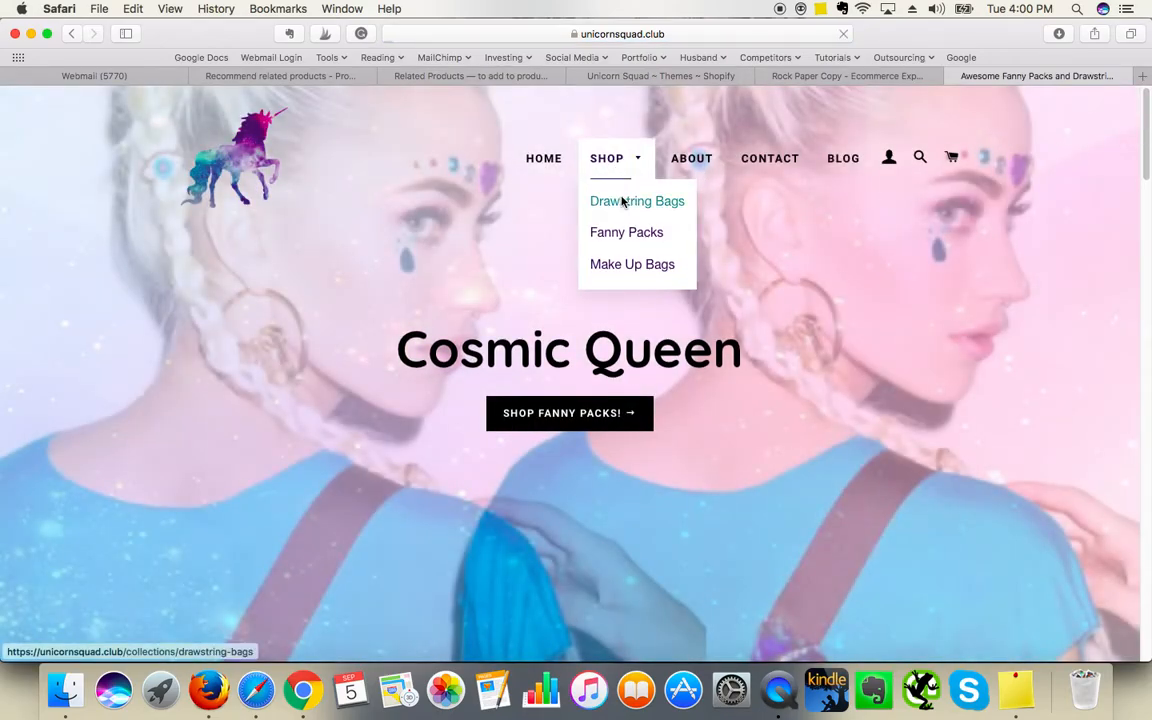
{"action": "left_click", "coordinate": [637, 201]}
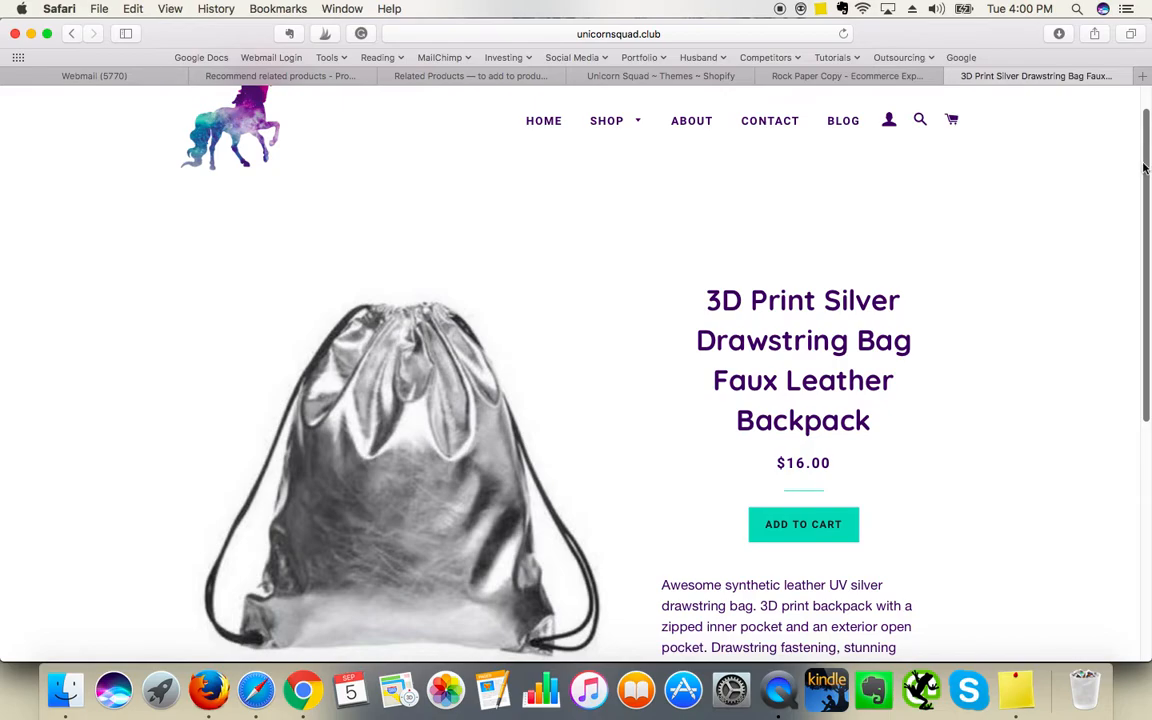
{"action": "scroll", "scroll_direction": "down", "scroll_amount": 3}
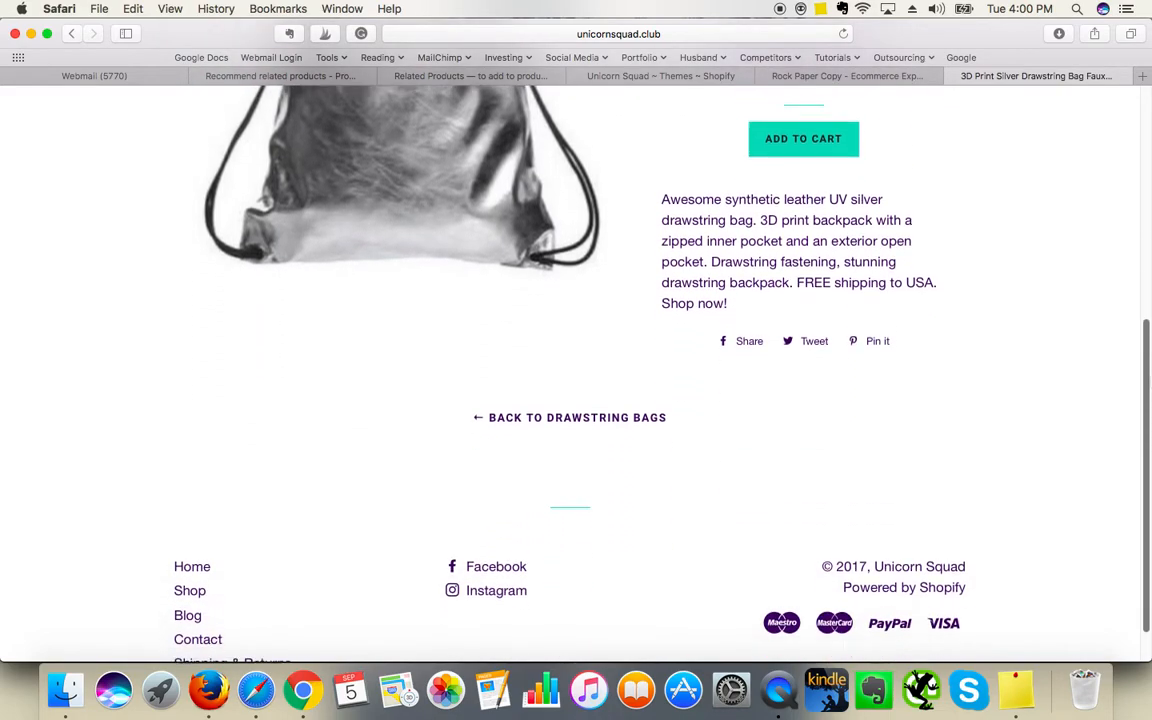
{"action": "scroll", "scroll_direction": "down", "scroll_amount": 3}
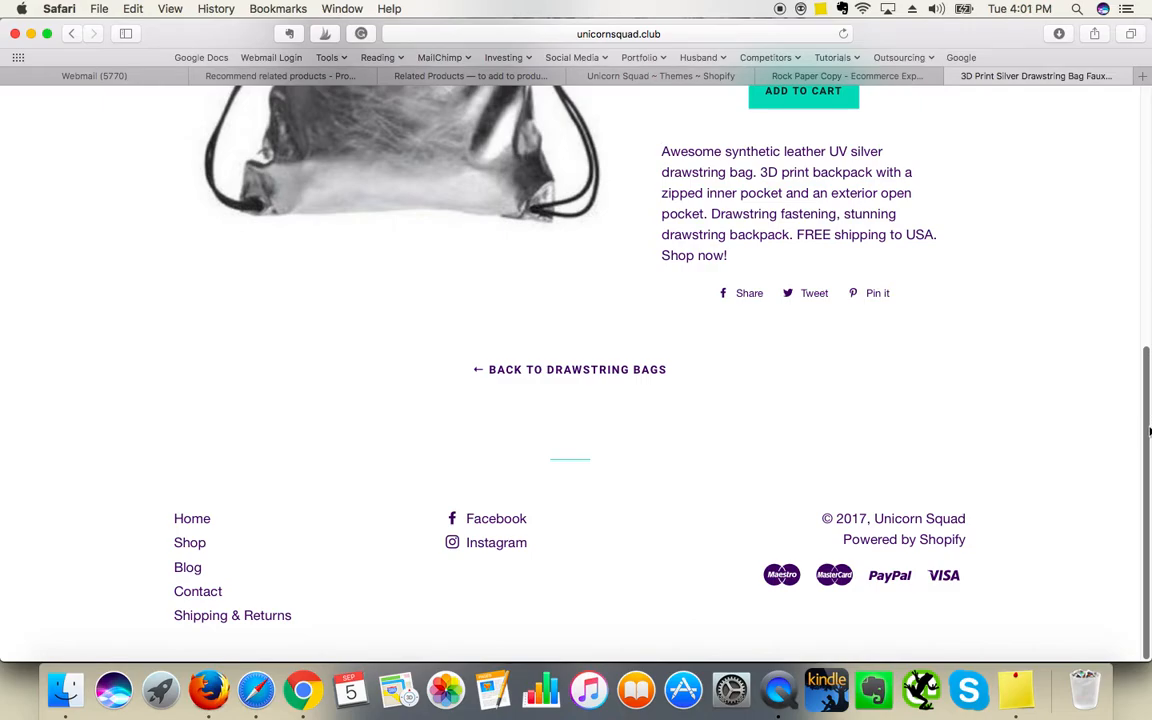
{"action": "mouse_move", "coordinate": [982, 223]}
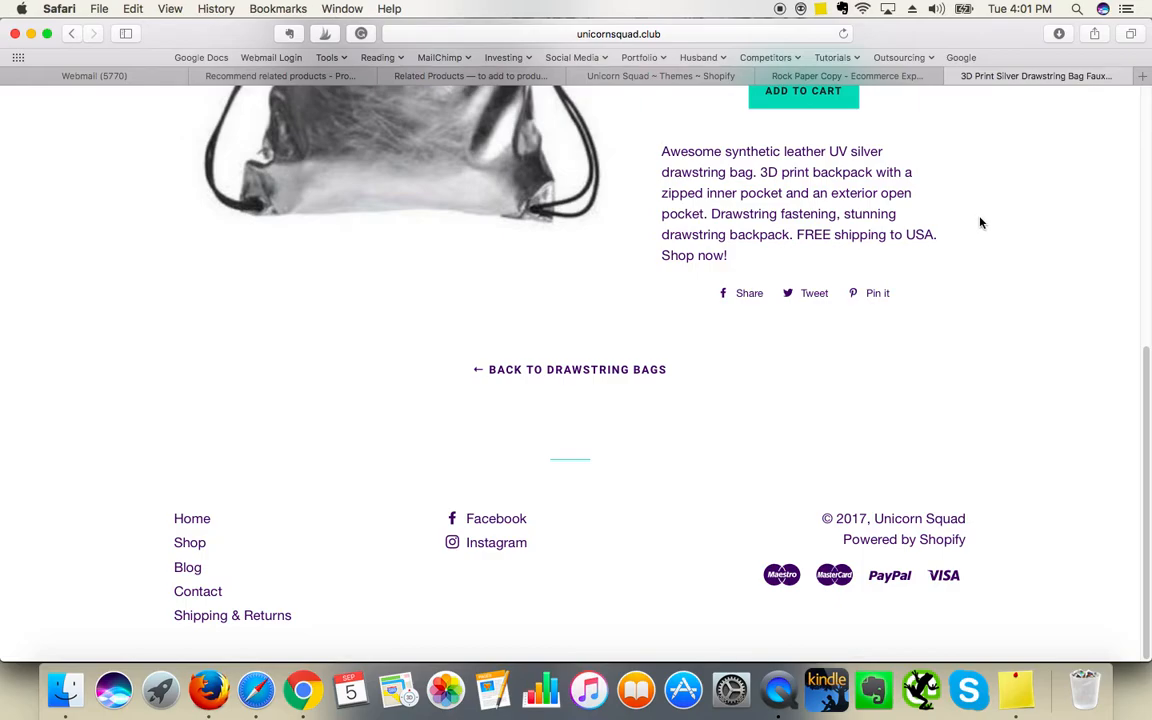
{"action": "mouse_move", "coordinate": [990, 222]}
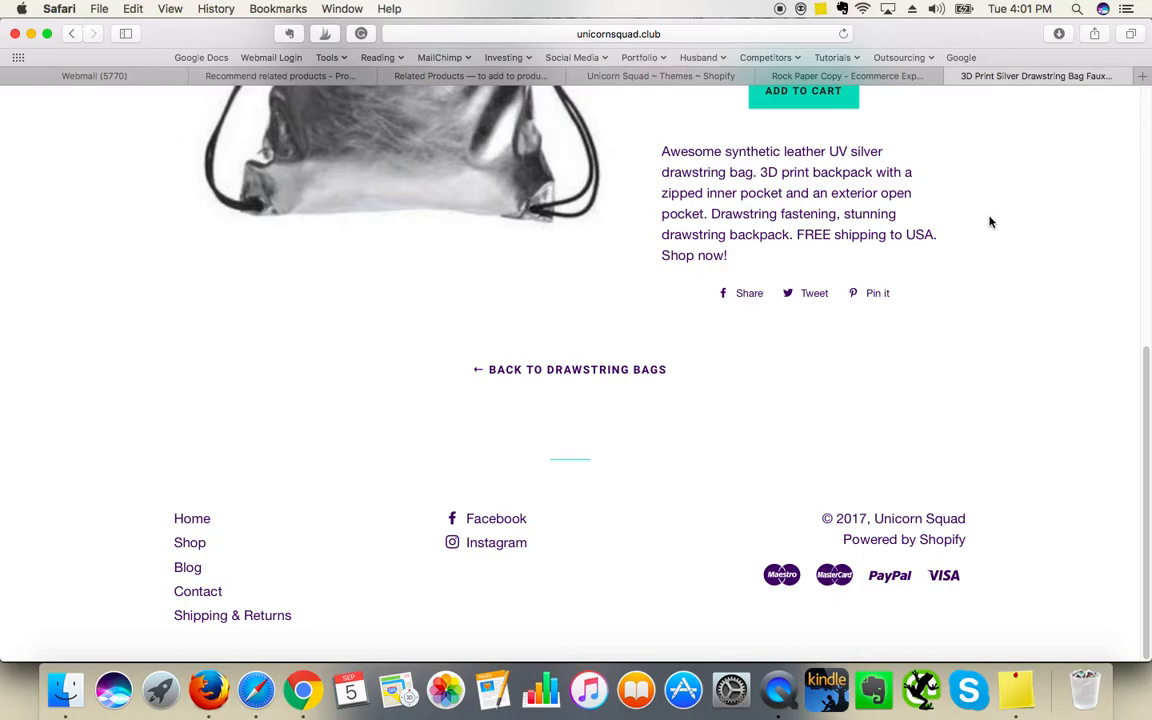
{"action": "mouse_move", "coordinate": [118, 114]}
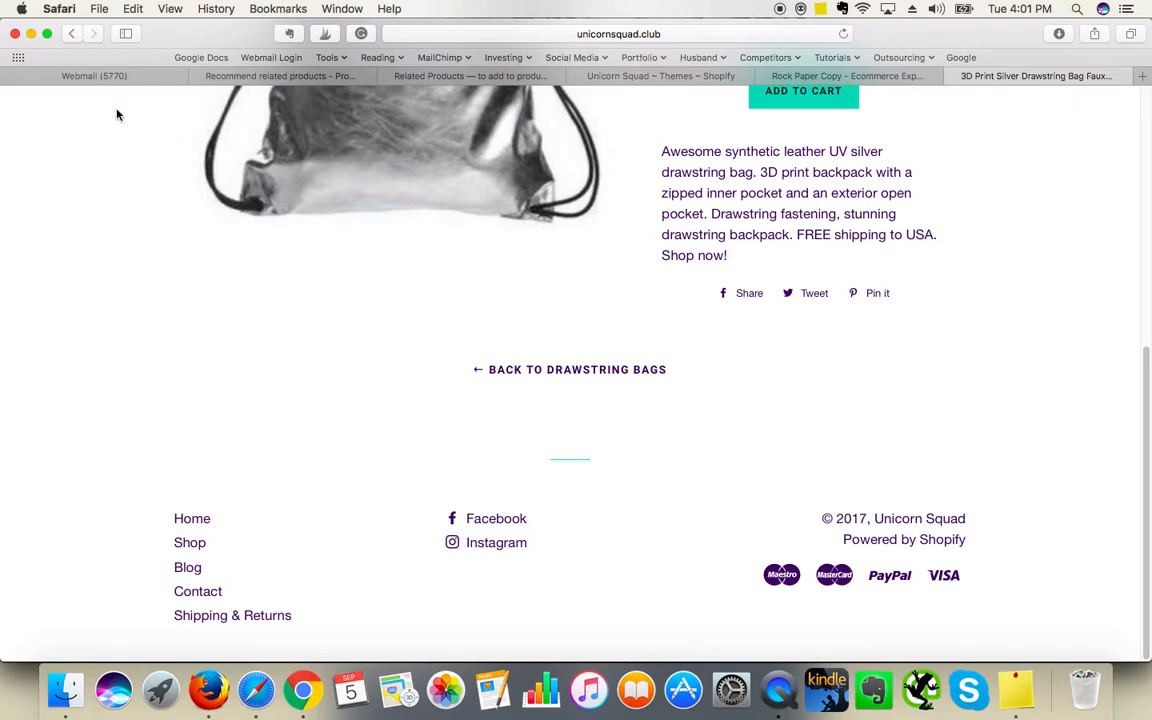
Step: Scroll the 'Recommend related products' article down to 'Edit your theme code to recommend products'
{"action": "left_click", "coordinate": [280, 76]}
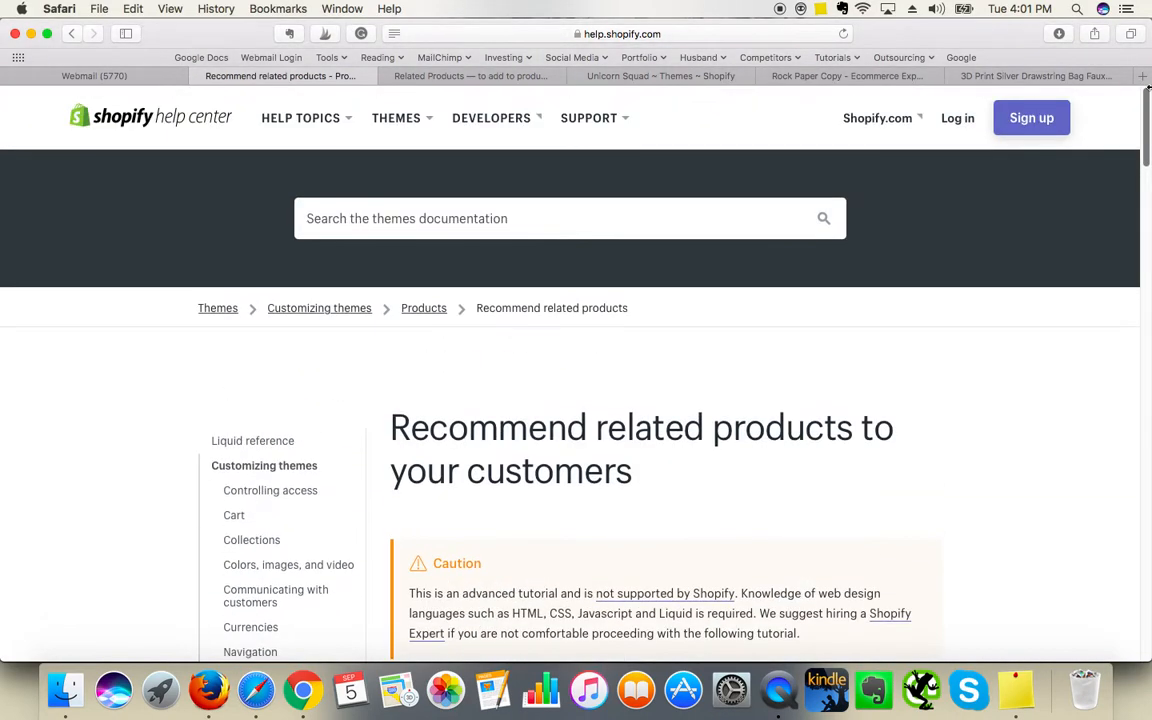
{"action": "scroll", "scroll_direction": "down", "scroll_amount": 3}
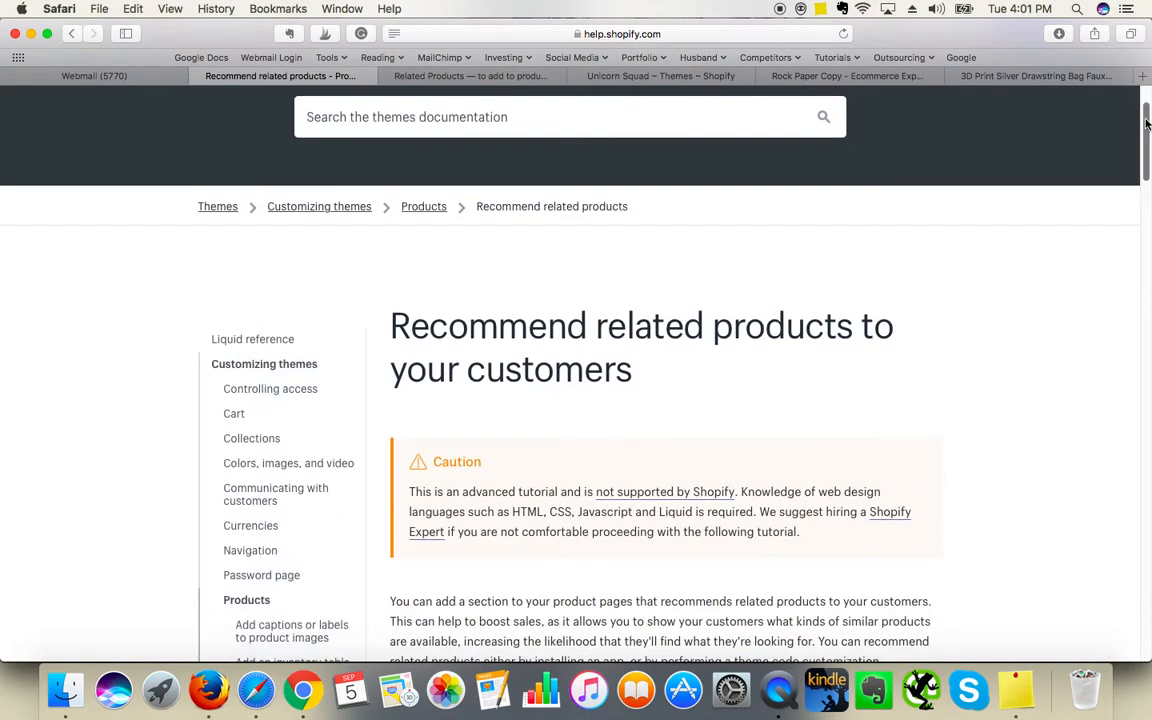
{"action": "scroll", "scroll_direction": "down", "scroll_amount": 3}
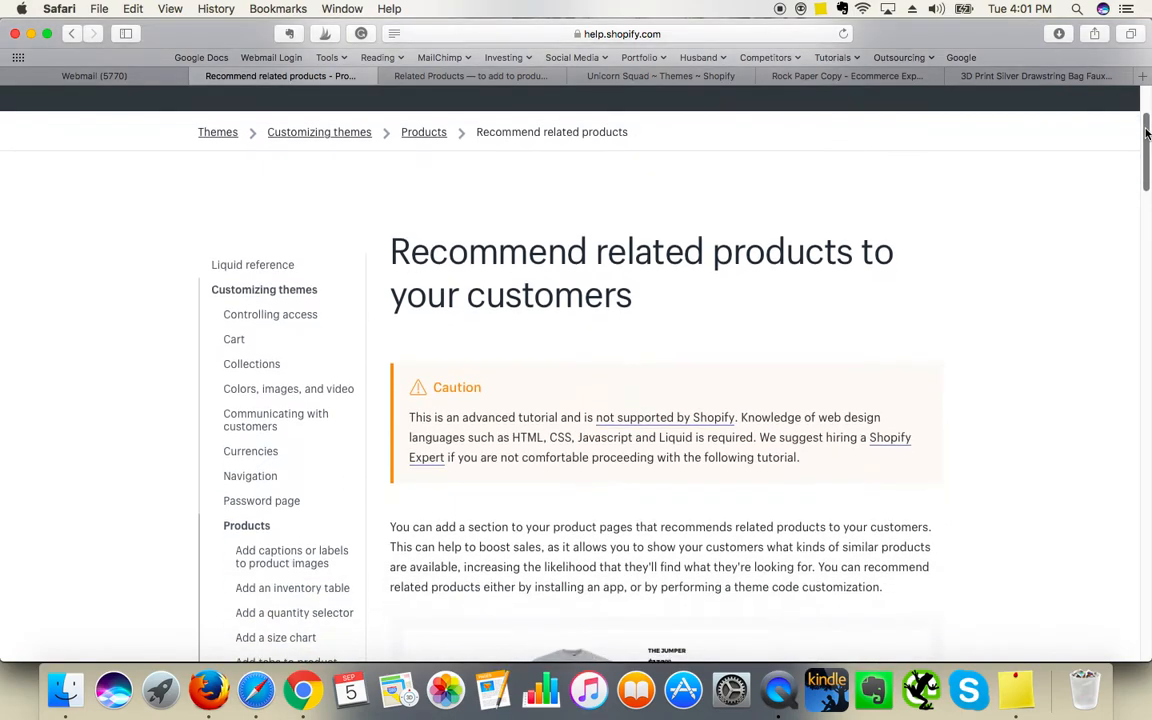
{"action": "scroll", "scroll_direction": "down", "scroll_amount": 3}
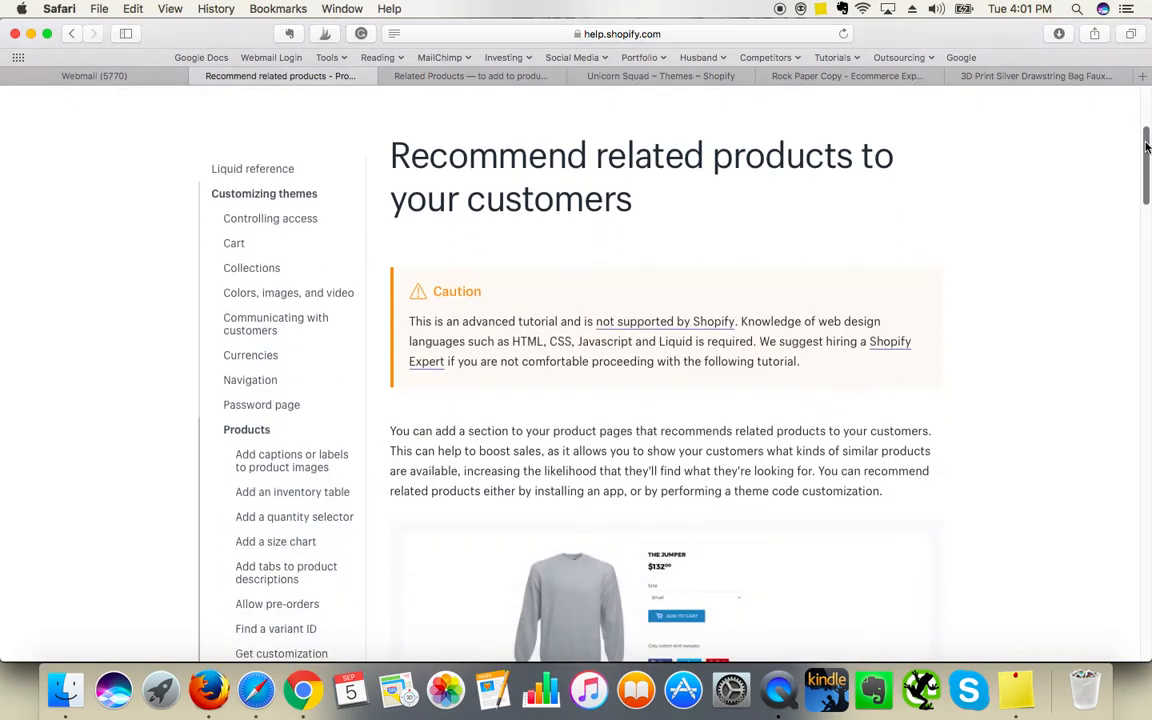
{"action": "scroll", "scroll_direction": "down", "scroll_amount": 3}
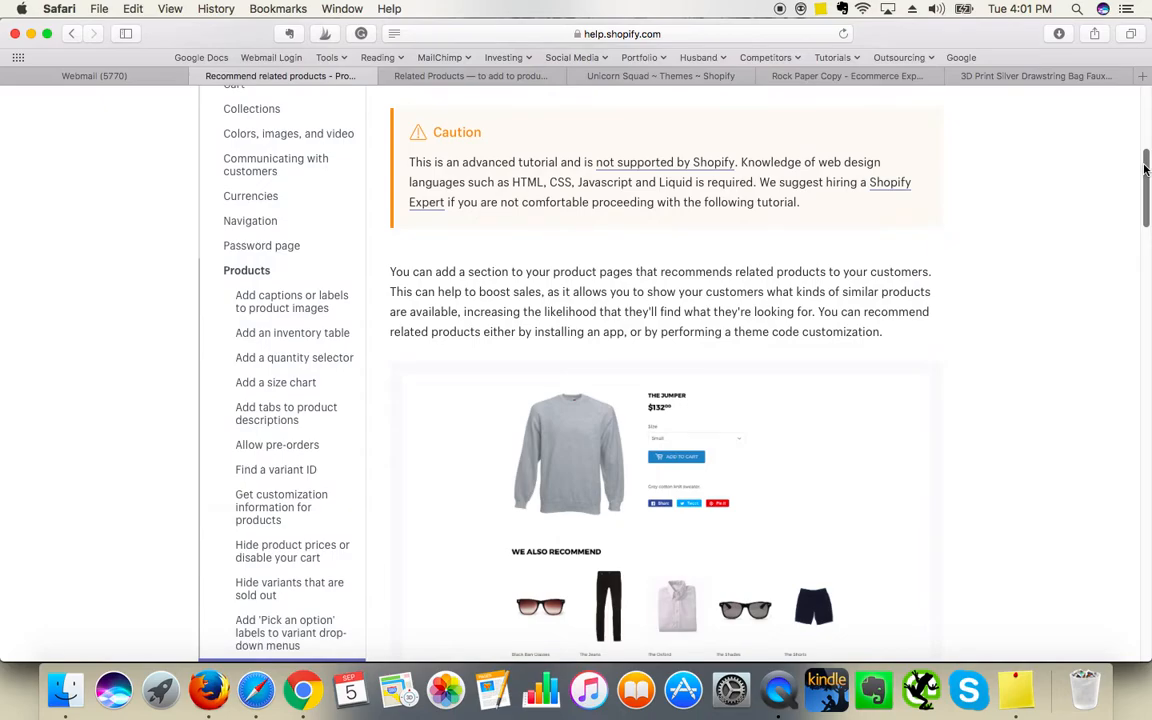
{"action": "scroll", "scroll_direction": "down", "scroll_amount": 3}
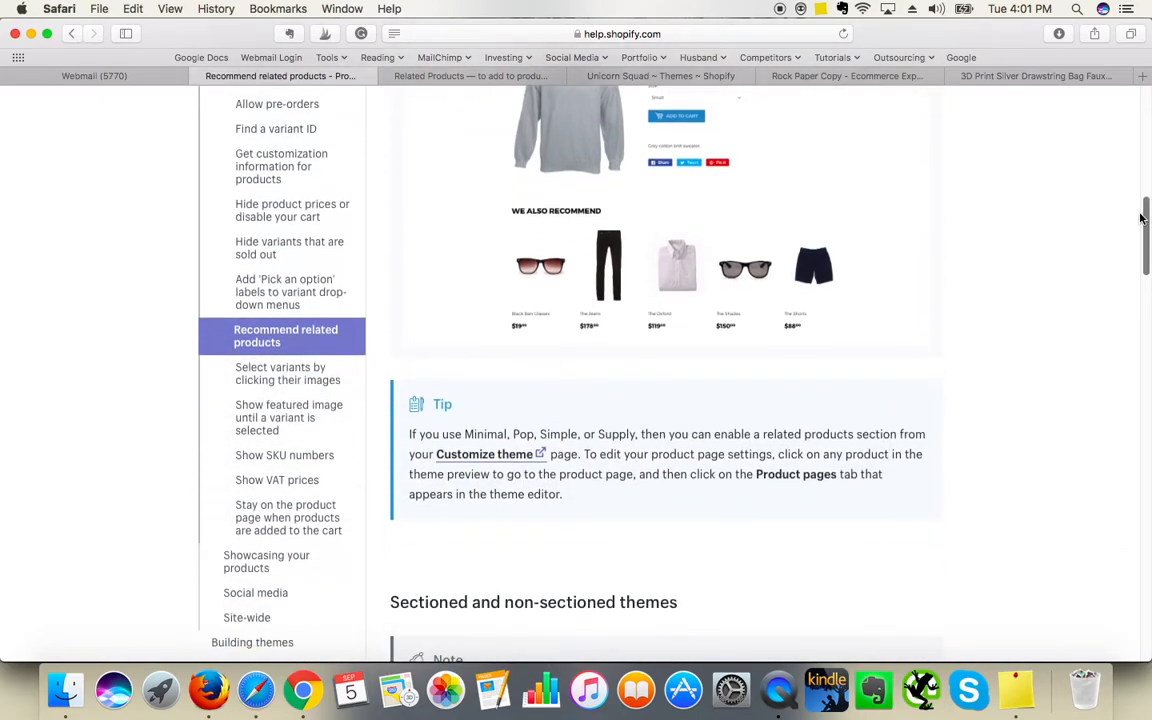
{"action": "scroll", "scroll_direction": "down", "scroll_amount": 3}
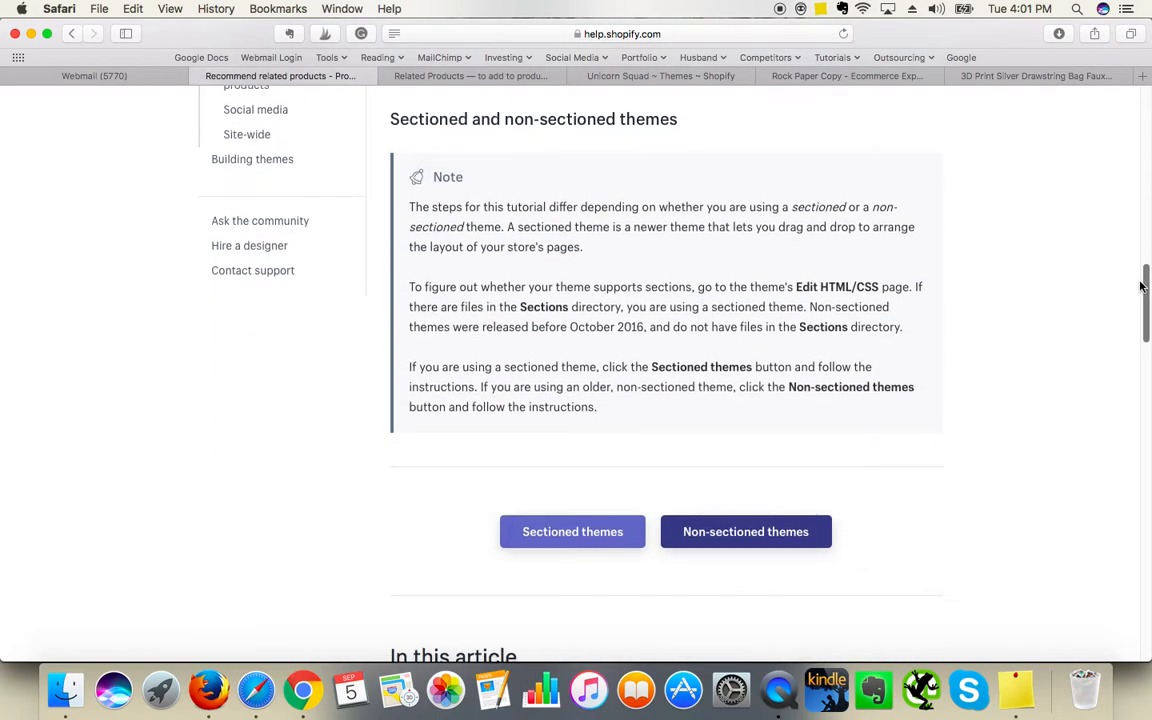
{"action": "scroll", "scroll_direction": "down", "scroll_amount": 3}
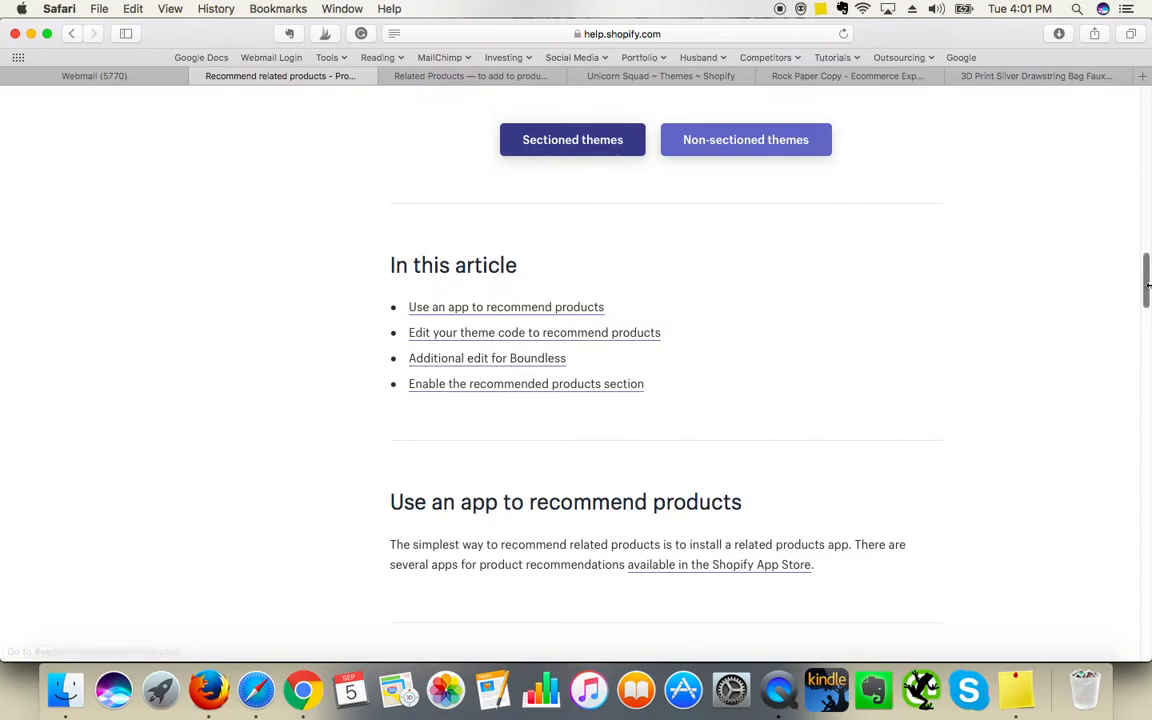
{"action": "scroll", "scroll_direction": "down", "scroll_amount": 3}
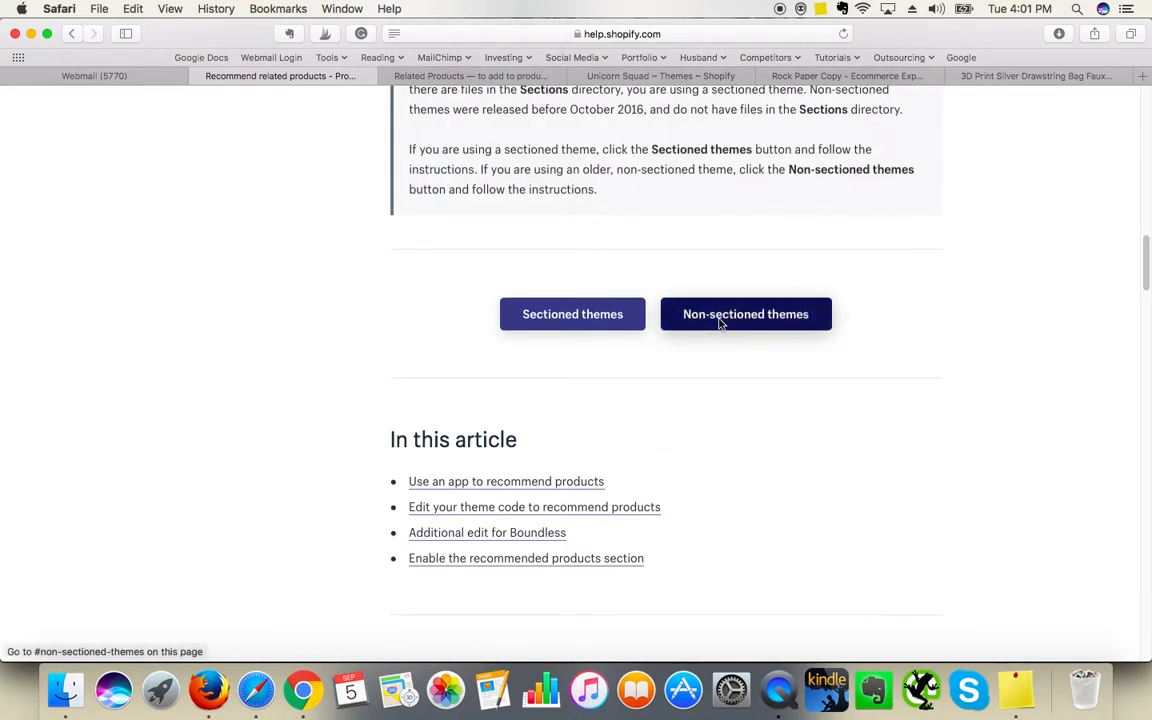
{"action": "scroll", "scroll_direction": "down", "scroll_amount": 3}
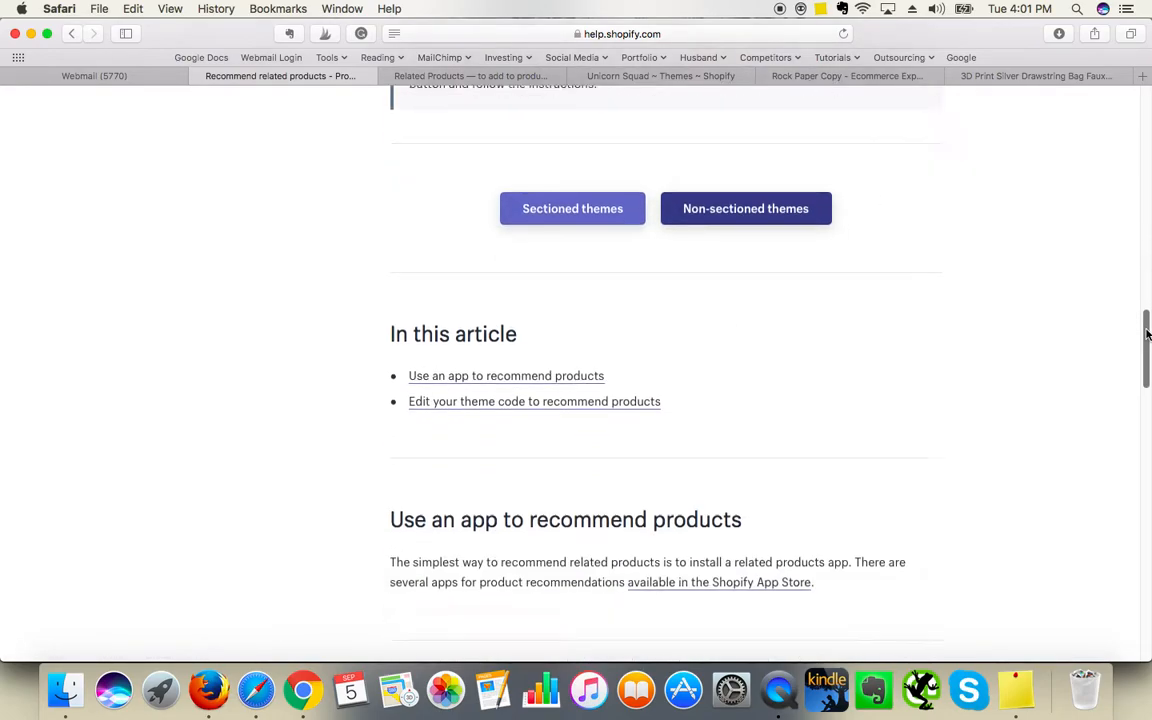
{"action": "scroll", "scroll_direction": "down", "scroll_amount": 3}
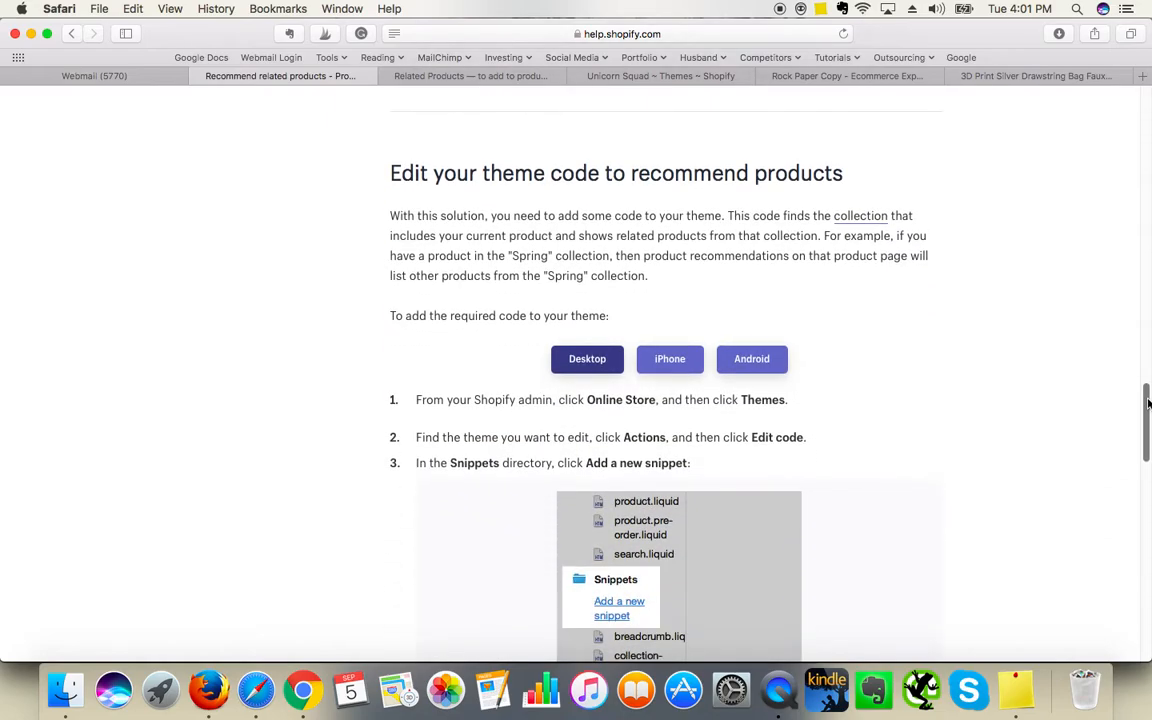
{"action": "scroll", "scroll_direction": "down", "scroll_amount": 3}
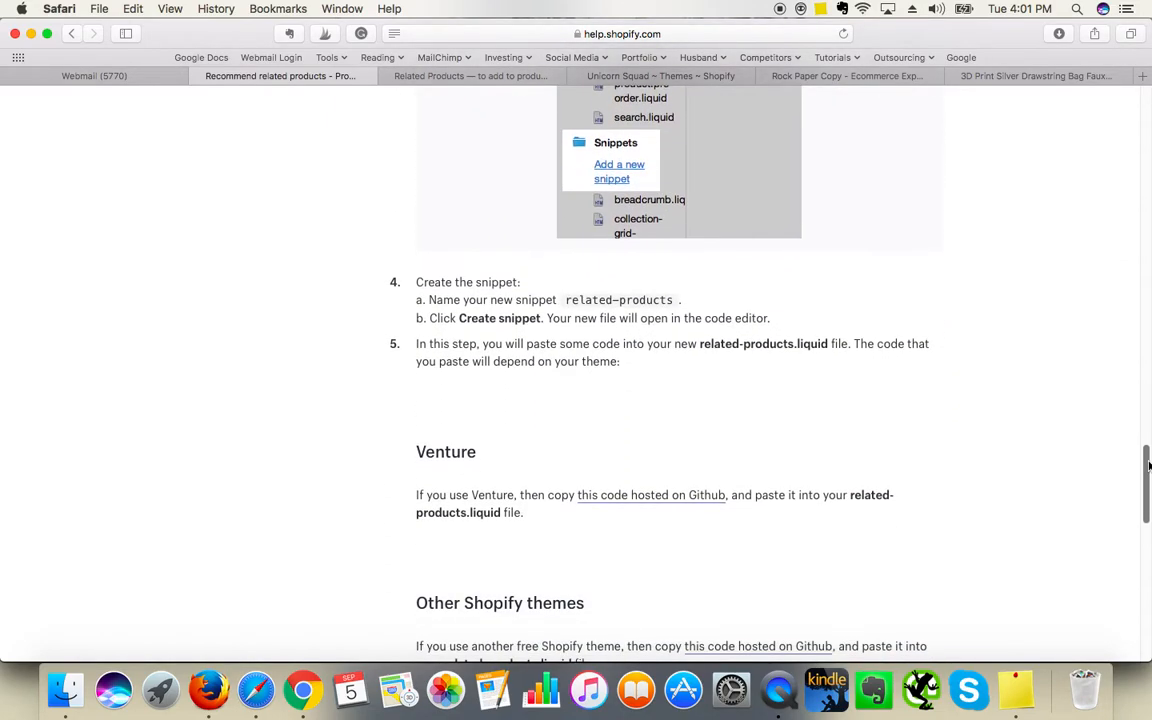
{"action": "scroll", "scroll_direction": "up", "scroll_amount": 3}
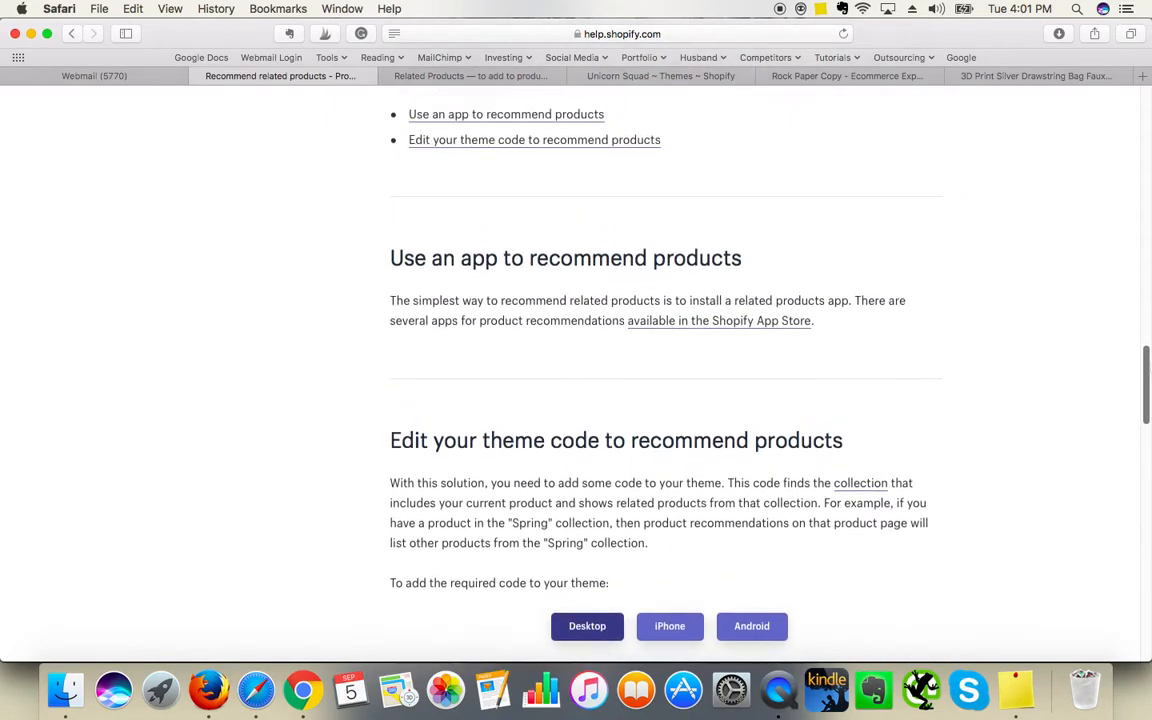
{"action": "scroll", "scroll_direction": "up", "scroll_amount": 3}
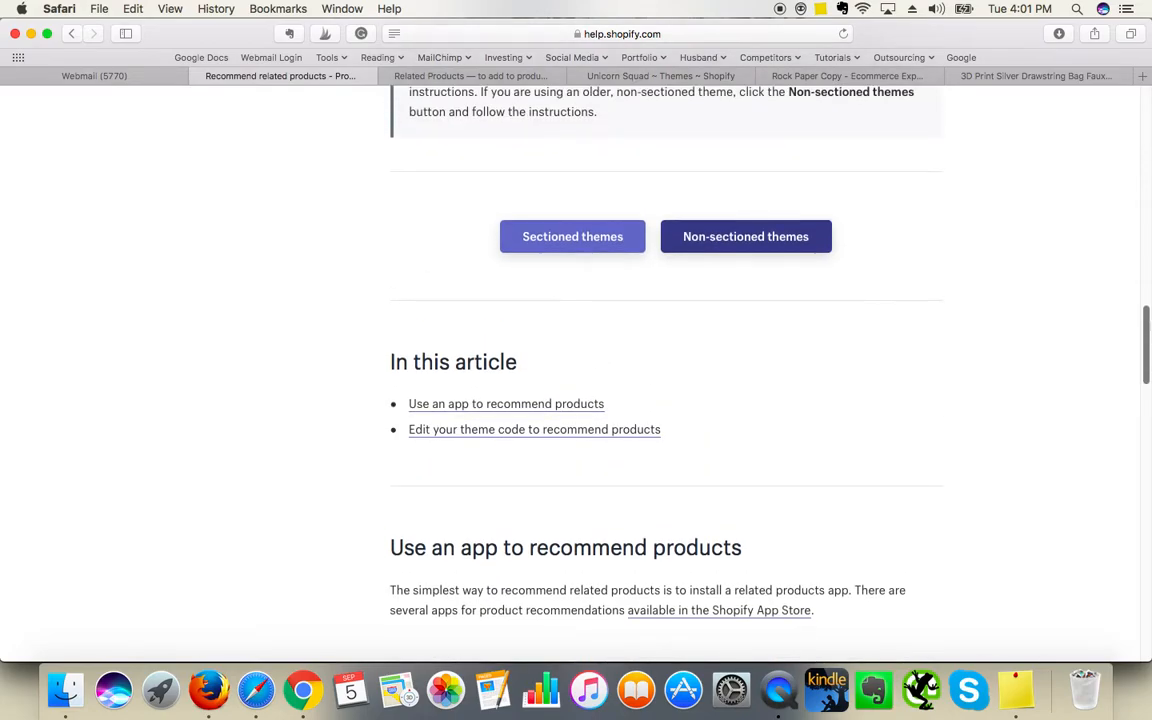
{"action": "scroll", "scroll_direction": "down", "scroll_amount": 3}
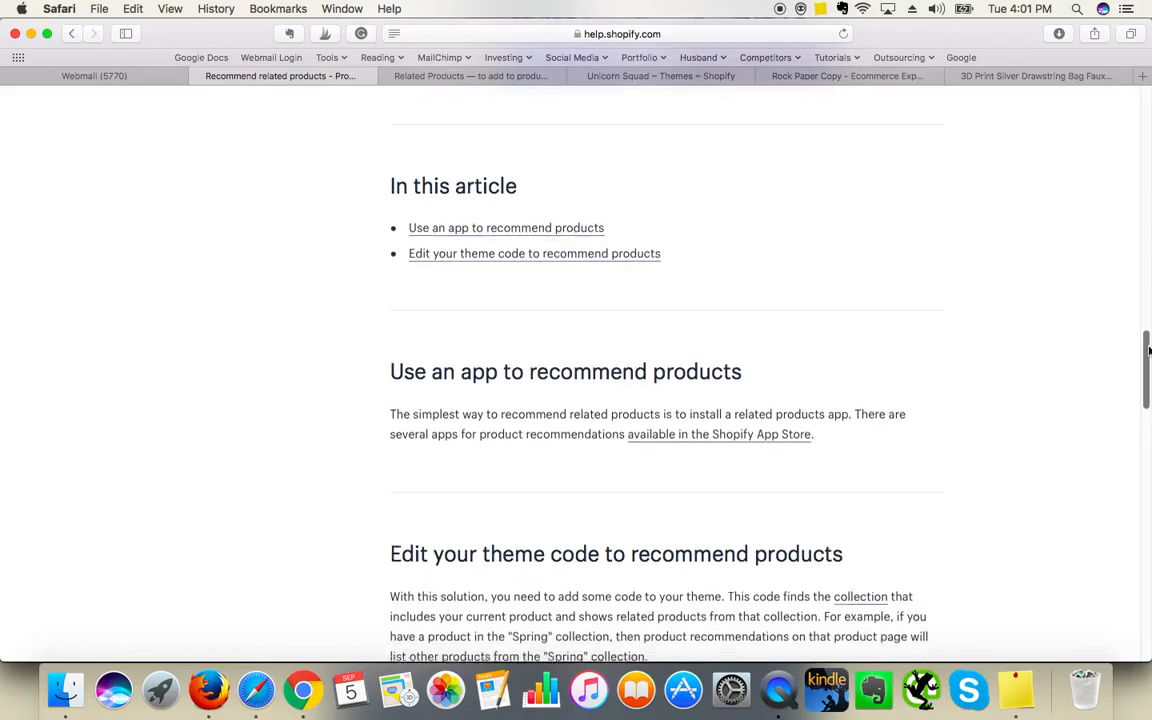
{"action": "scroll", "scroll_direction": "down", "scroll_amount": 3}
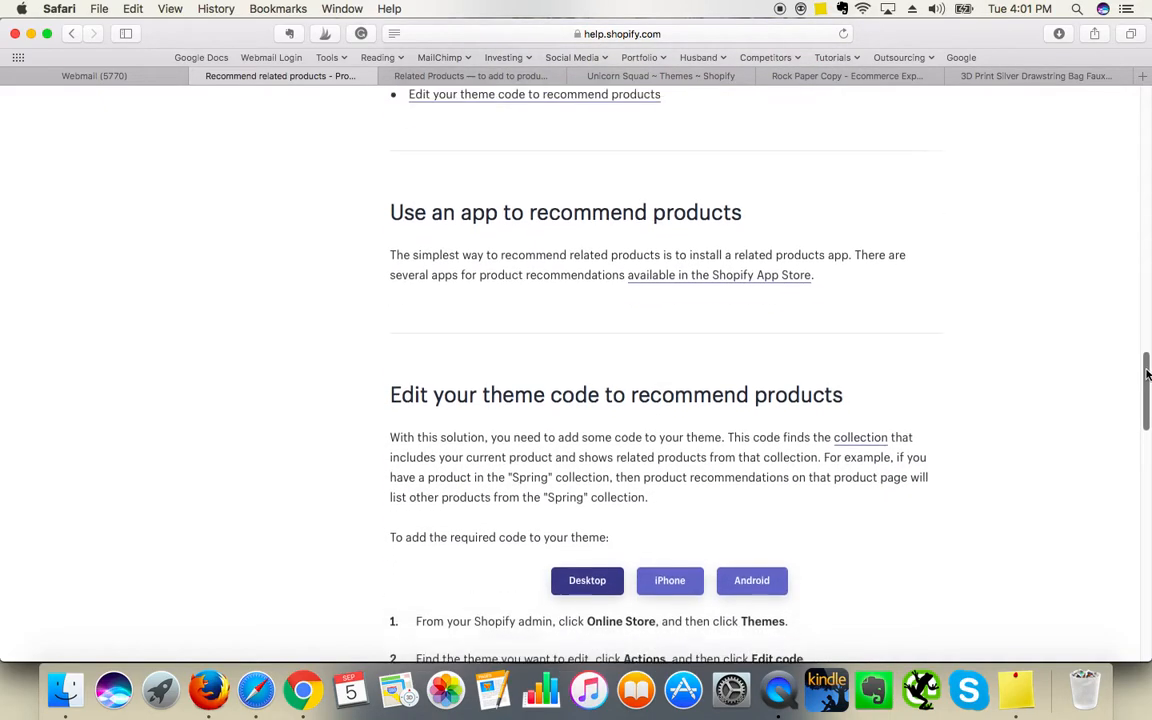
{"action": "scroll", "scroll_direction": "down", "scroll_amount": 3}
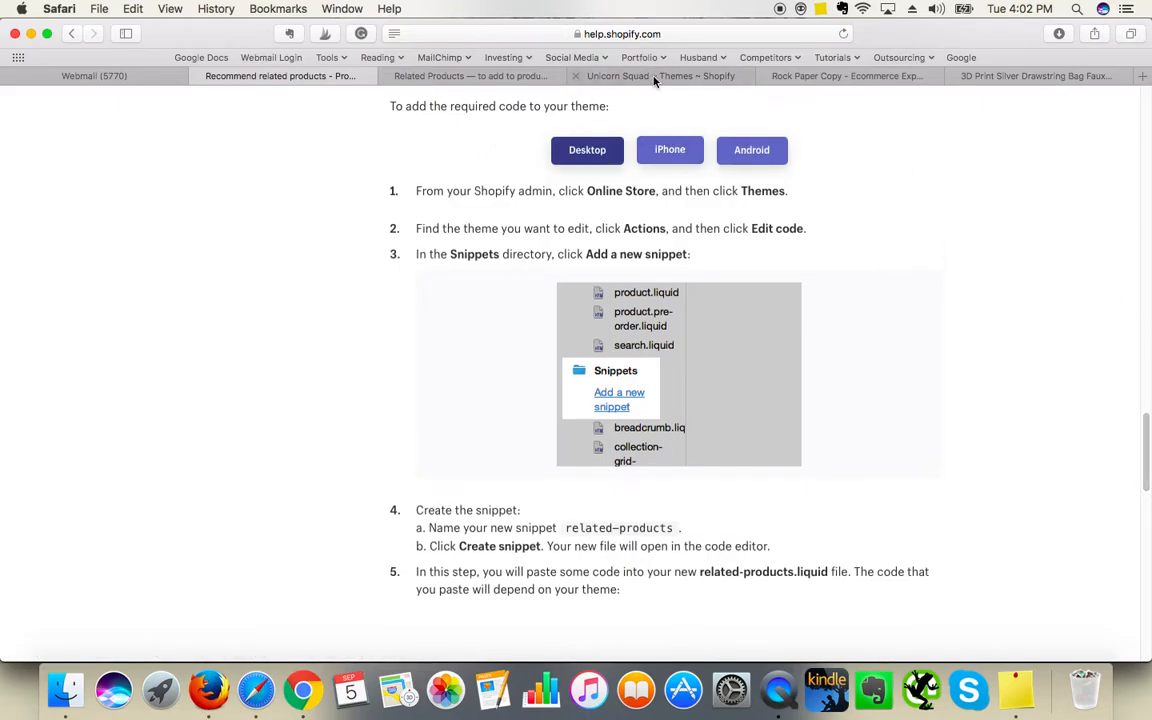
Step: Open Edit code for the Brooklyn theme from Online Store > Themes
{"action": "left_click", "coordinate": [660, 76]}
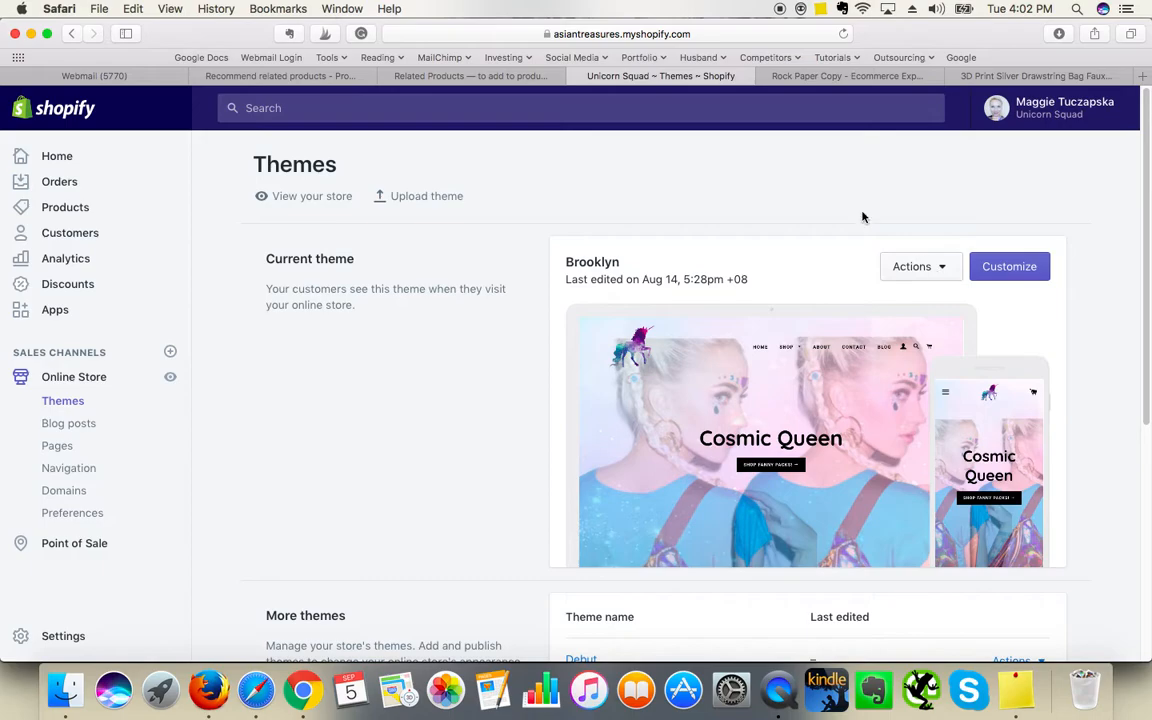
{"action": "mouse_move", "coordinate": [74, 376]}
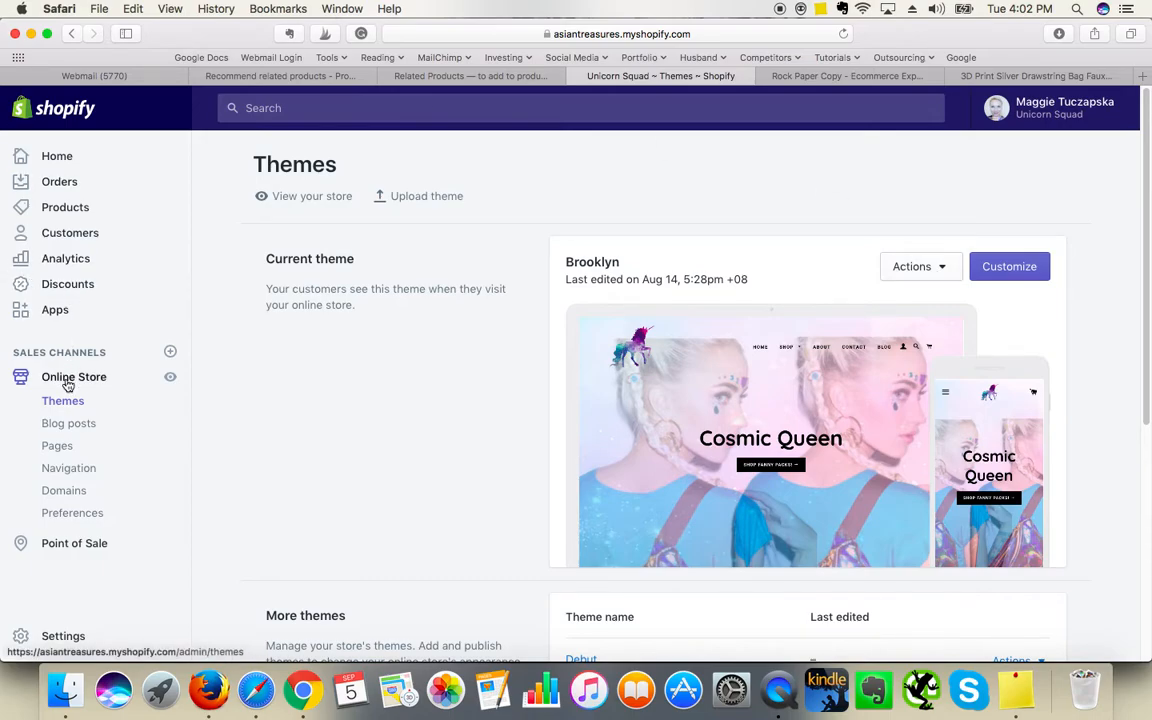
{"action": "mouse_move", "coordinate": [63, 407]}
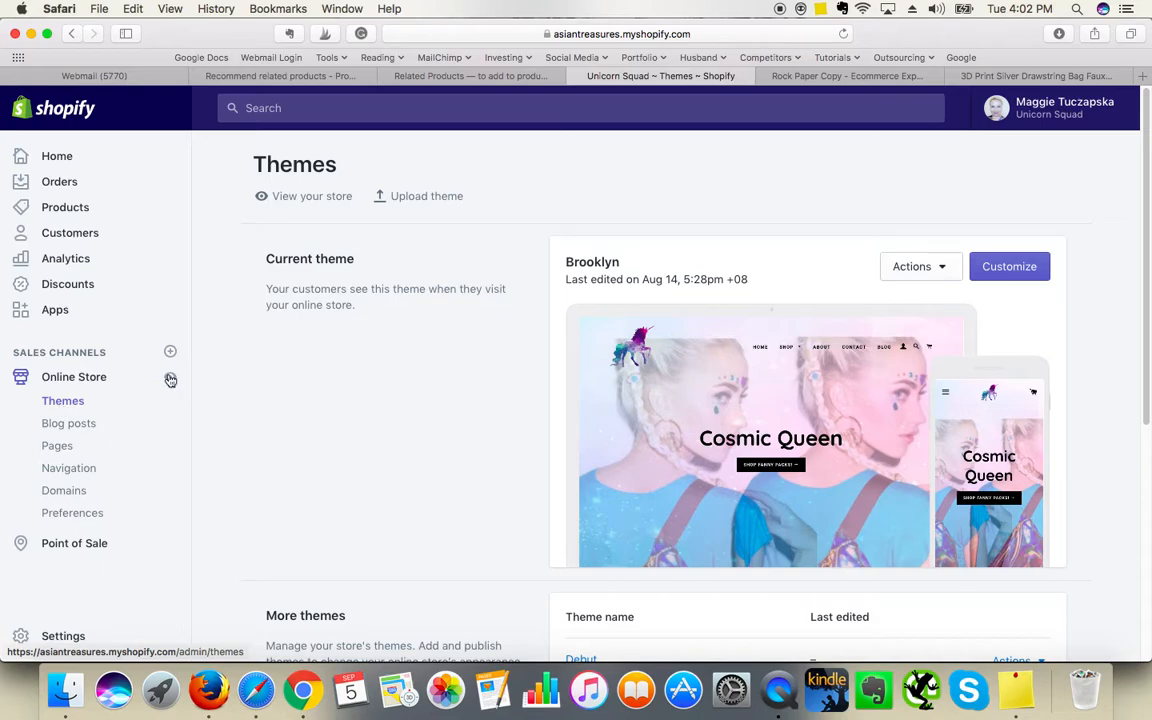
{"action": "left_click", "coordinate": [918, 266]}
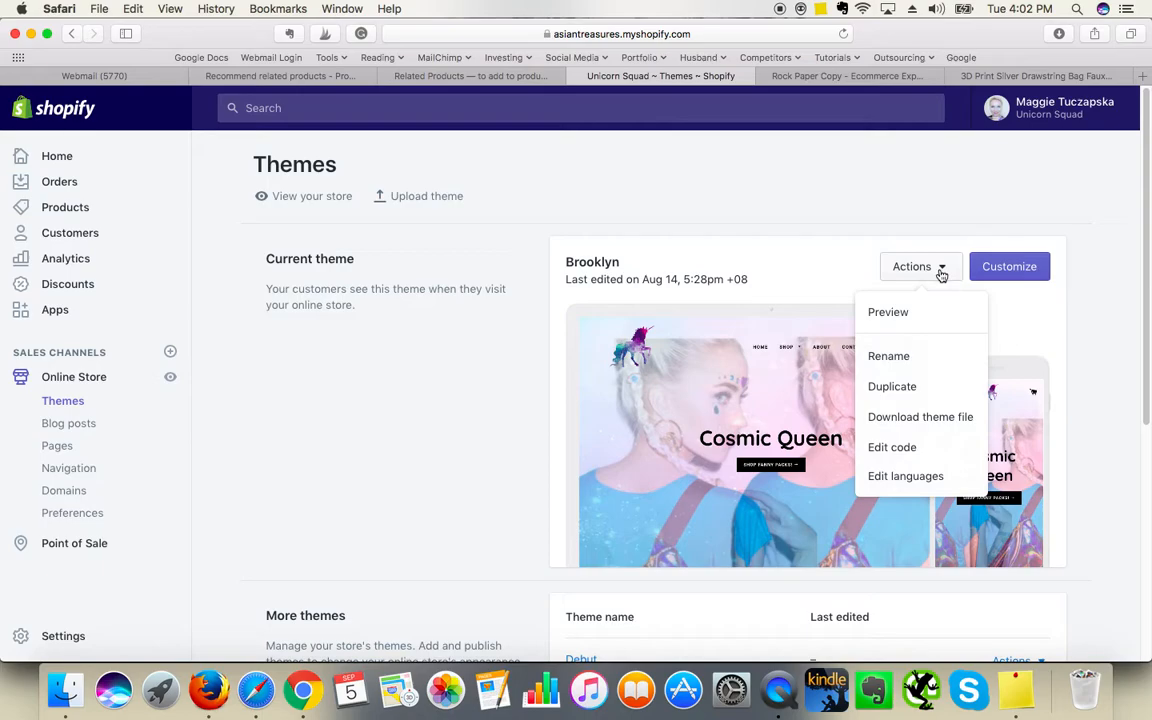
{"action": "mouse_move", "coordinate": [931, 306]}
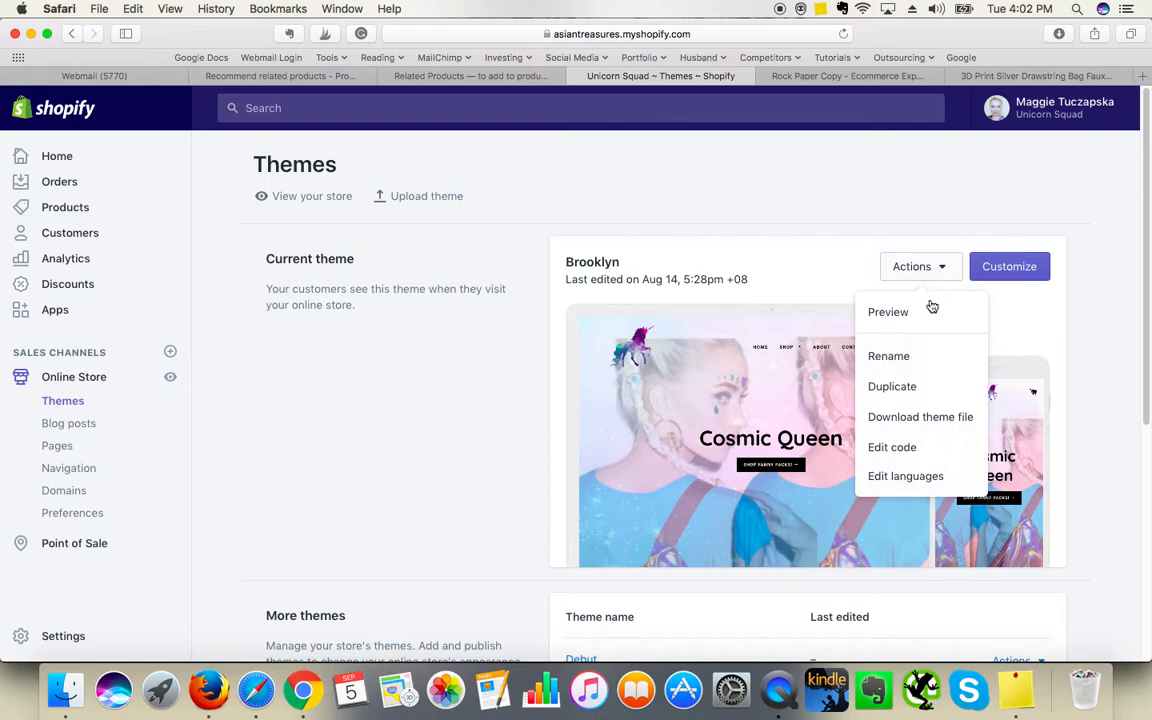
{"action": "mouse_move", "coordinate": [891, 447]}
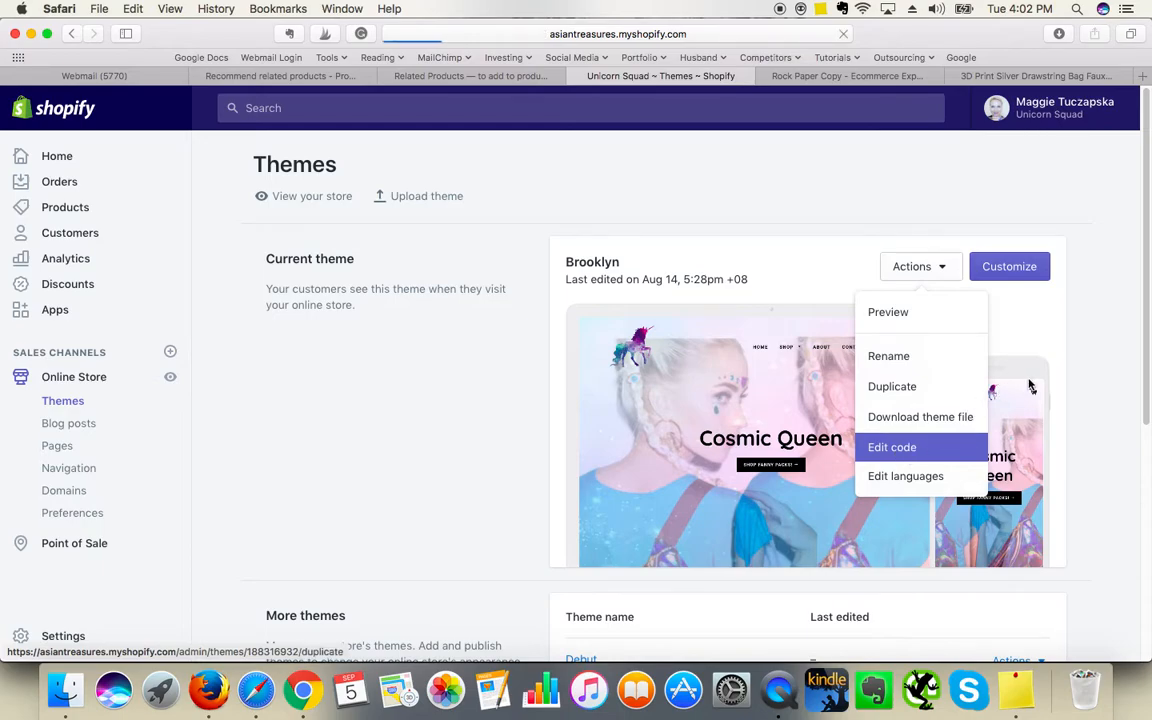
{"action": "left_click", "coordinate": [891, 446]}
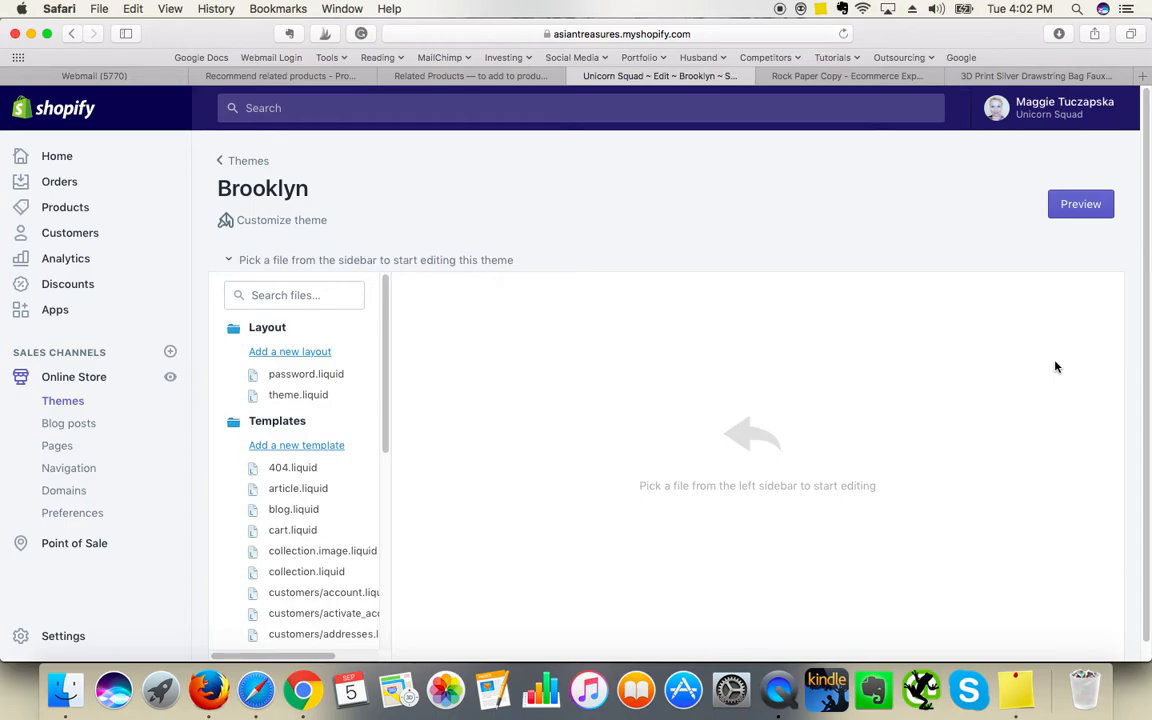
Step: Highlight the snippet name 'related-products' in step 4 of the help article
{"action": "left_click", "coordinate": [294, 295]}
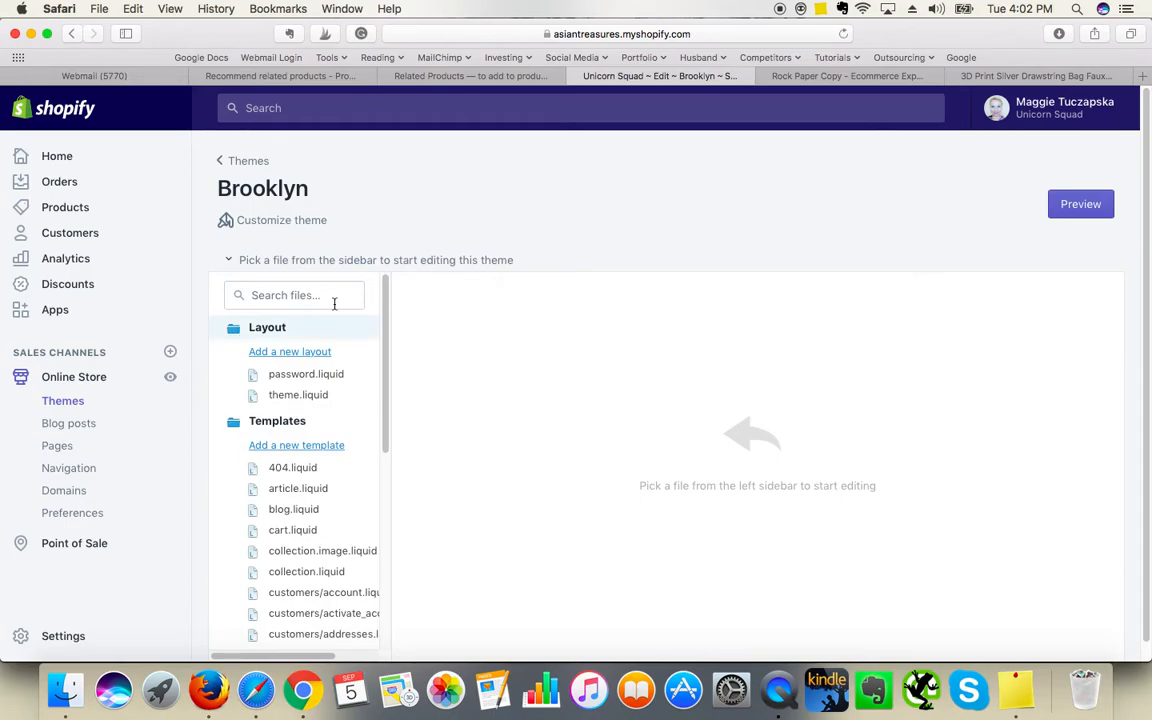
{"action": "left_click", "coordinate": [470, 76]}
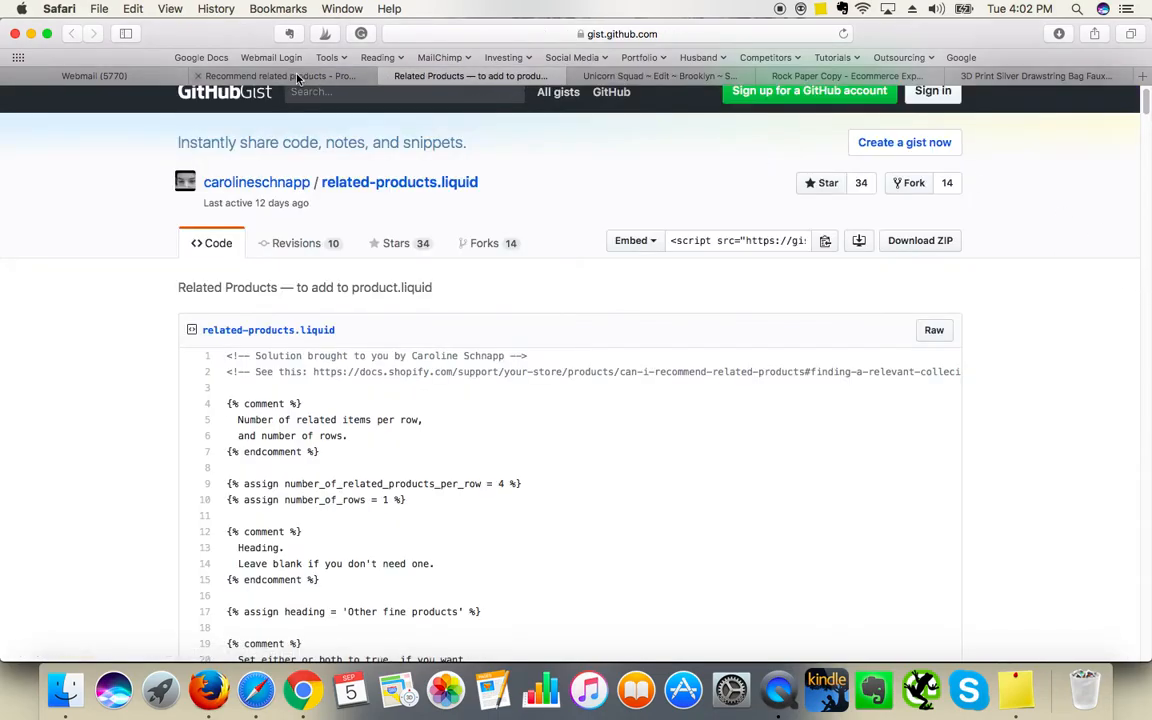
{"action": "left_click", "coordinate": [281, 76]}
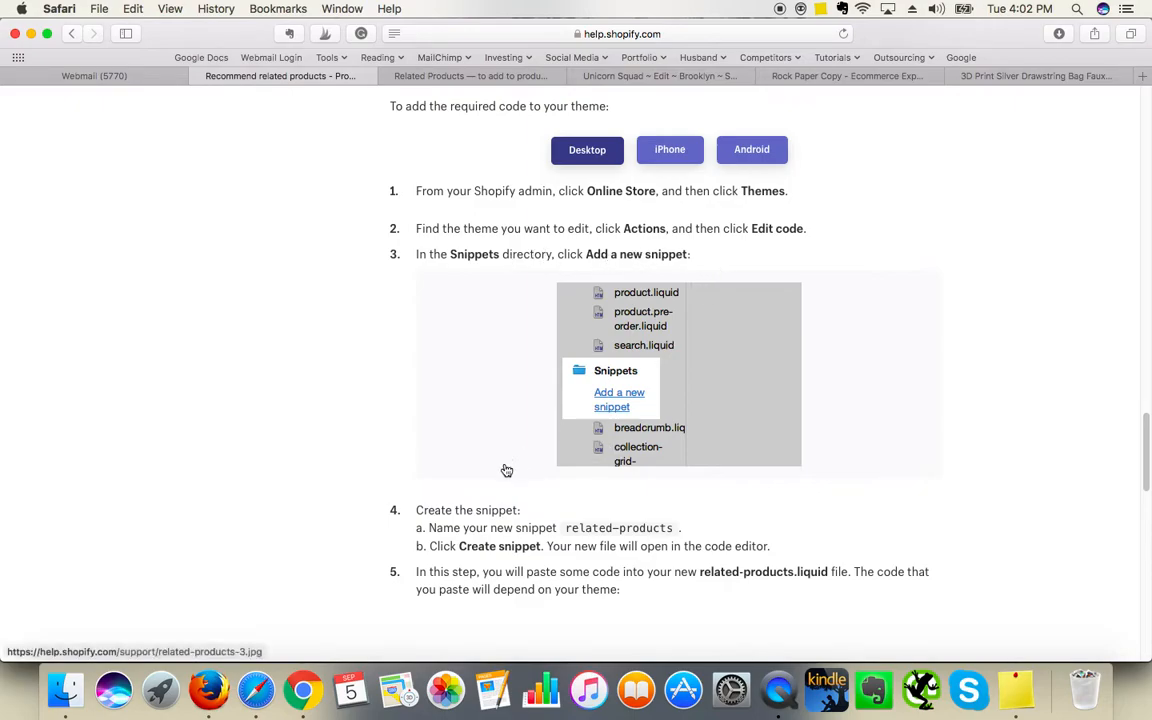
{"action": "mouse_move", "coordinate": [604, 527]}
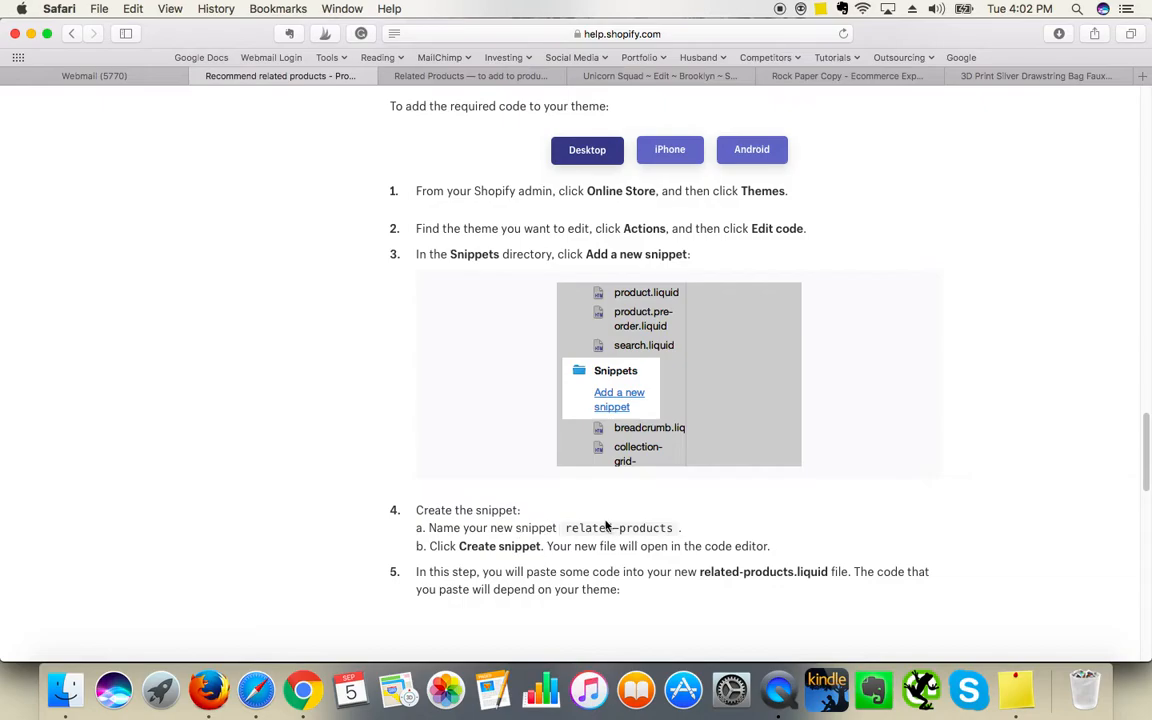
{"action": "double_click", "coordinate": [645, 528]}
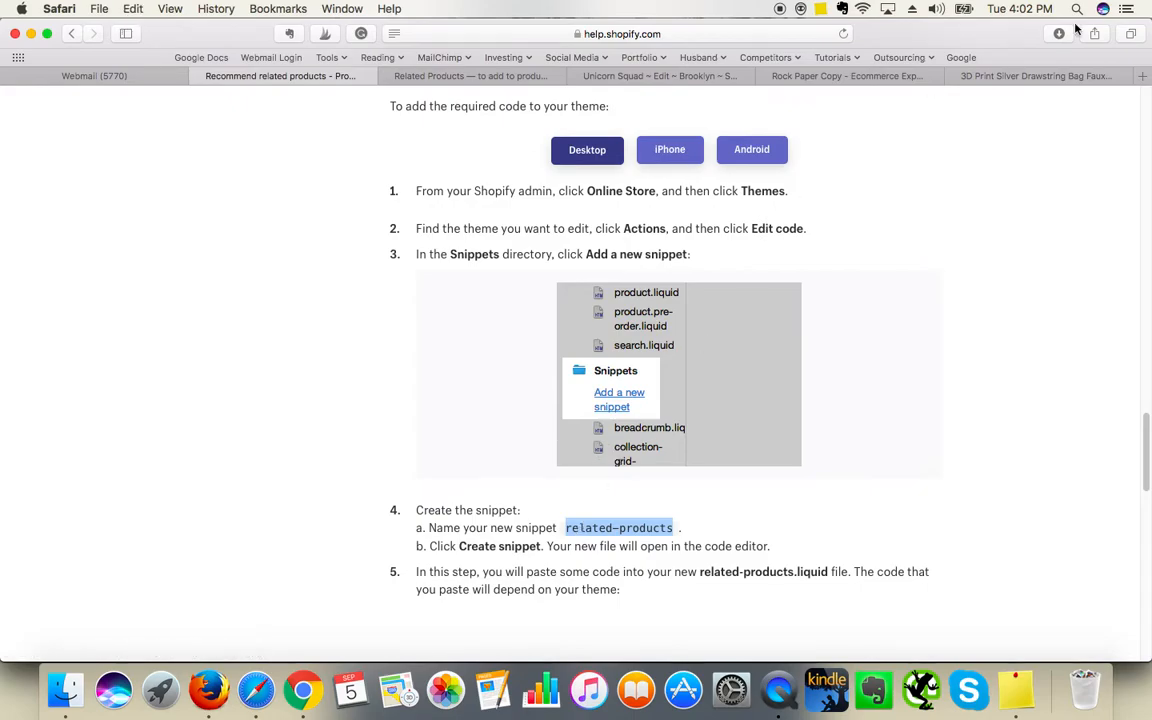
Step: Collapse the Sections folder in the Brooklyn file list to reveal the Snippets folder
{"action": "left_click", "coordinate": [657, 76]}
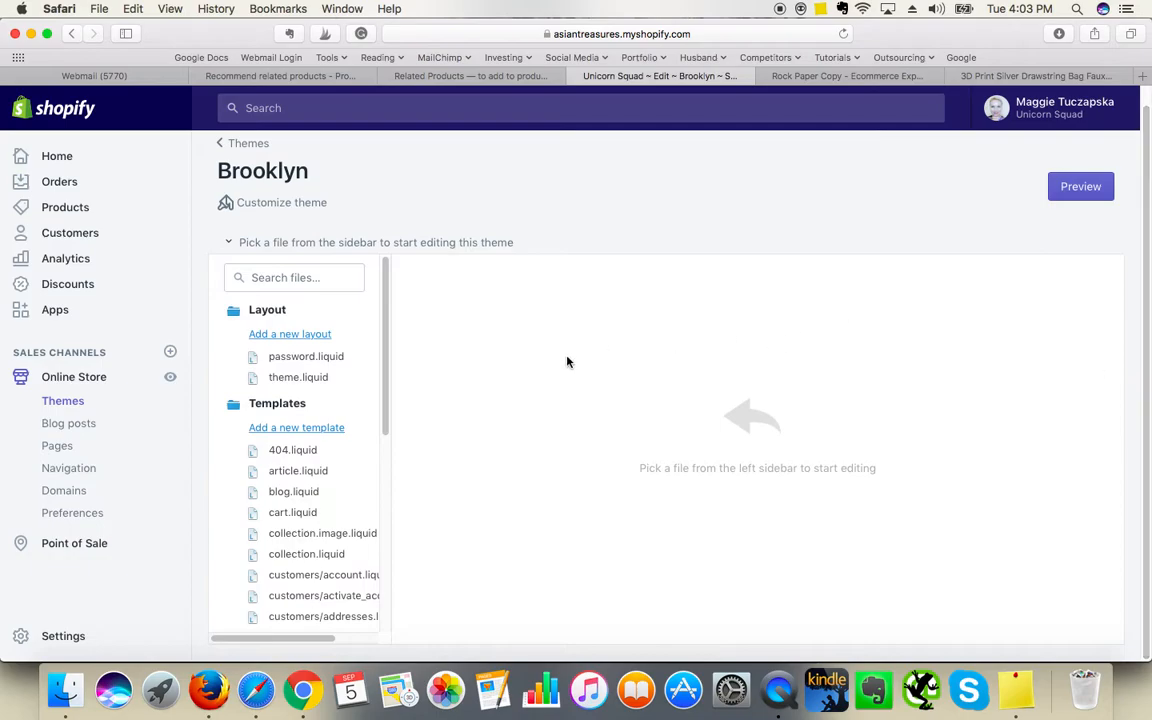
{"action": "scroll", "scroll_direction": "down", "scroll_amount": 3}
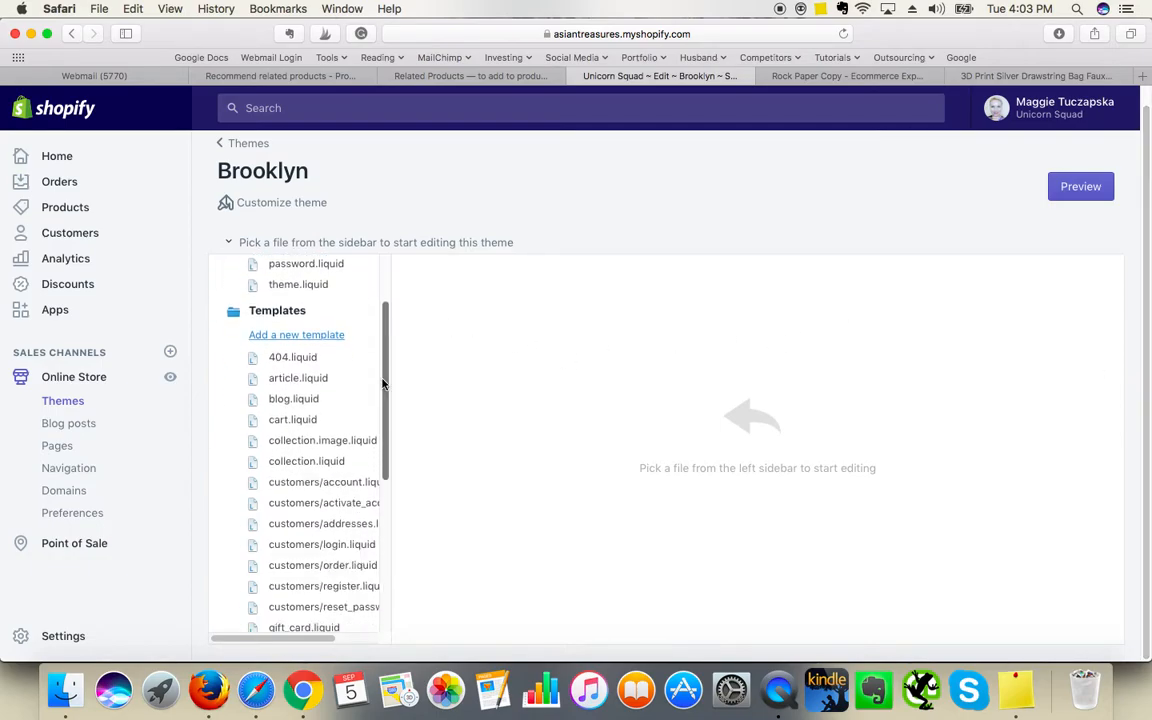
{"action": "scroll", "scroll_direction": "down", "scroll_amount": 3}
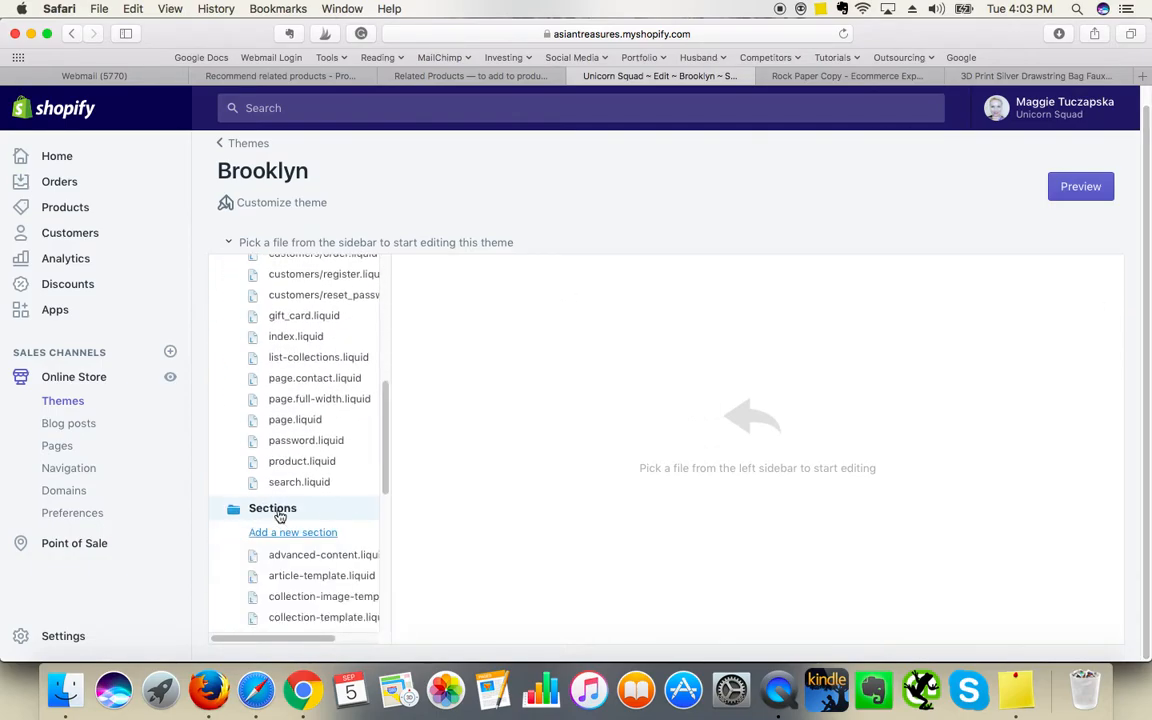
{"action": "left_click", "coordinate": [272, 508]}
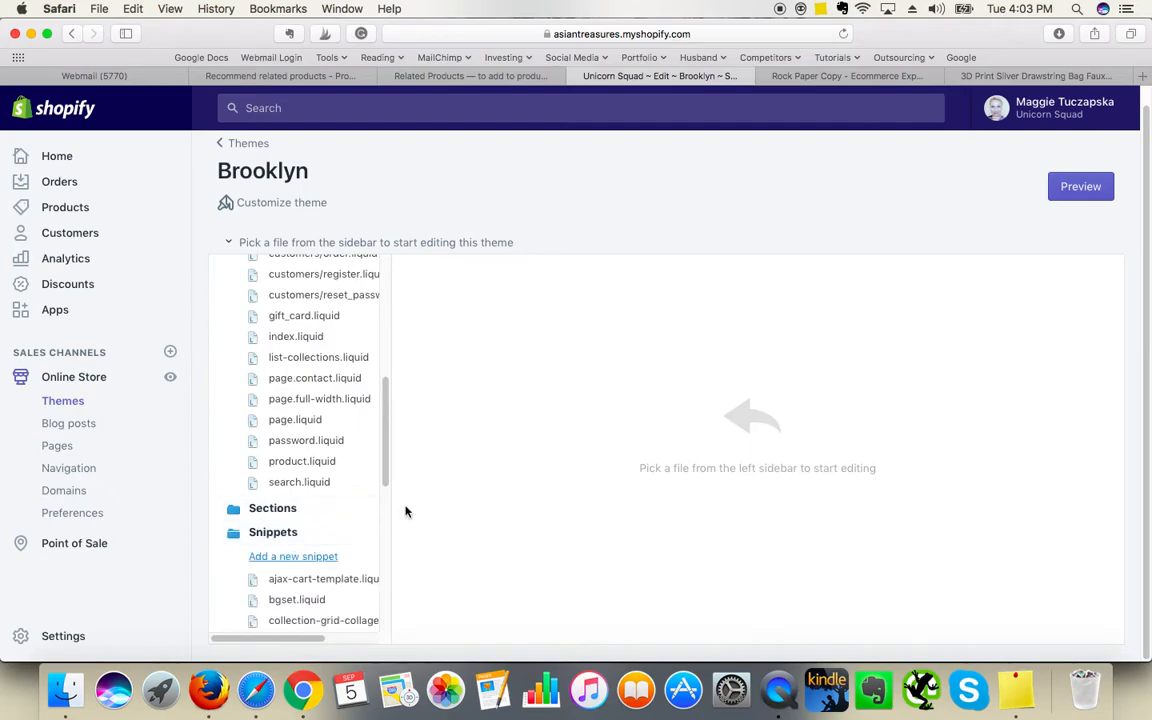
{"action": "scroll", "scroll_direction": "down", "scroll_amount": 3}
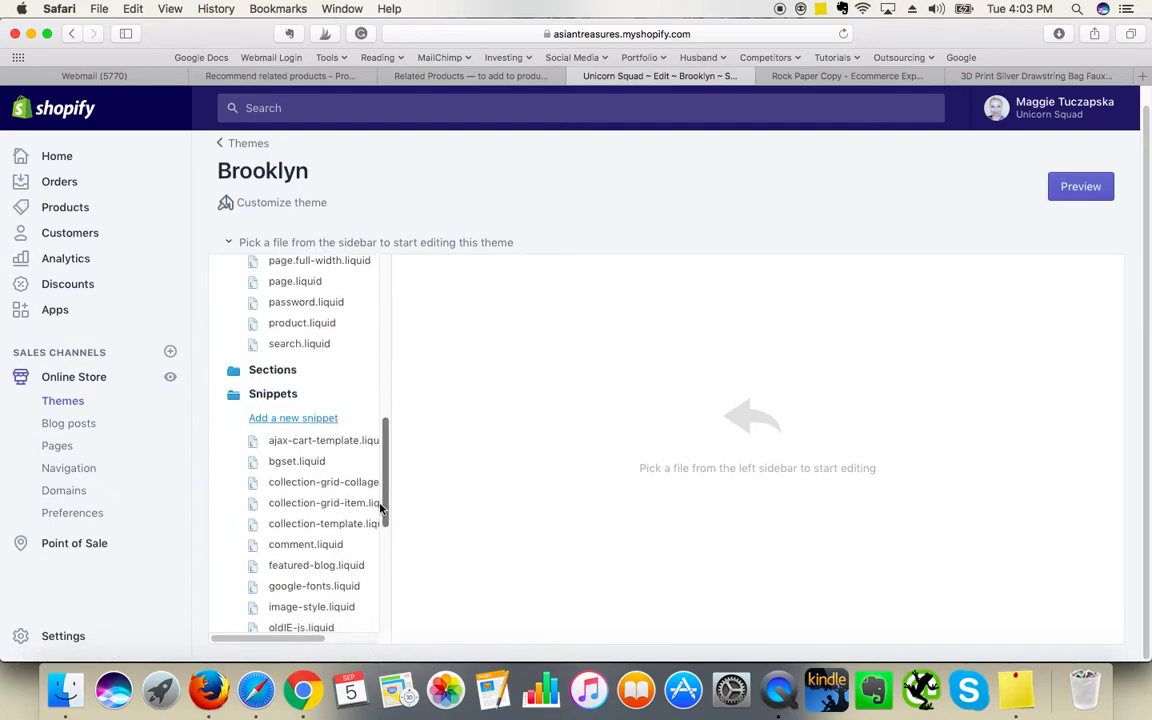
{"action": "scroll", "scroll_direction": "down", "scroll_amount": 3}
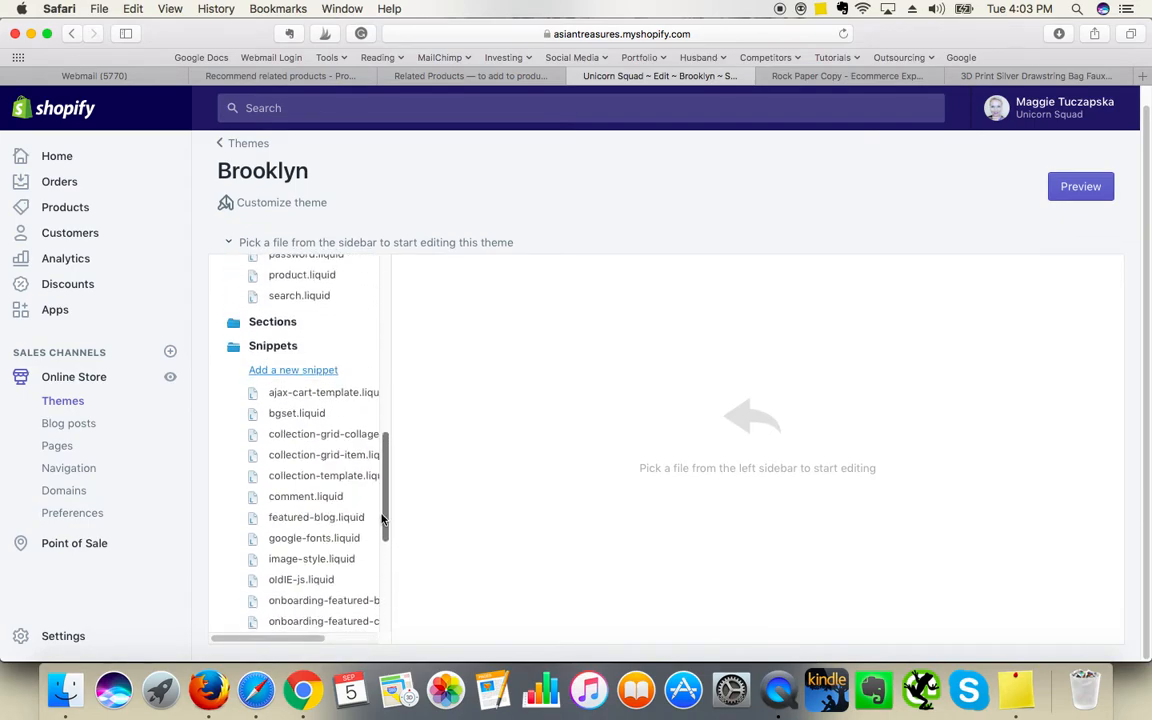
Step: Create a snippet named 'related-products' and place the cursor in its empty editor
{"action": "left_click", "coordinate": [293, 370]}
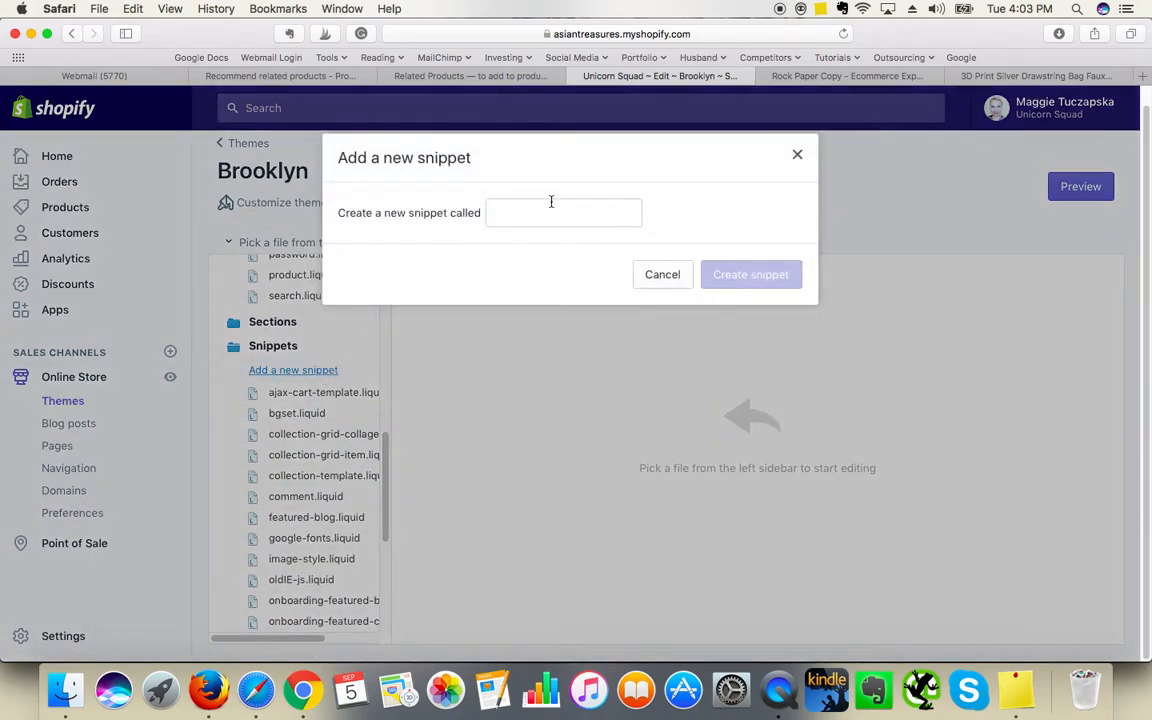
{"action": "type", "text": "related-products"}
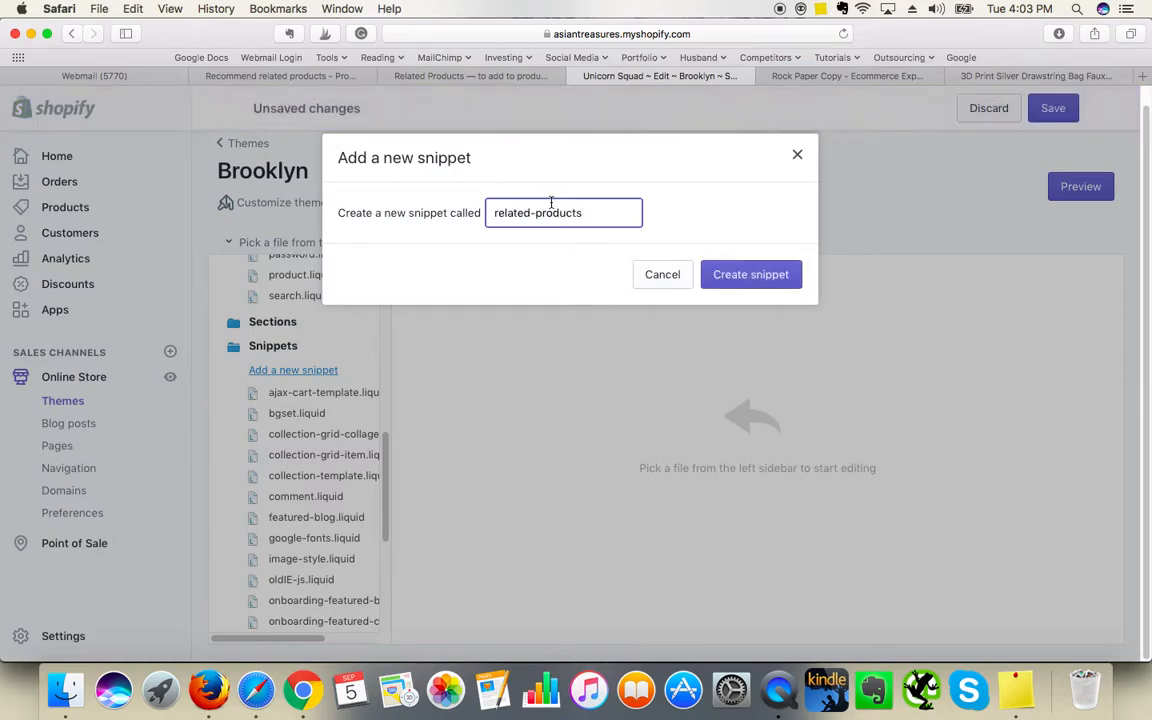
{"action": "left_click", "coordinate": [750, 274]}
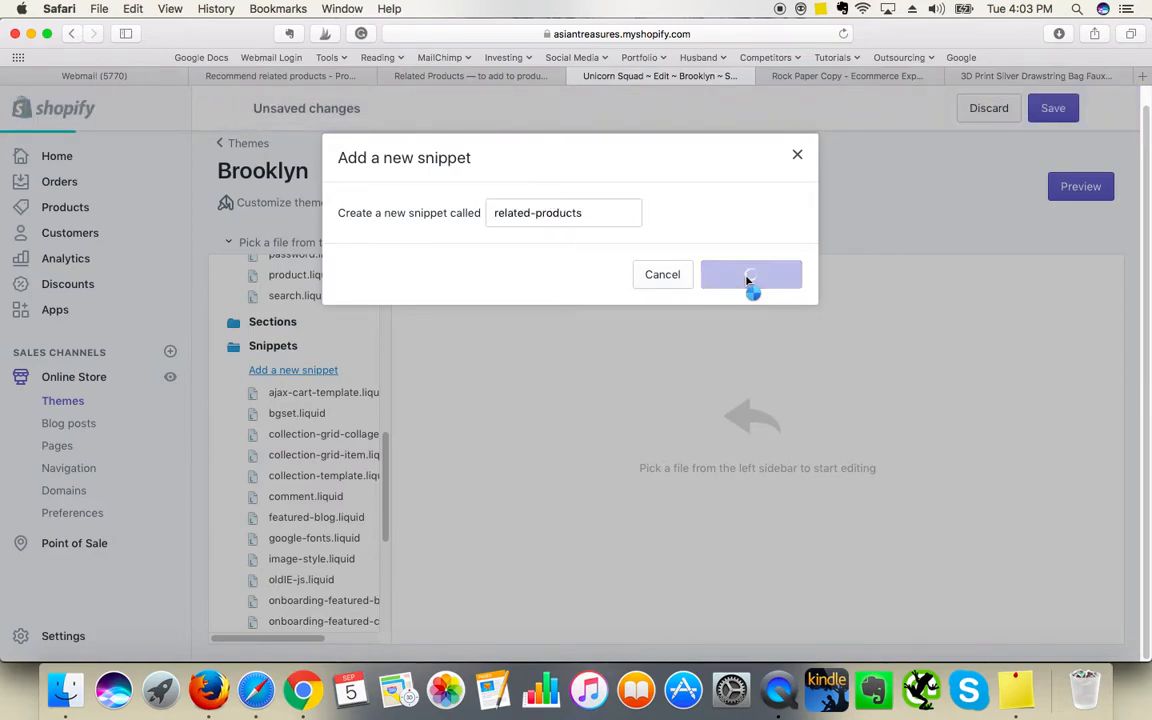
{"action": "left_click", "coordinate": [751, 274]}
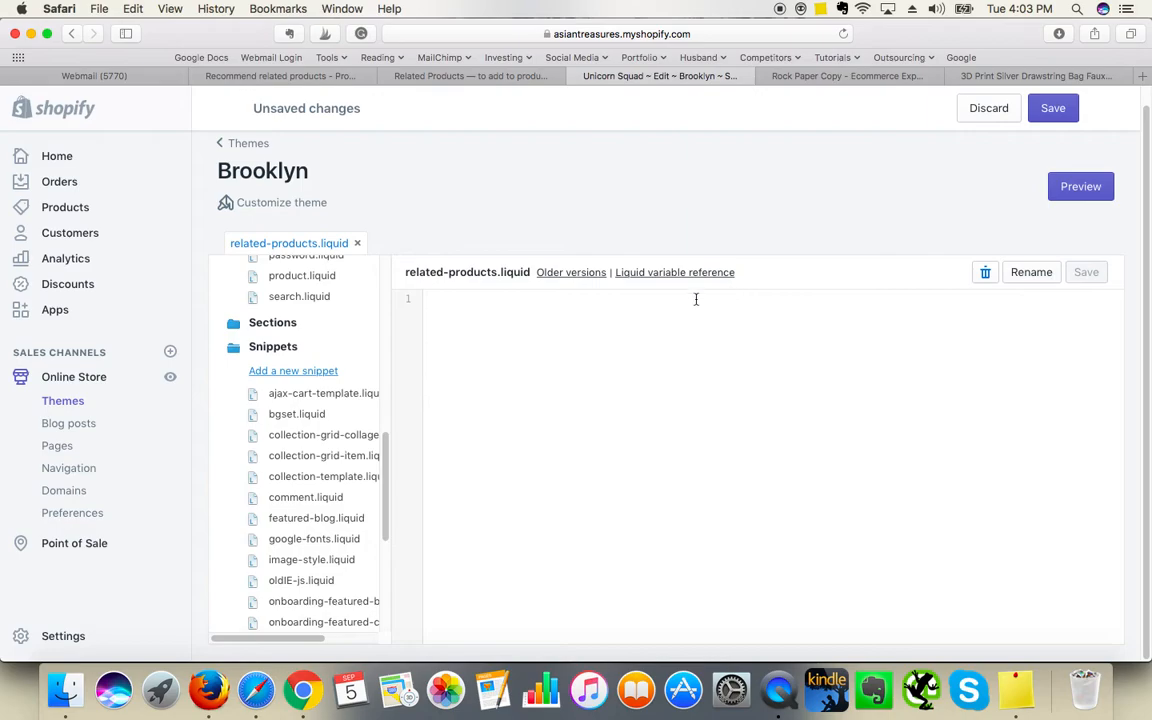
{"action": "left_click", "coordinate": [1086, 271]}
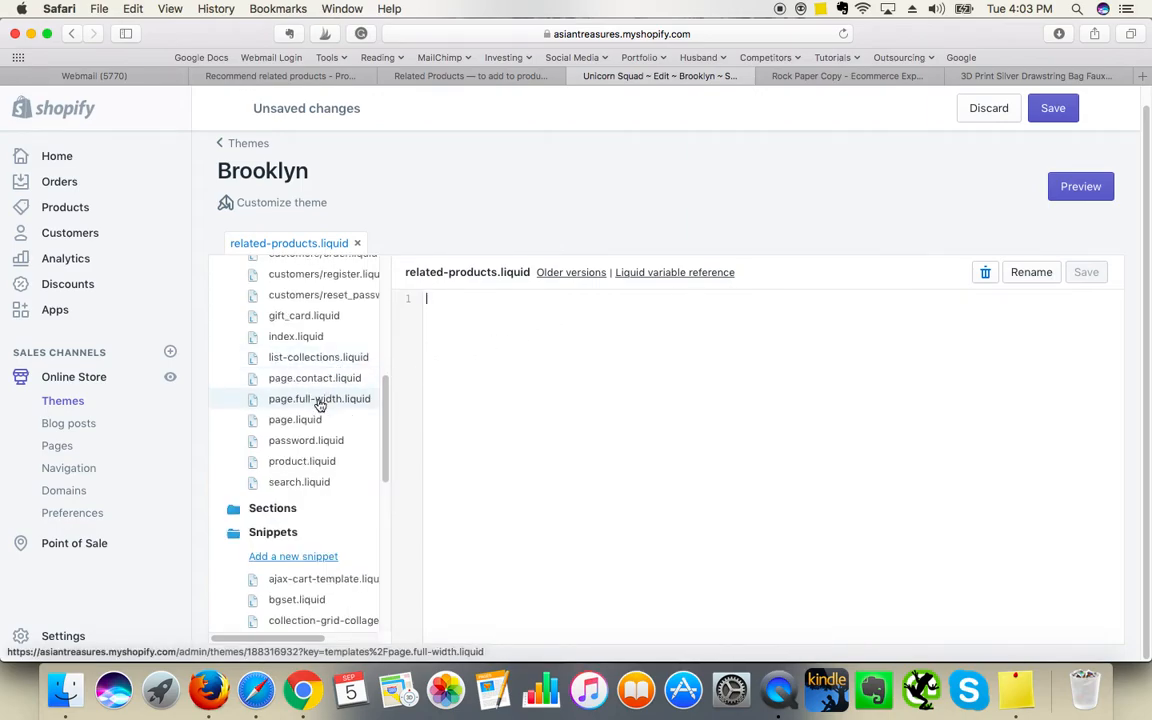
{"action": "scroll", "scroll_direction": "down", "scroll_amount": 3}
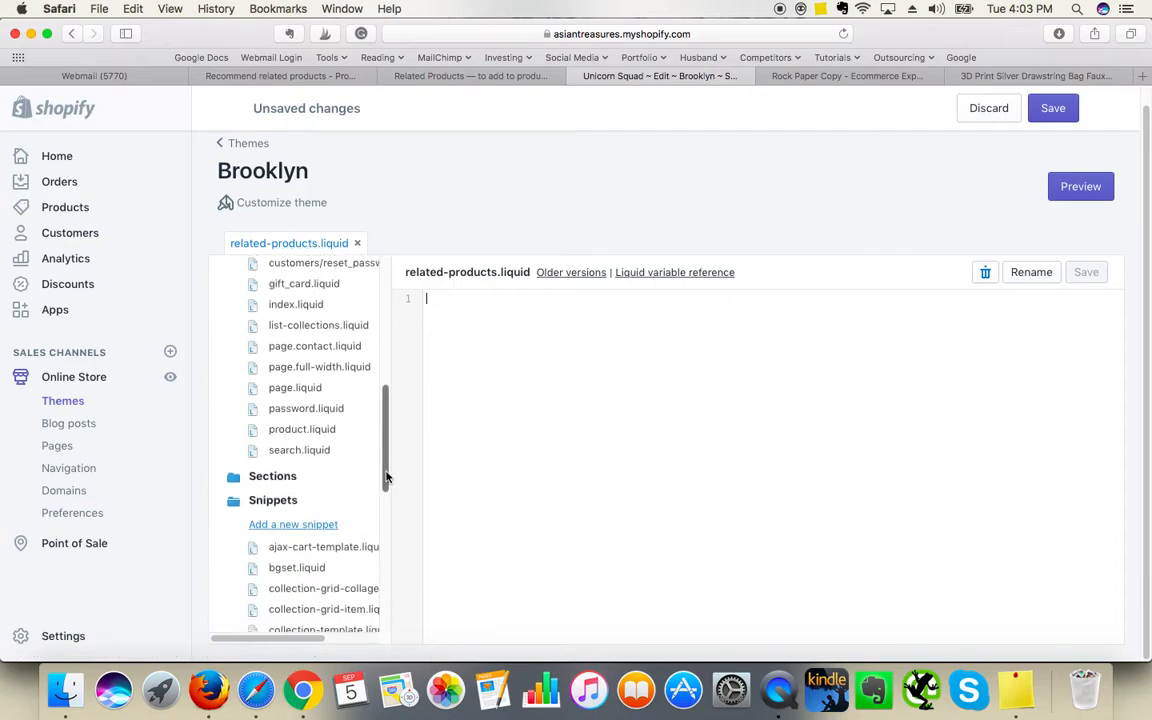
{"action": "scroll", "scroll_direction": "down", "scroll_amount": 3}
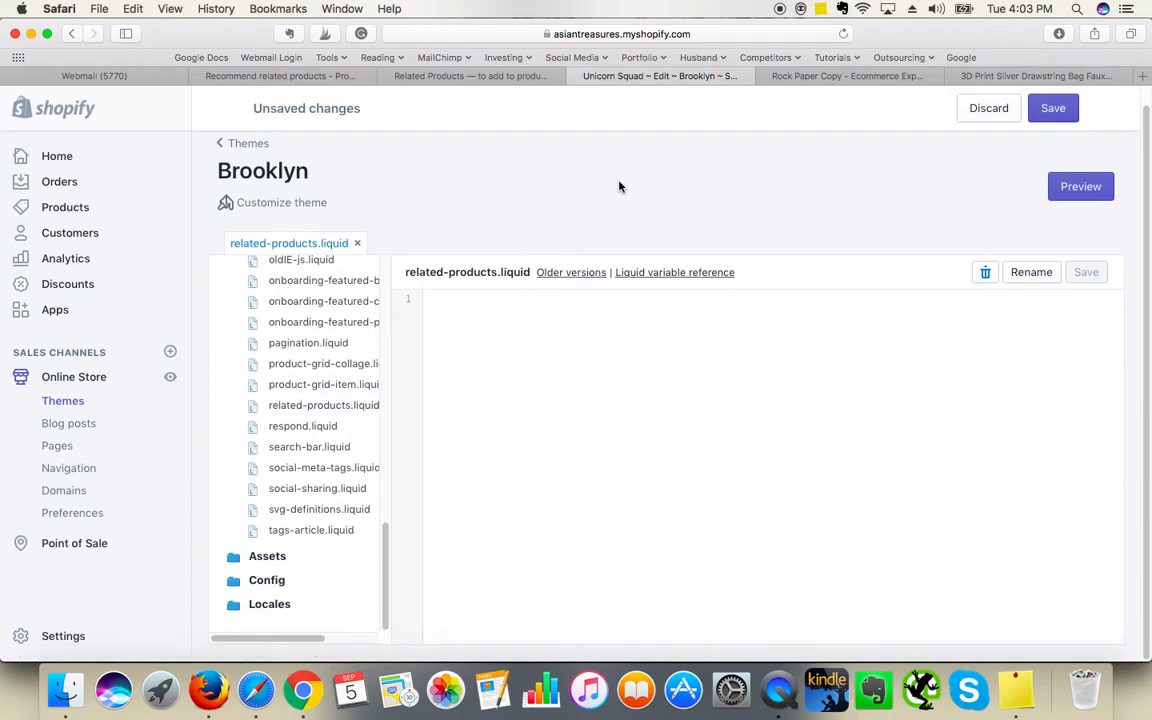
Step: Scroll the help article to the 'Other Shopify themes' GitHub link and include code
{"action": "left_click", "coordinate": [470, 76]}
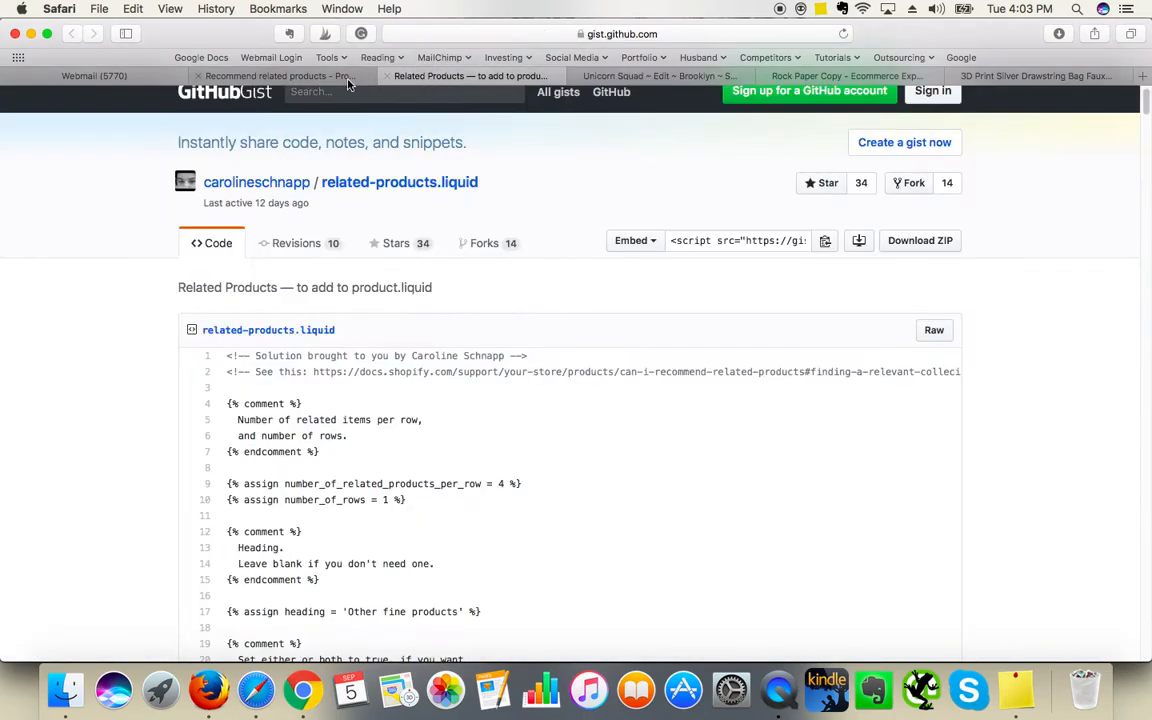
{"action": "left_click", "coordinate": [280, 76]}
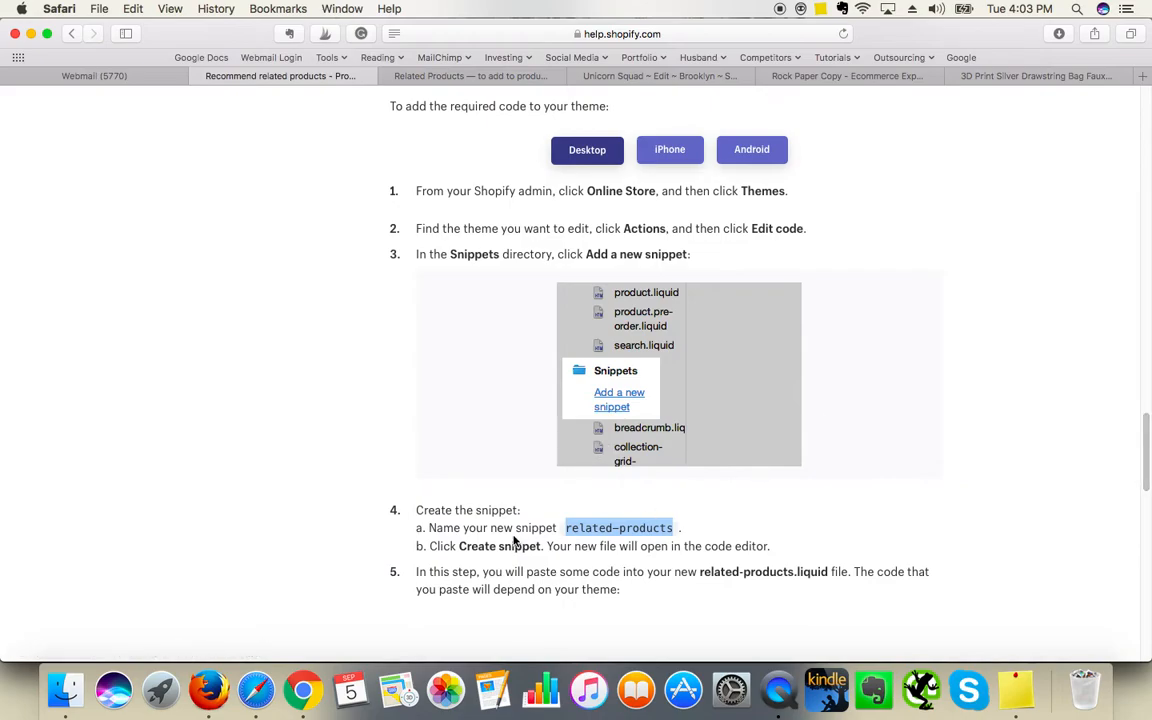
{"action": "mouse_move", "coordinate": [830, 548]}
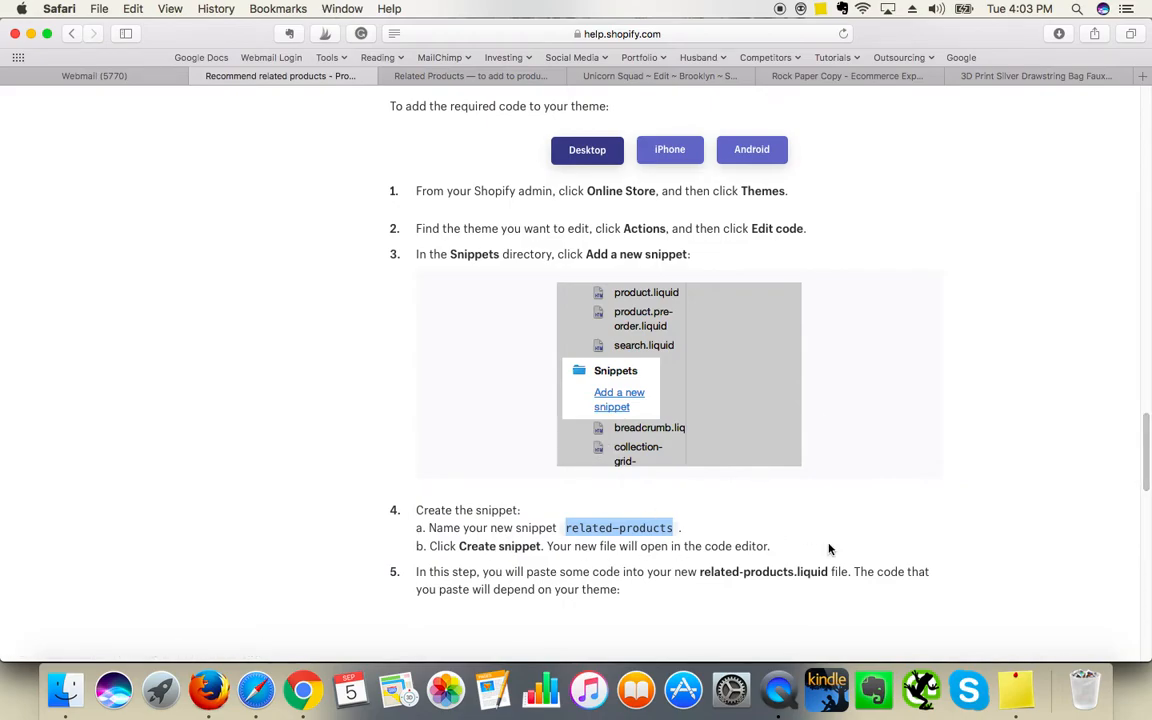
{"action": "mouse_move", "coordinate": [1085, 445]}
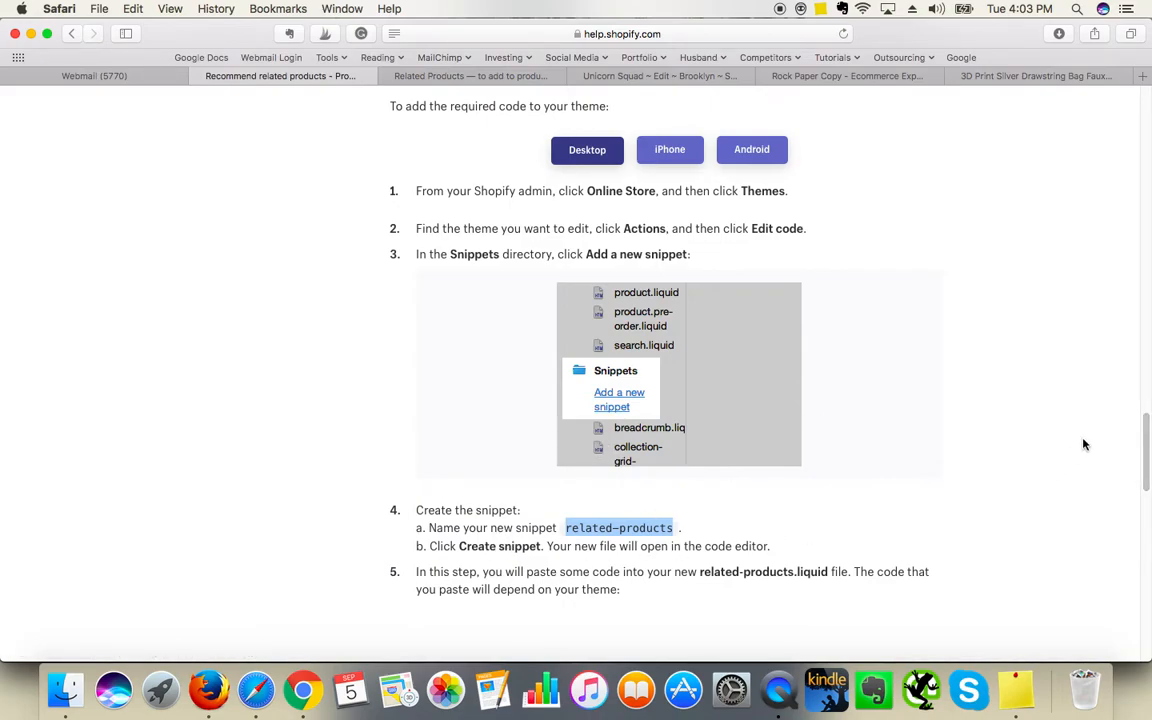
{"action": "scroll", "scroll_direction": "down", "scroll_amount": 3}
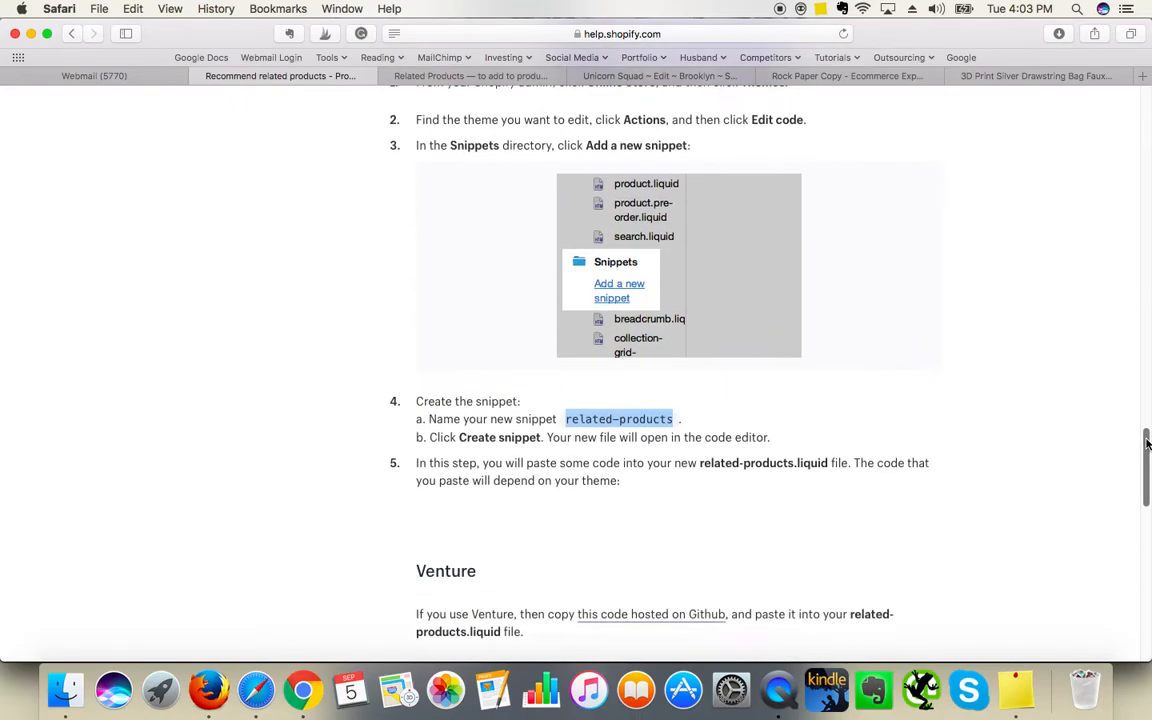
{"action": "scroll", "scroll_direction": "down", "scroll_amount": 3}
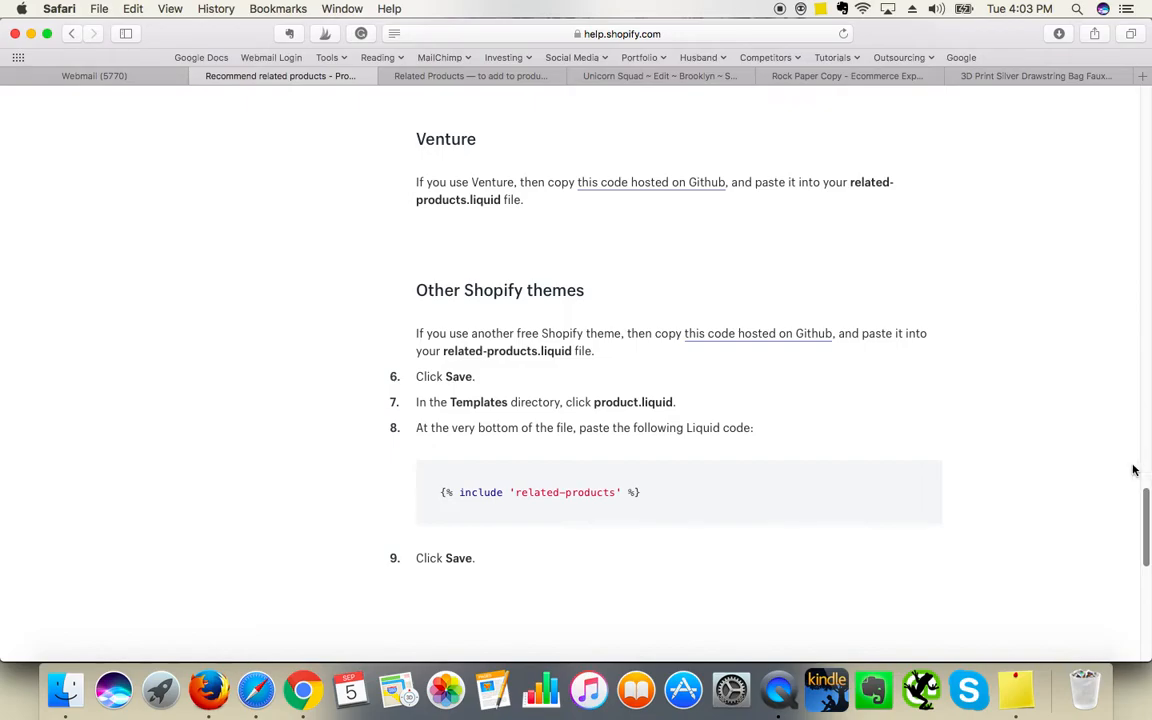
{"action": "mouse_move", "coordinate": [663, 185]}
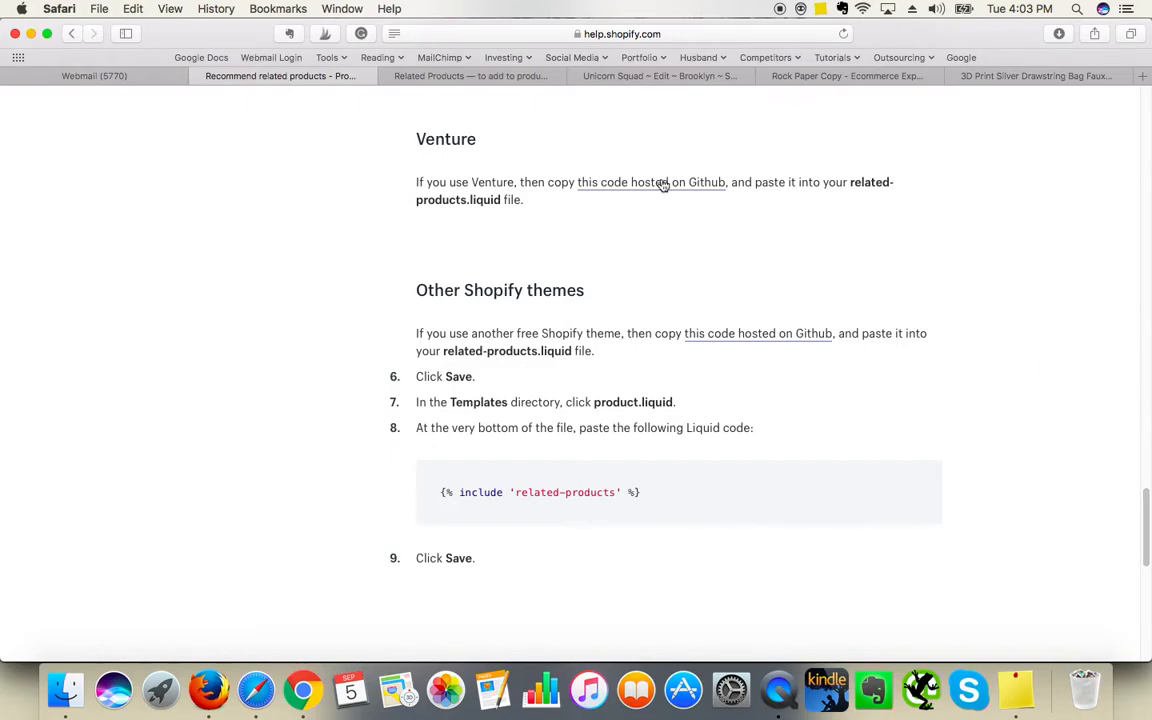
{"action": "mouse_move", "coordinate": [753, 310]}
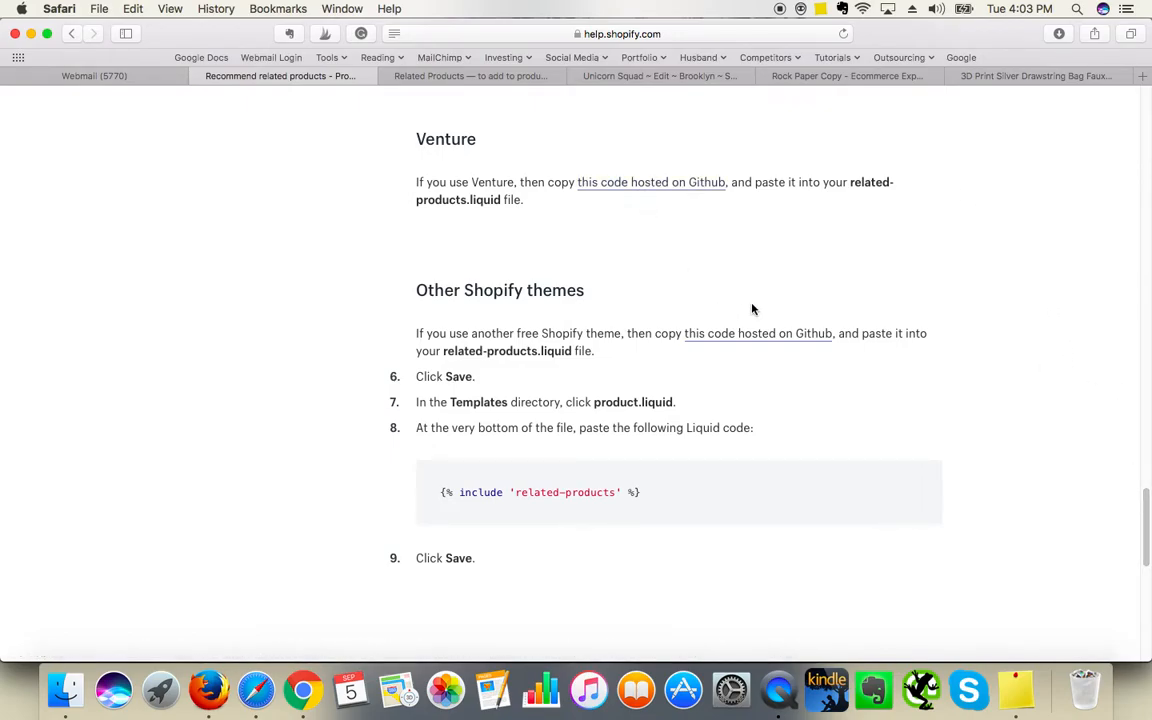
{"action": "mouse_move", "coordinate": [651, 182]}
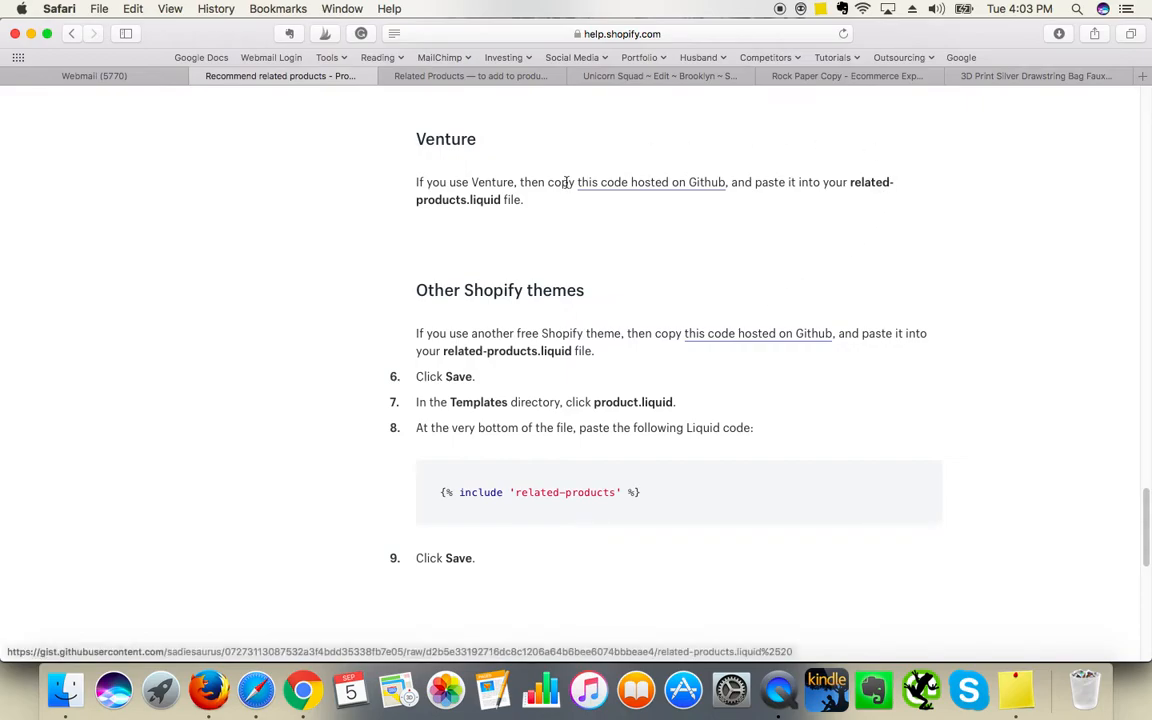
{"action": "mouse_move", "coordinate": [780, 305]}
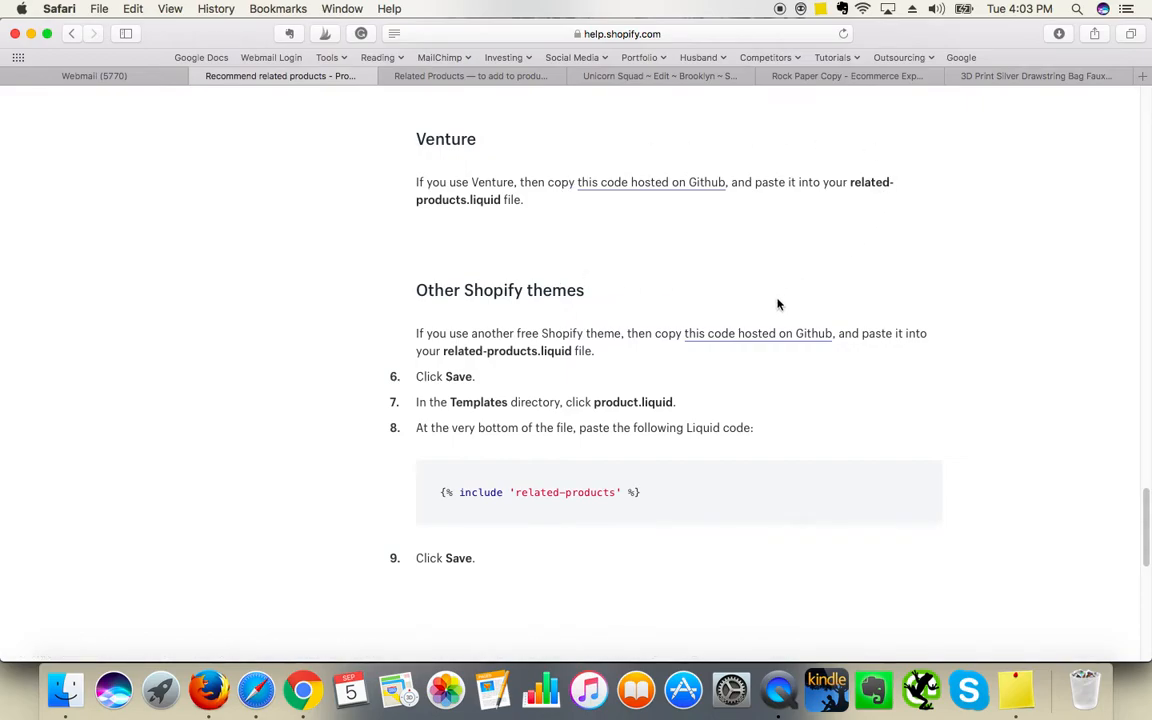
{"action": "mouse_move", "coordinate": [778, 338]}
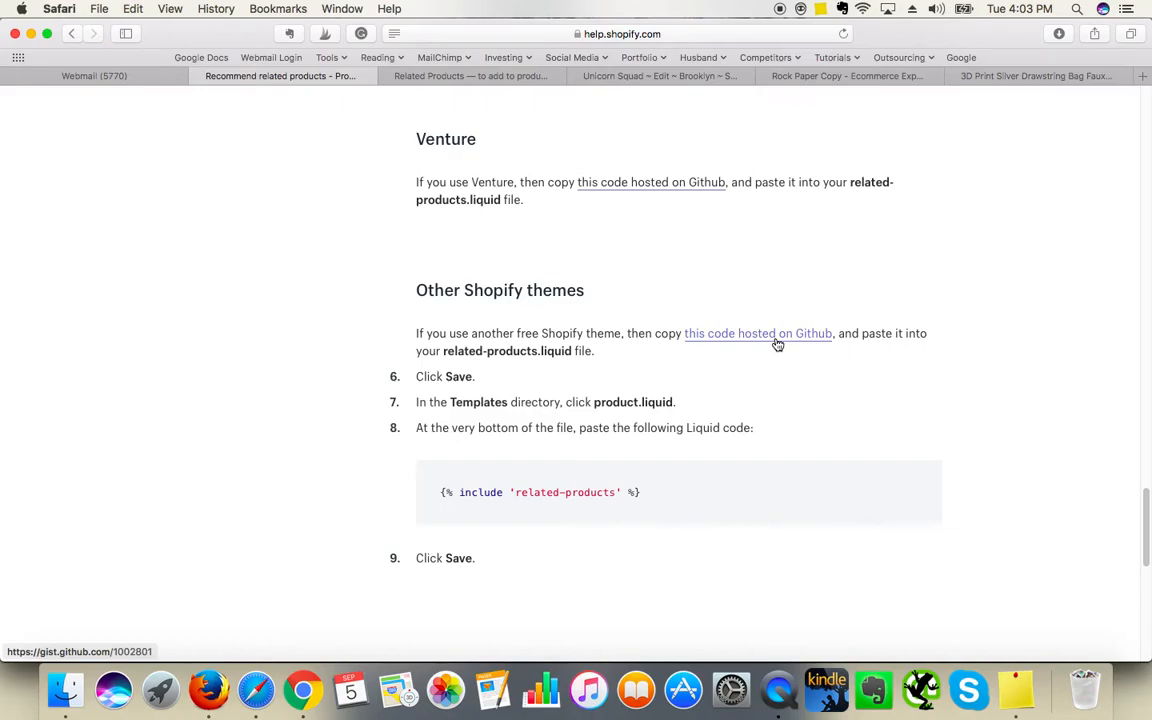
Step: Open the related-products.liquid gist on GitHub and select its code from line 1 to 120
{"action": "left_click", "coordinate": [757, 333]}
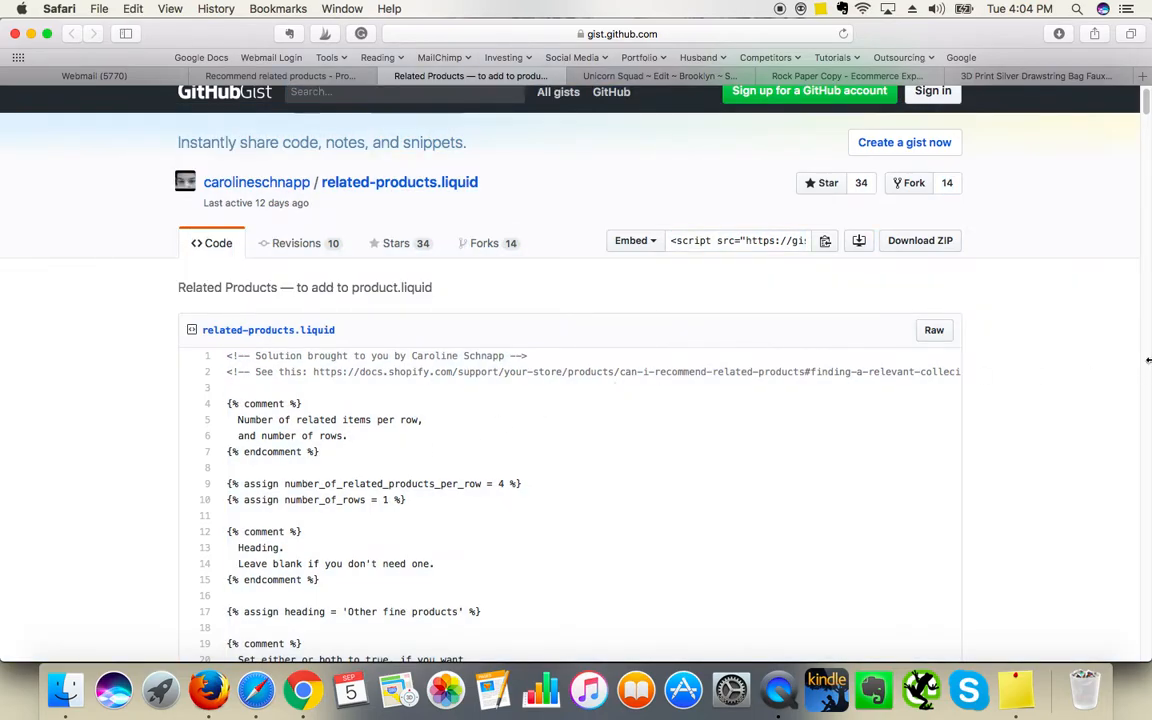
{"action": "scroll", "scroll_direction": "down", "scroll_amount": 3}
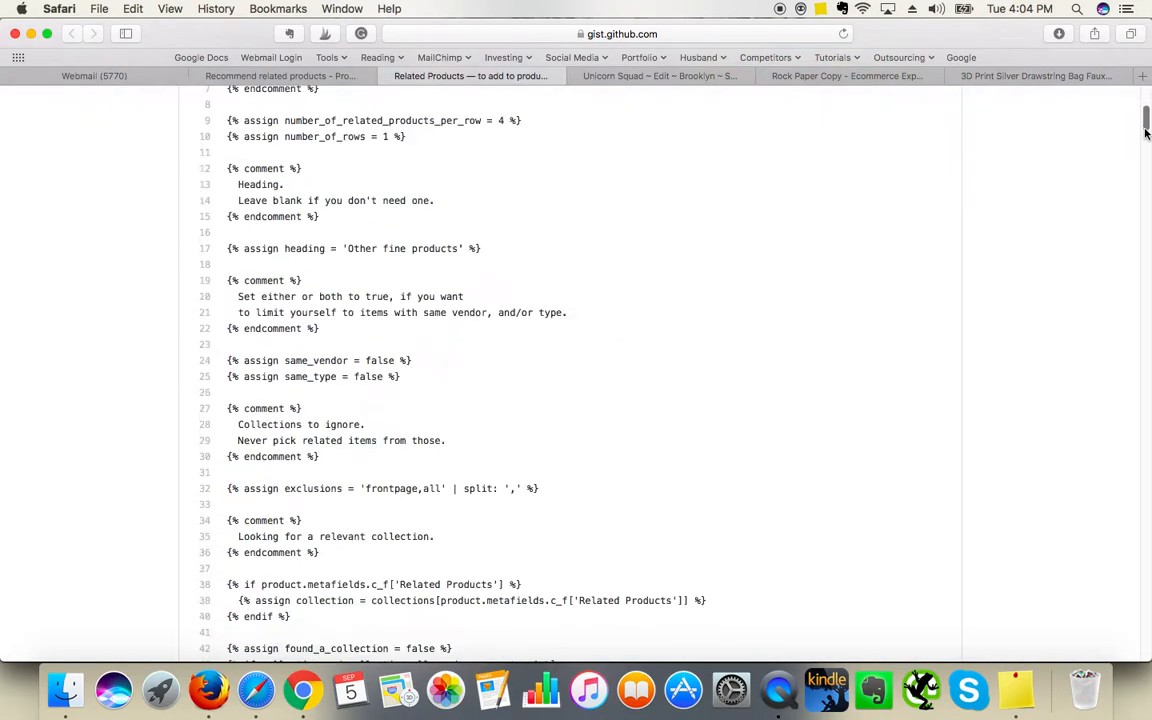
{"action": "scroll", "scroll_direction": "down", "scroll_amount": 3}
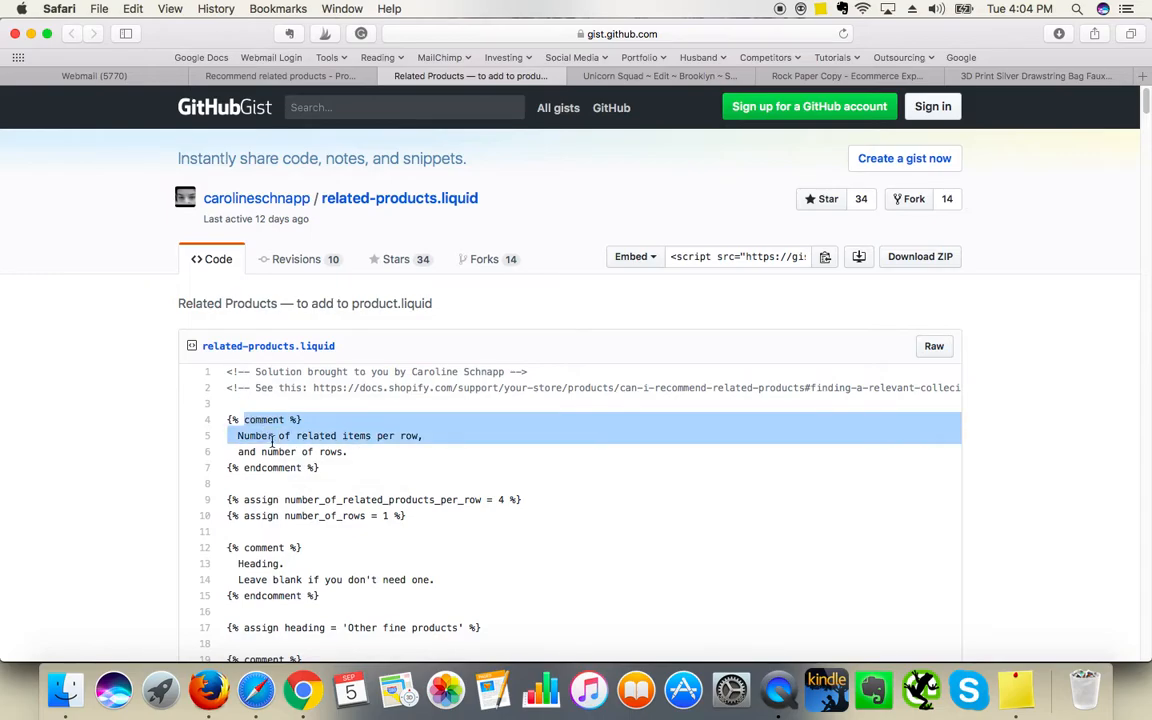
{"action": "left_click", "coordinate": [312, 428]}
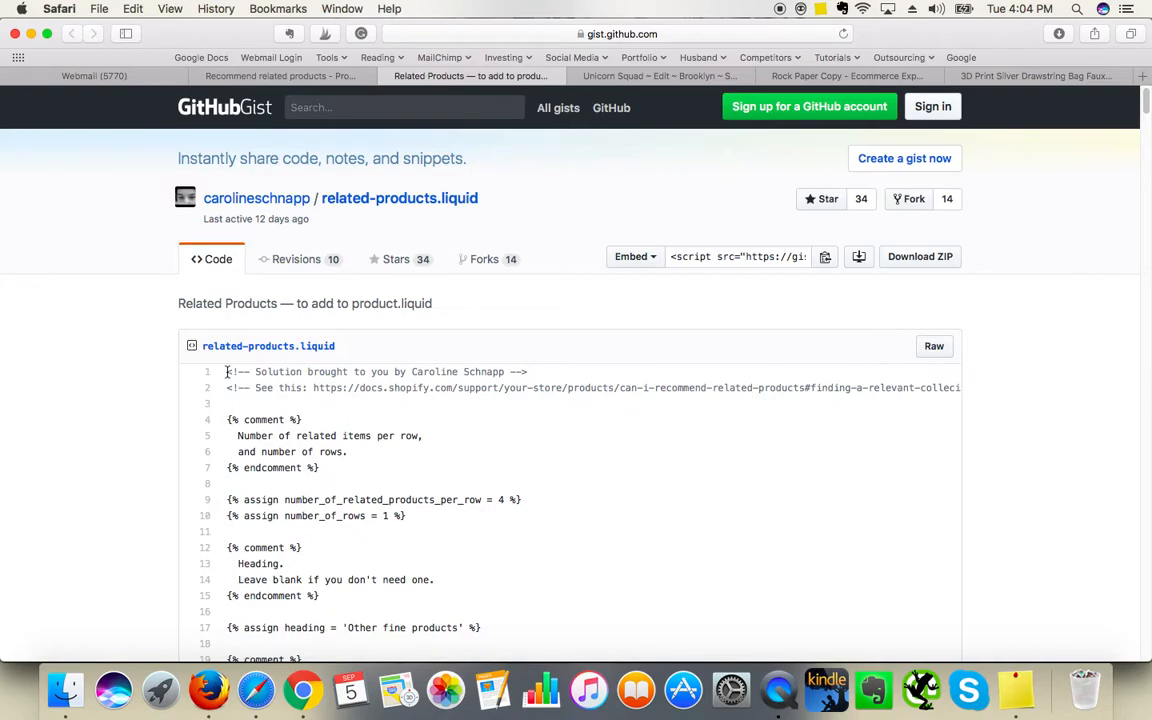
{"action": "scroll", "scroll_direction": "down", "scroll_amount": 3}
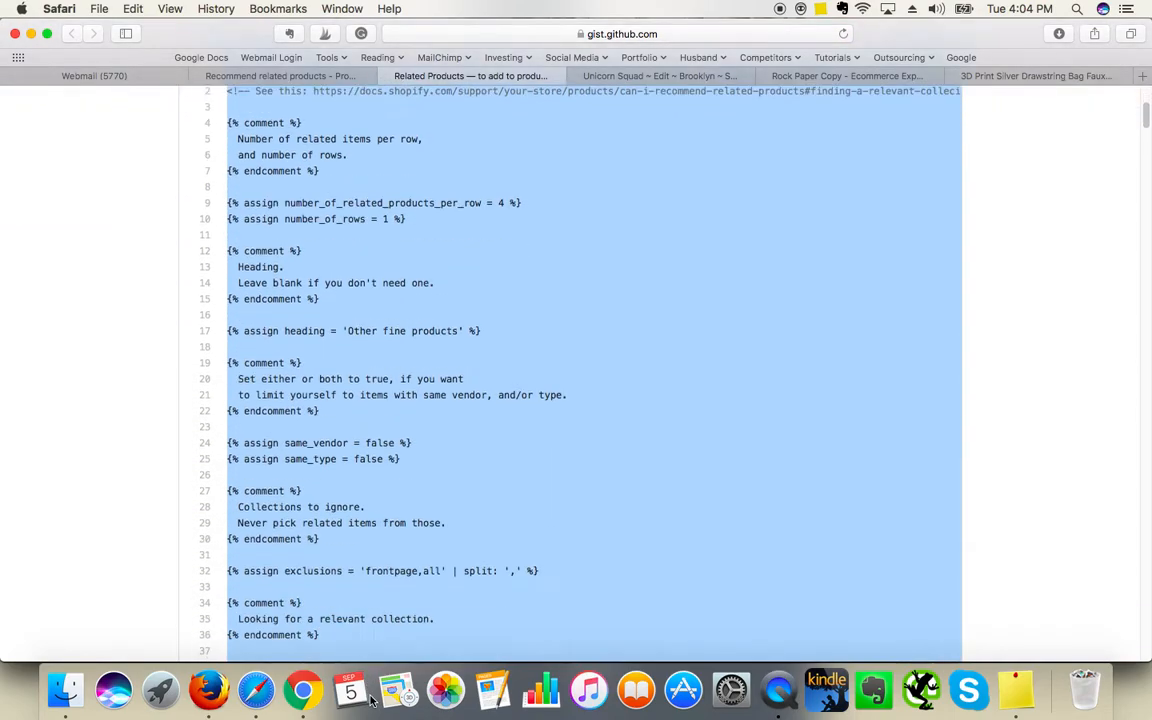
{"action": "scroll", "scroll_direction": "down", "scroll_amount": 3}
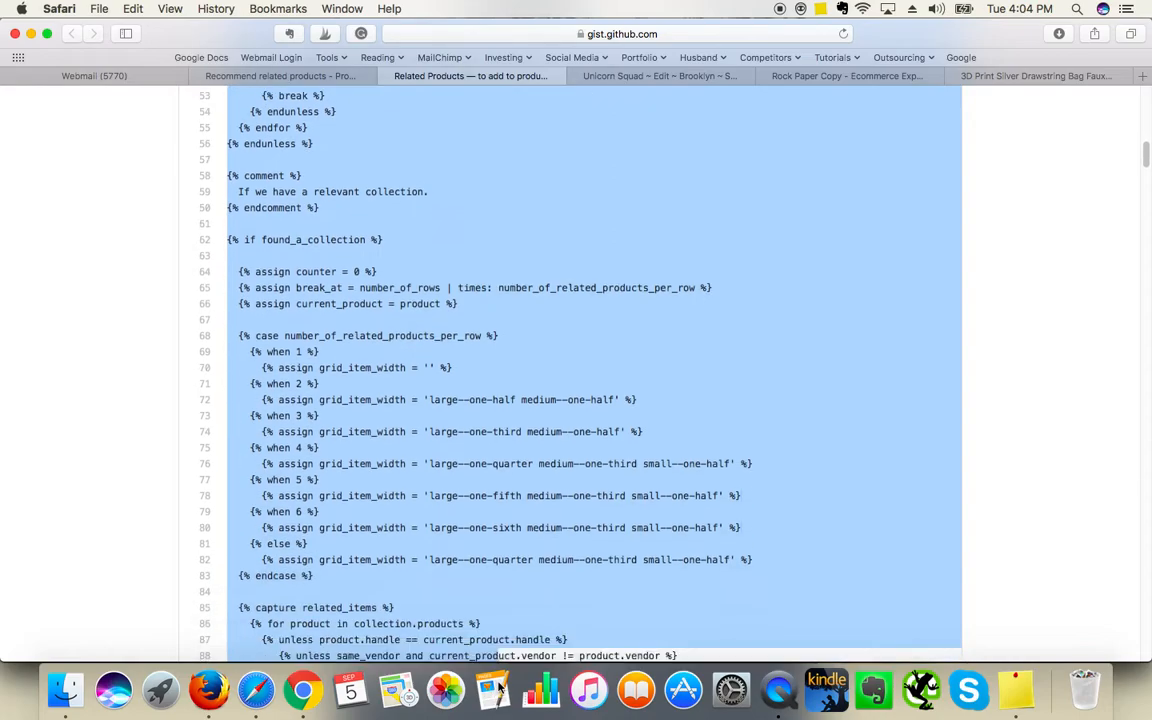
{"action": "scroll", "scroll_direction": "down", "scroll_amount": 3}
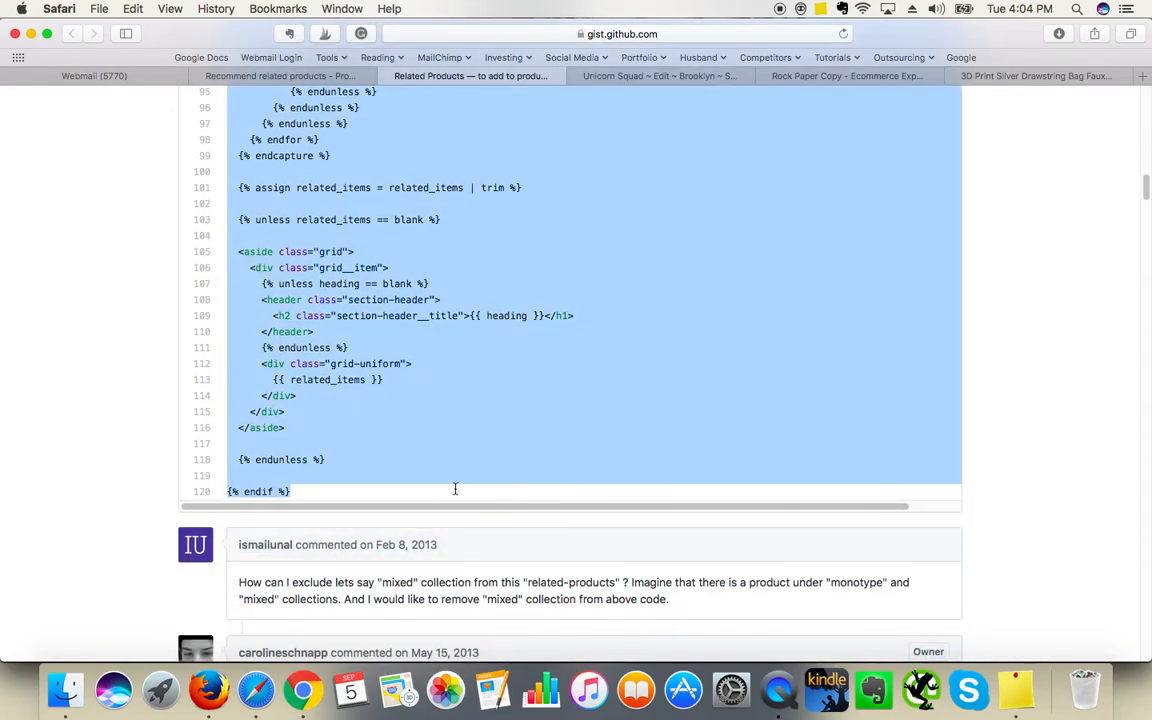
{"action": "mouse_move", "coordinate": [398, 423]}
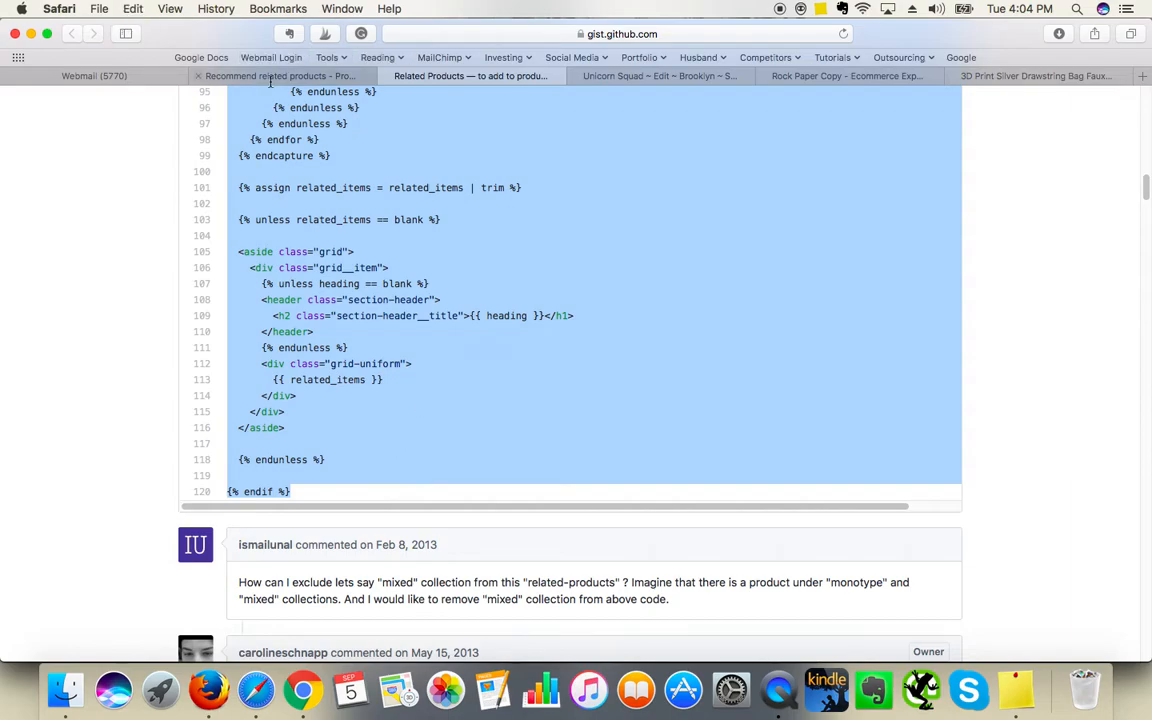
Step: Paste the gist code and the {% include 'related-products' %} line into the snippet editor
{"action": "left_click", "coordinate": [657, 76]}
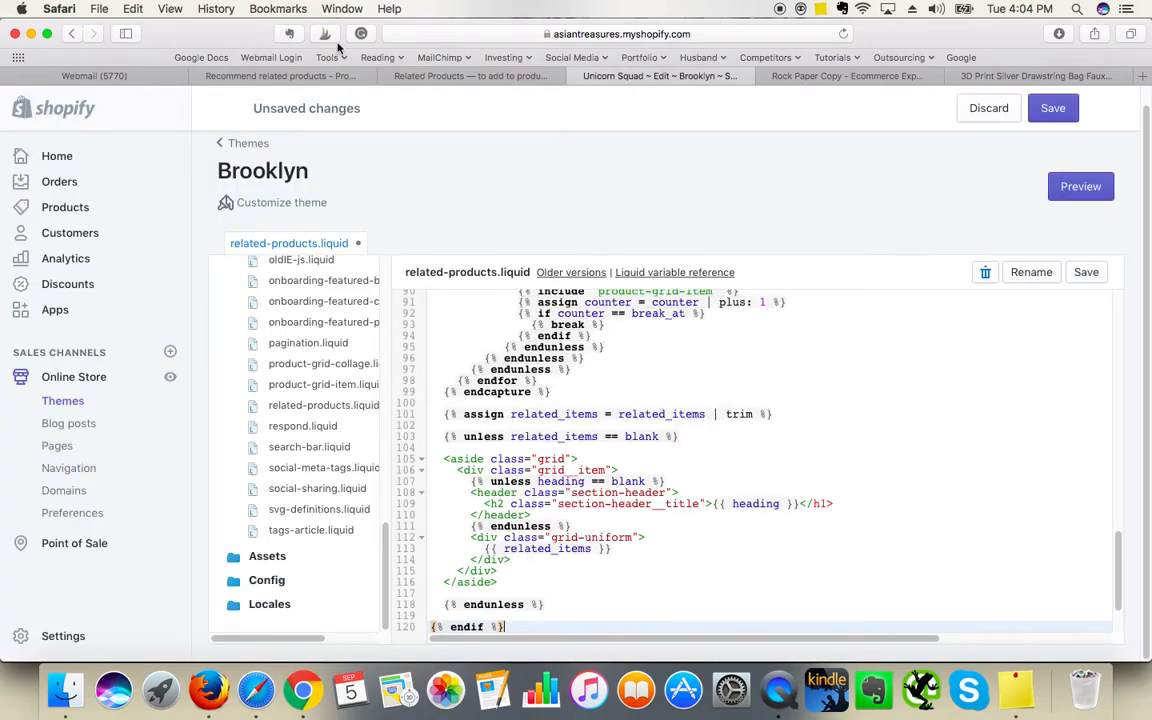
{"action": "left_click", "coordinate": [281, 75]}
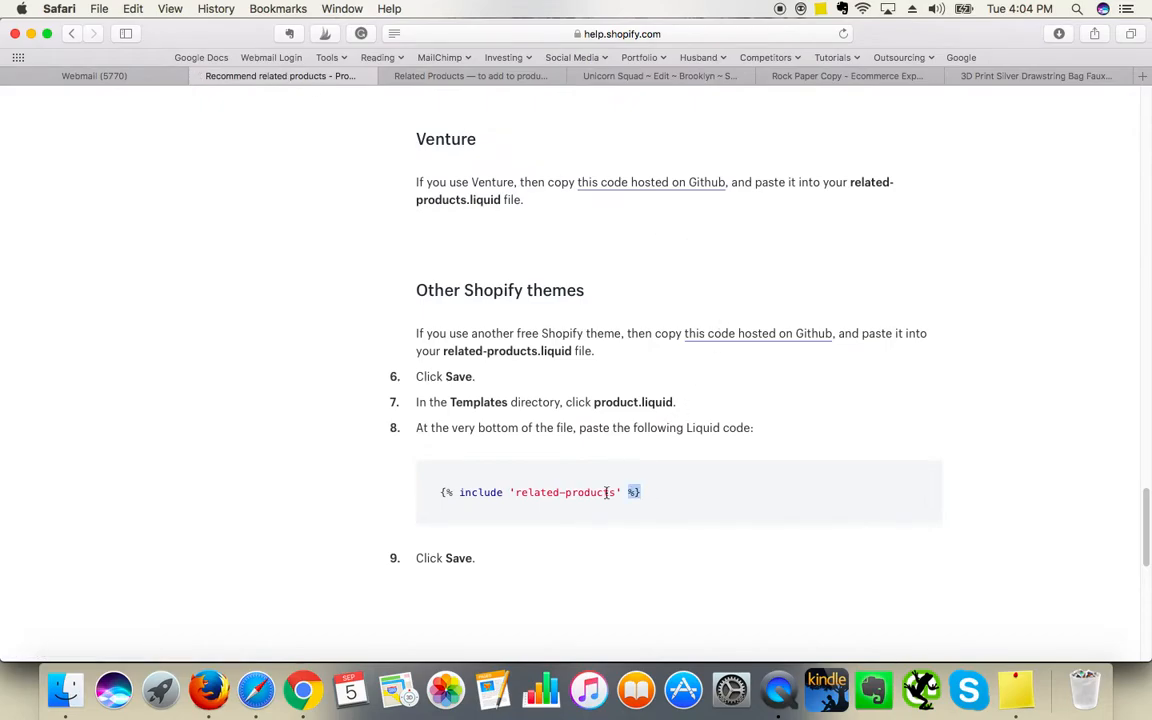
{"action": "triple_click", "coordinate": [540, 492]}
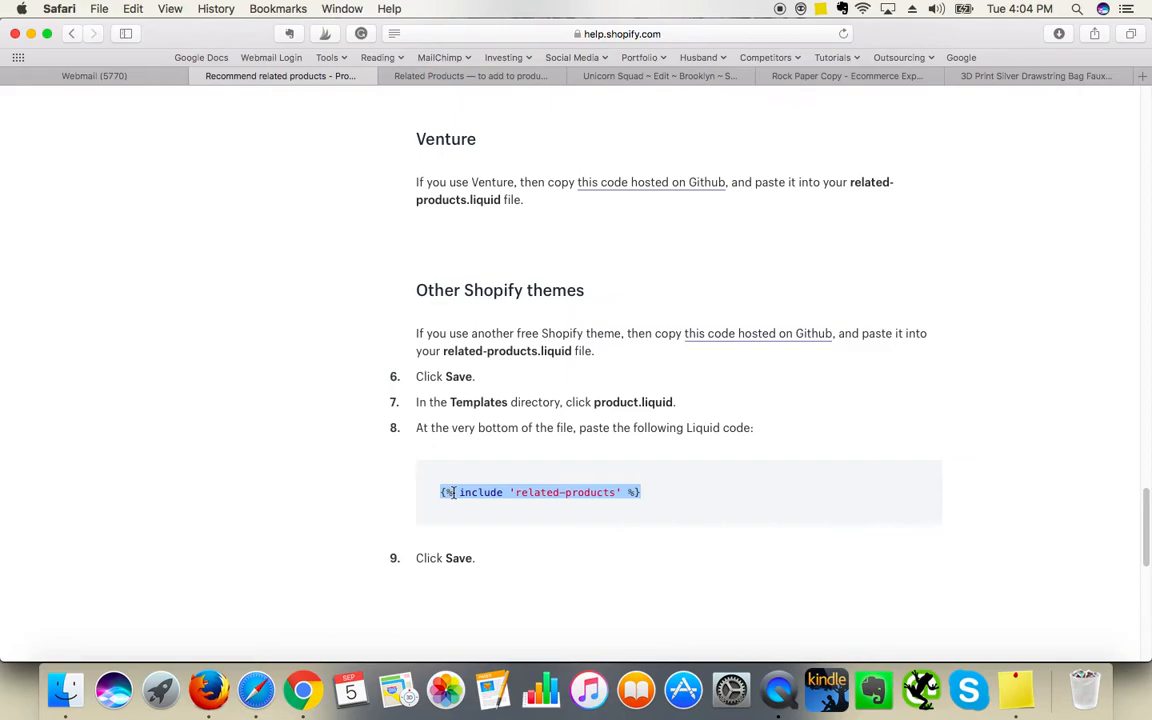
{"action": "left_click", "coordinate": [658, 76]}
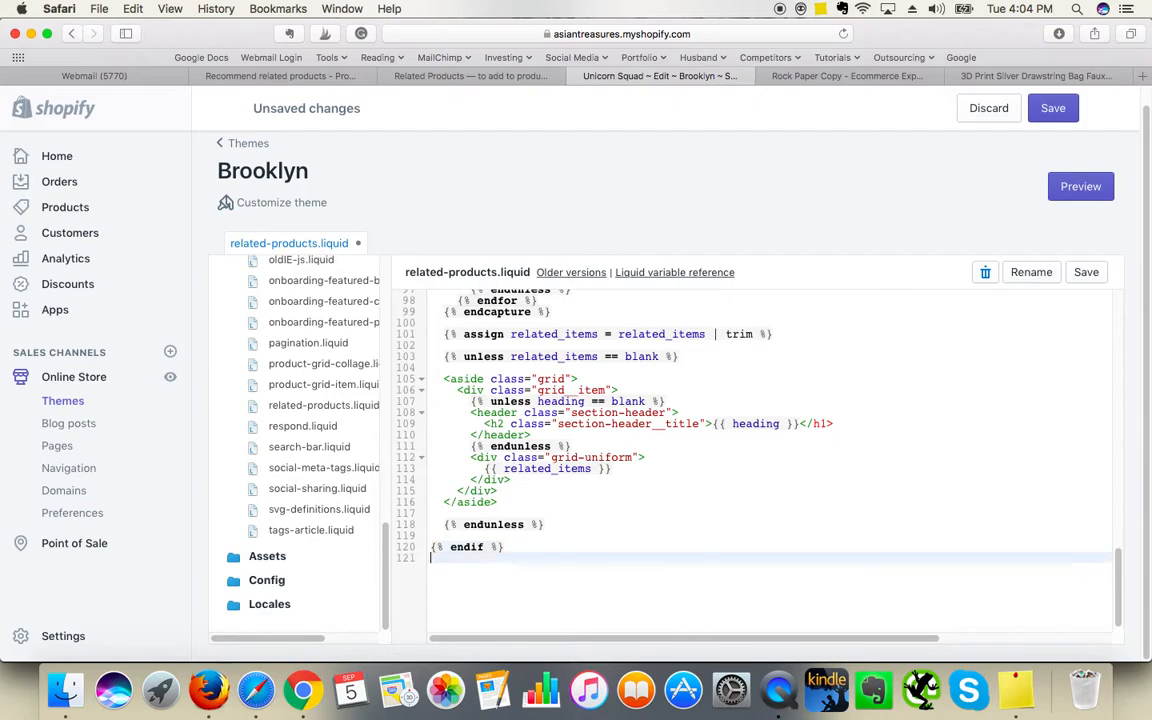
{"action": "type", "text": "{% include 'related-products' %}"}
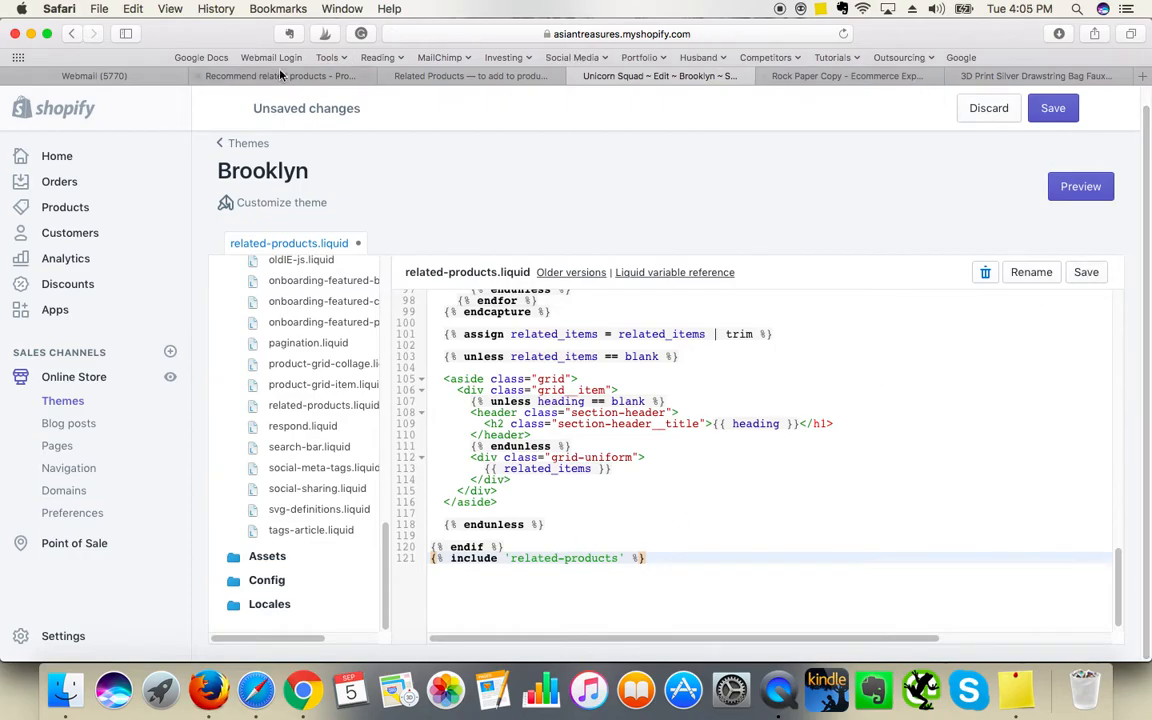
Step: Delete the extra include line so the snippet ends at line 120, and save it
{"action": "left_click", "coordinate": [280, 76]}
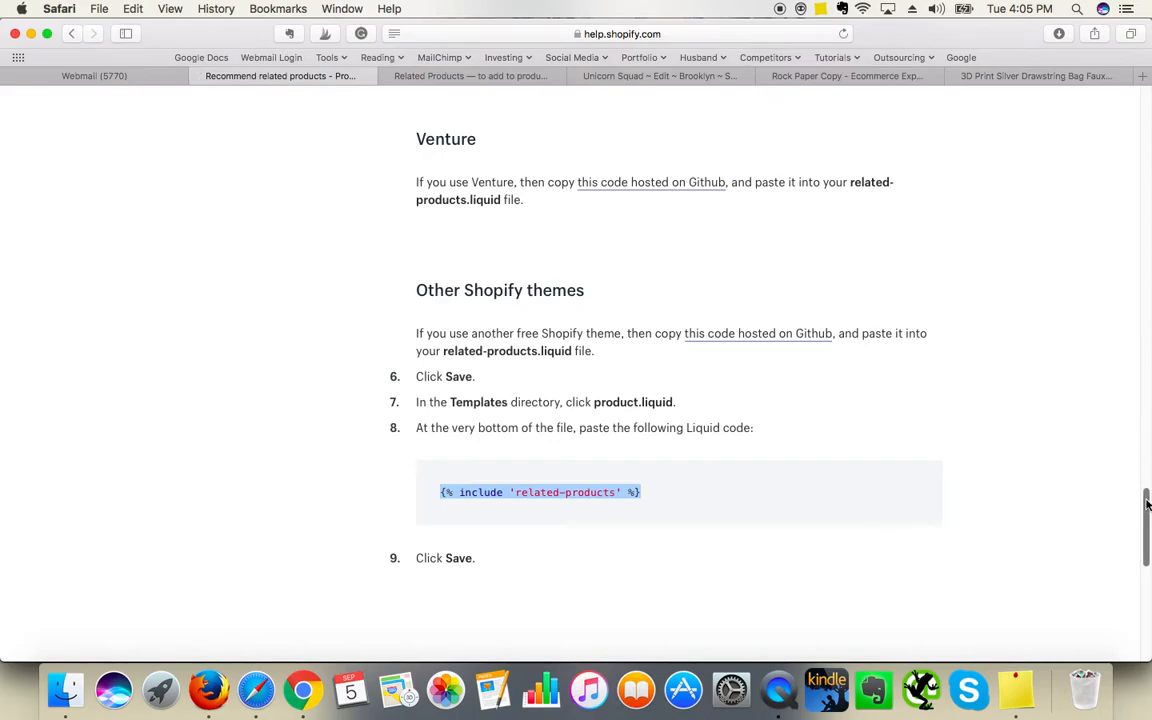
{"action": "scroll", "scroll_direction": "down", "scroll_amount": 3}
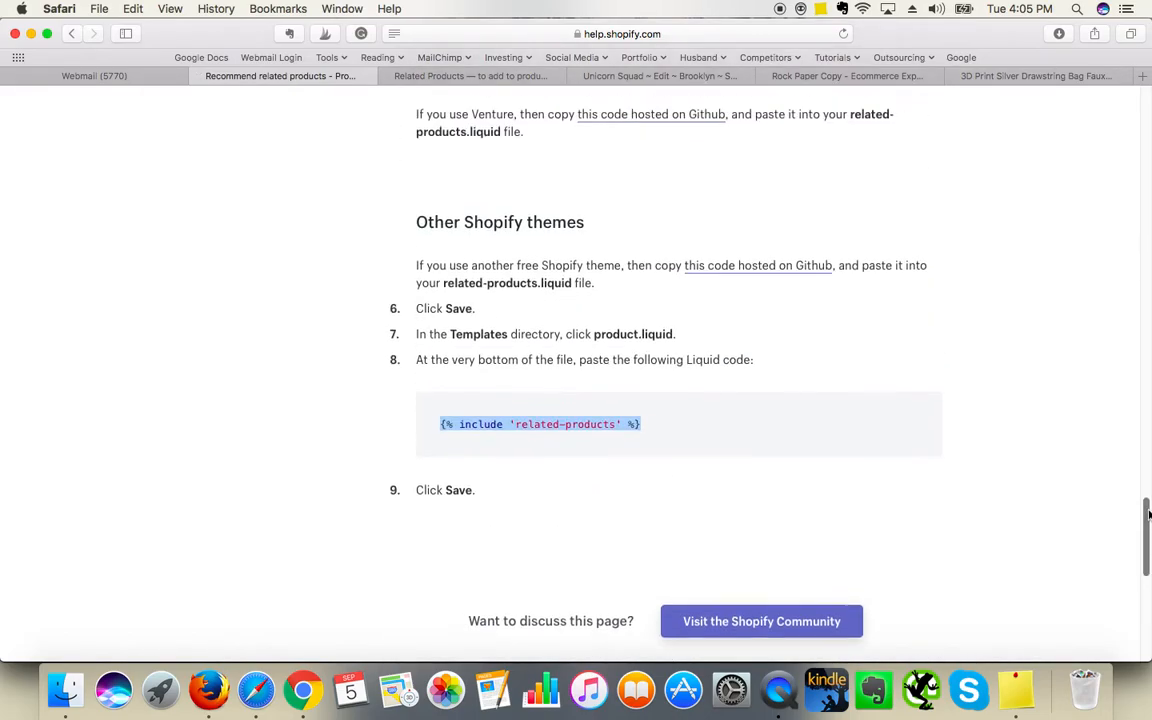
{"action": "scroll", "scroll_direction": "up", "scroll_amount": 3}
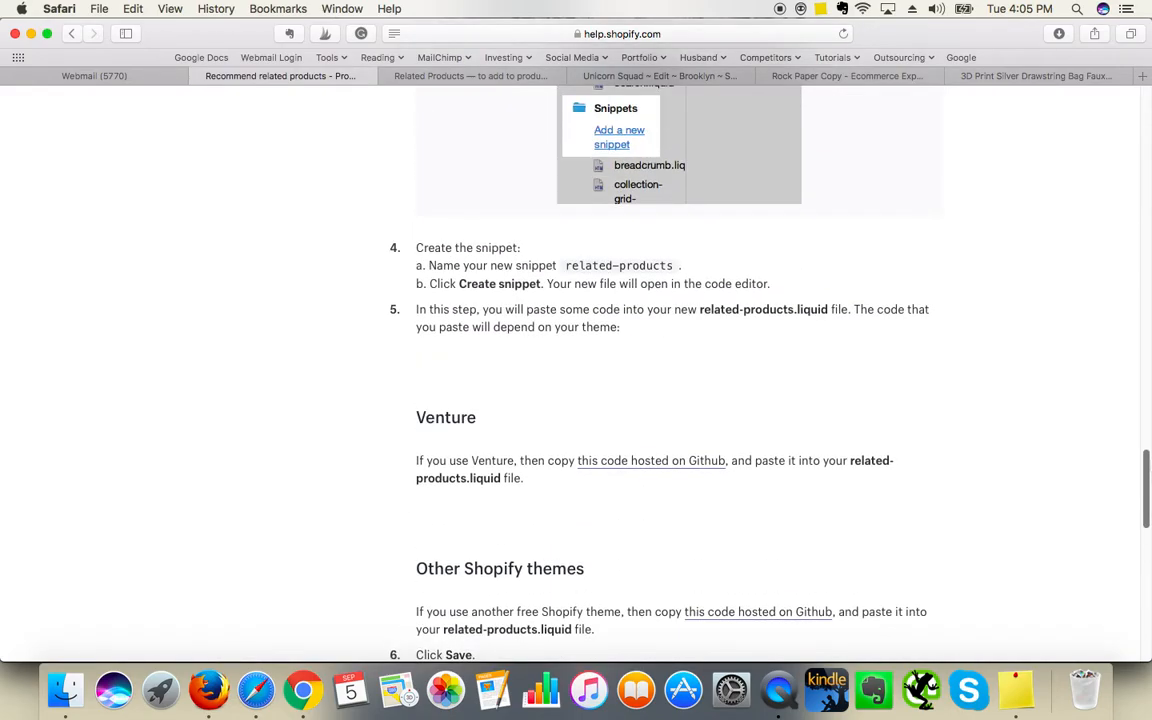
{"action": "scroll", "scroll_direction": "up", "scroll_amount": 3}
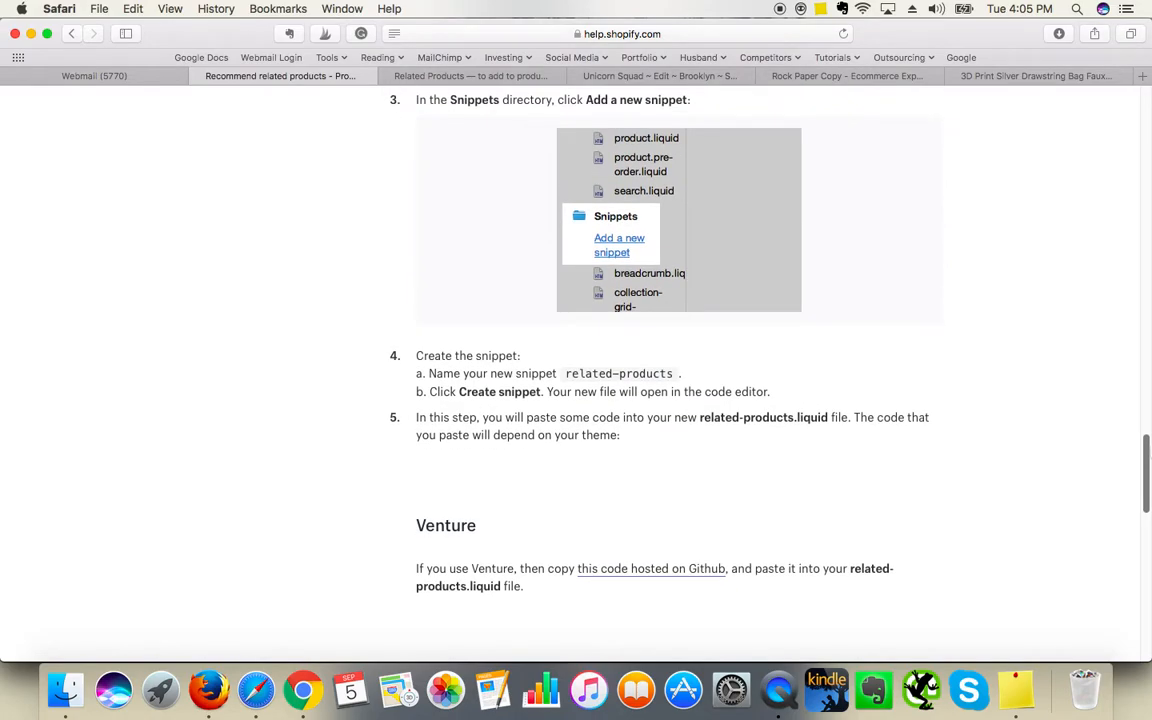
{"action": "scroll", "scroll_direction": "down", "scroll_amount": 3}
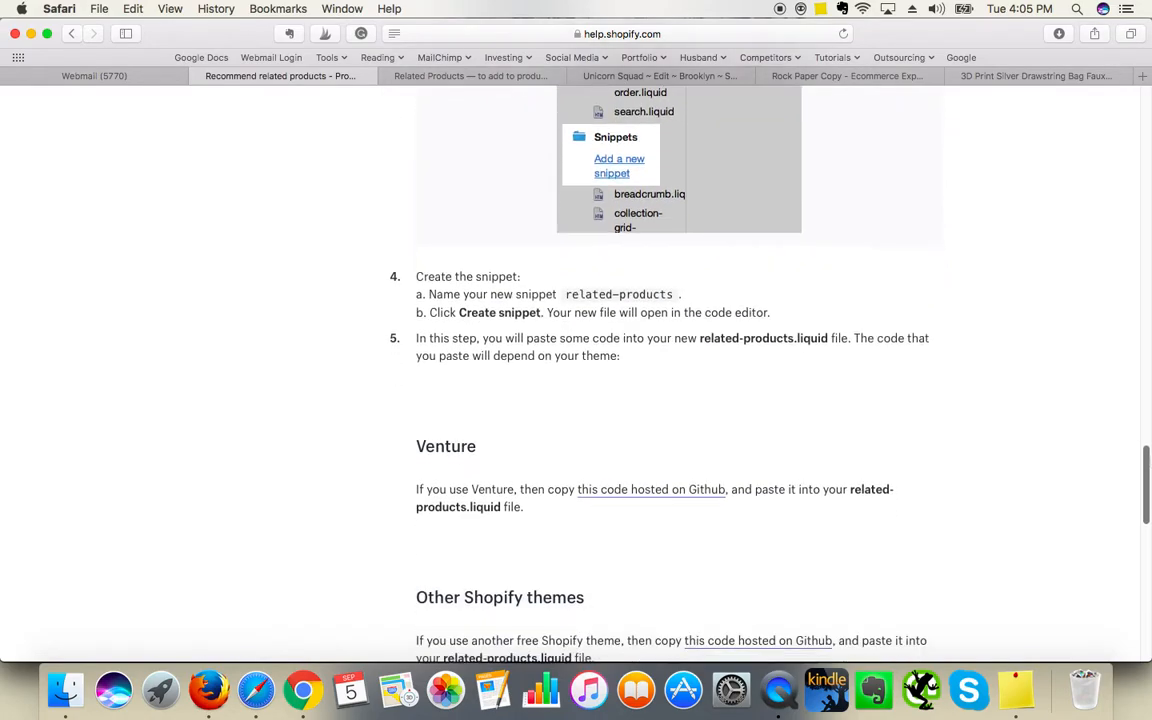
{"action": "scroll", "scroll_direction": "down", "scroll_amount": 3}
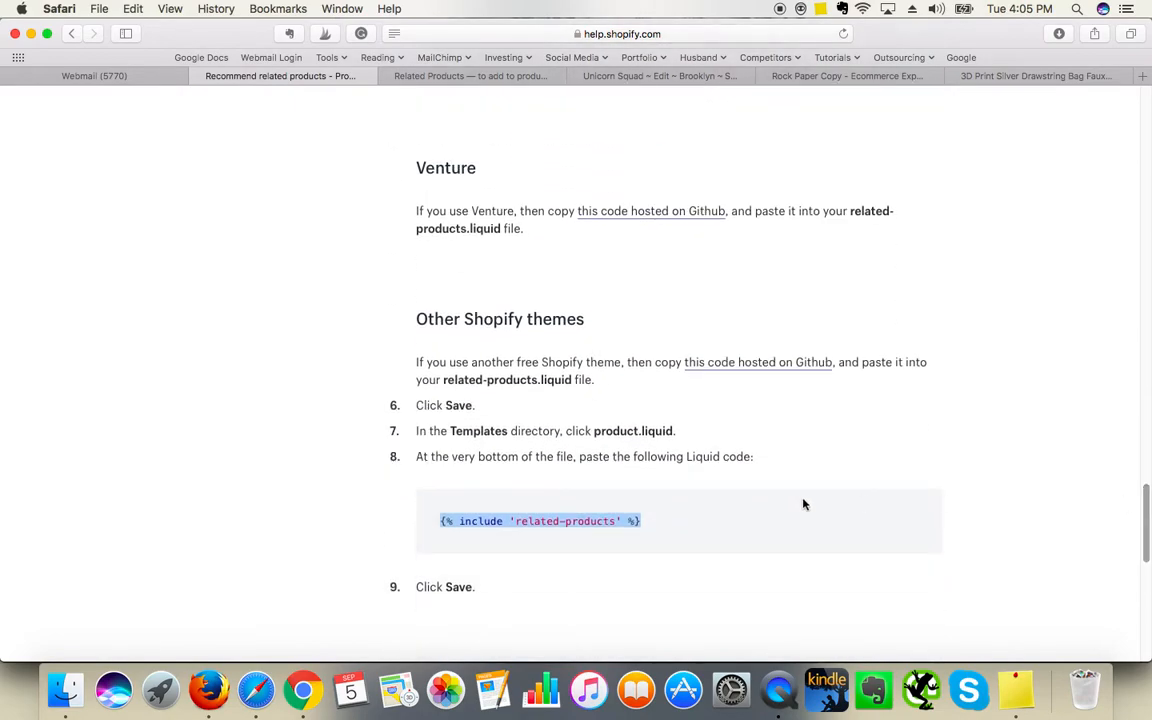
{"action": "left_click", "coordinate": [660, 76]}
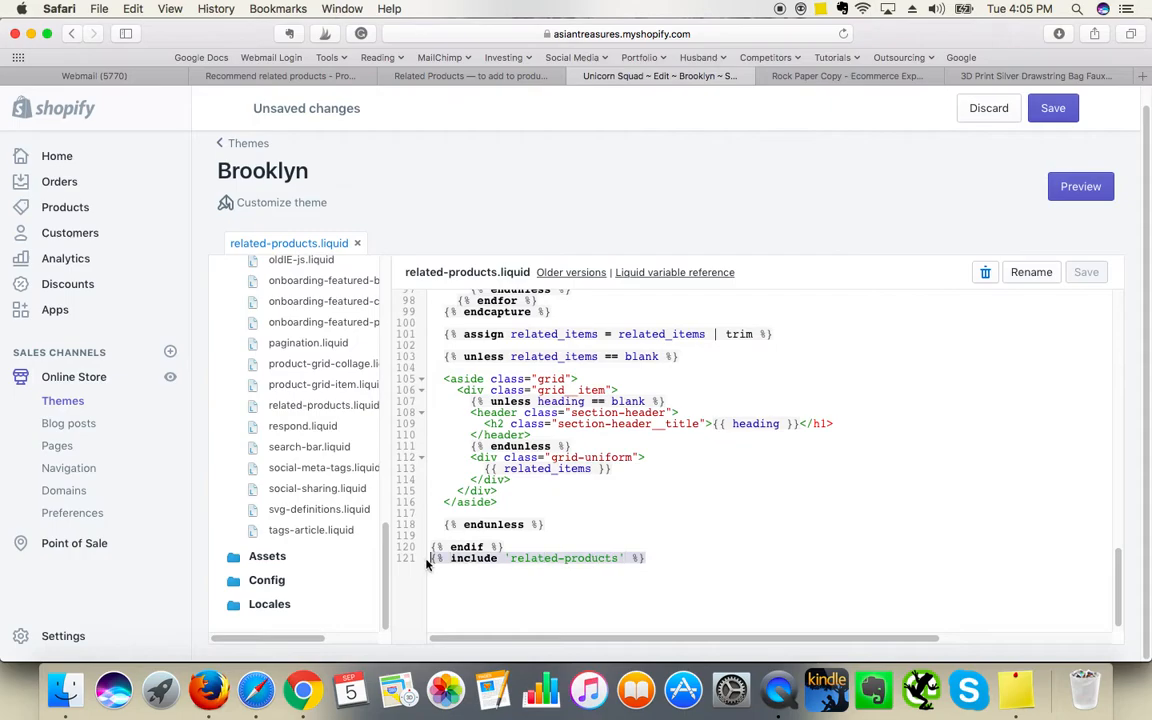
{"action": "key", "text": "Backspace"}
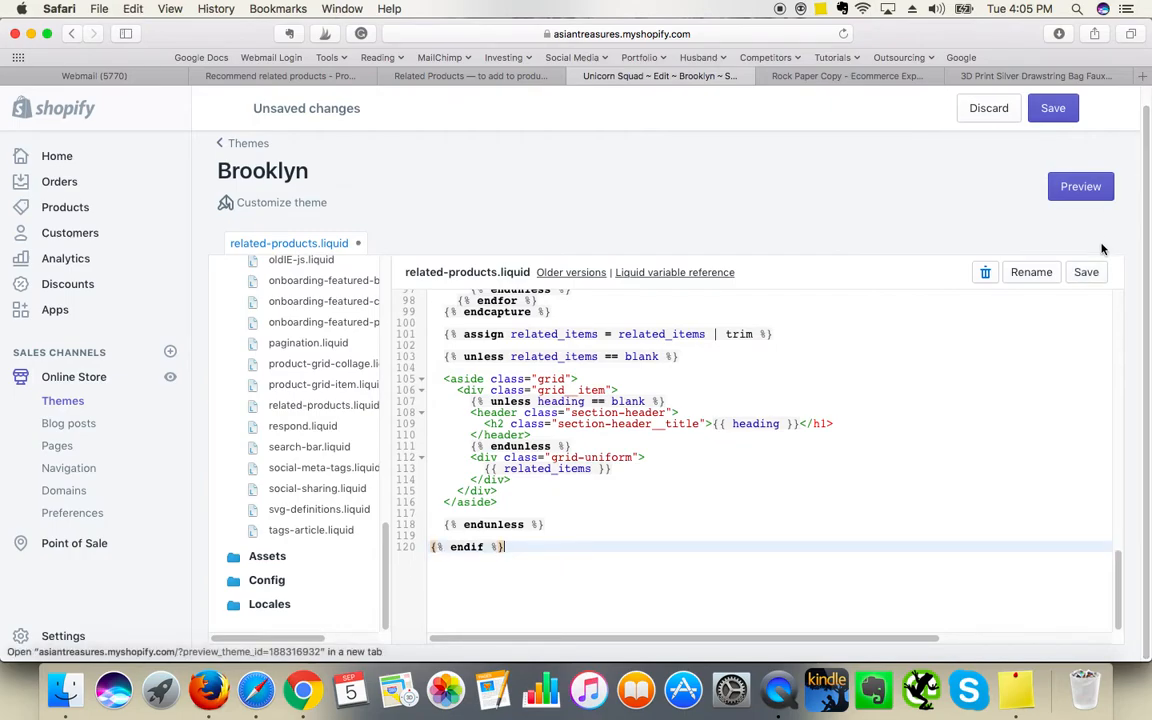
{"action": "left_click", "coordinate": [1086, 271]}
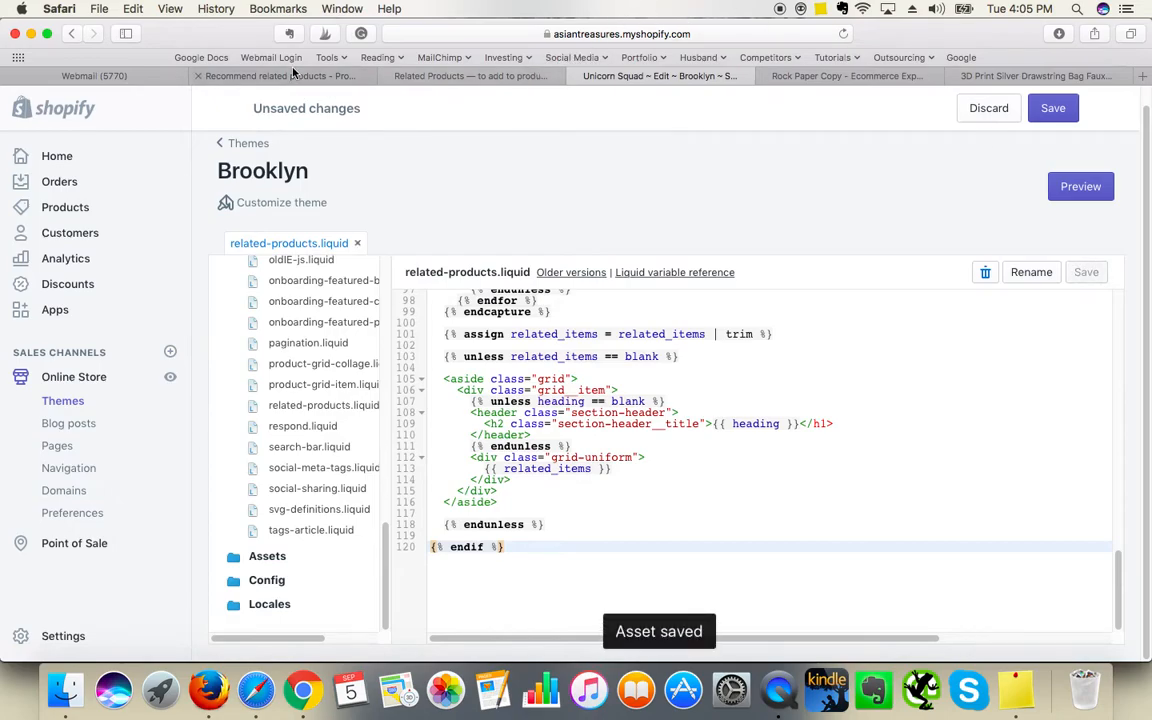
Step: Add {% include 'related-products' %} as the last line of Templates > product.liquid and save
{"action": "left_click", "coordinate": [280, 76]}
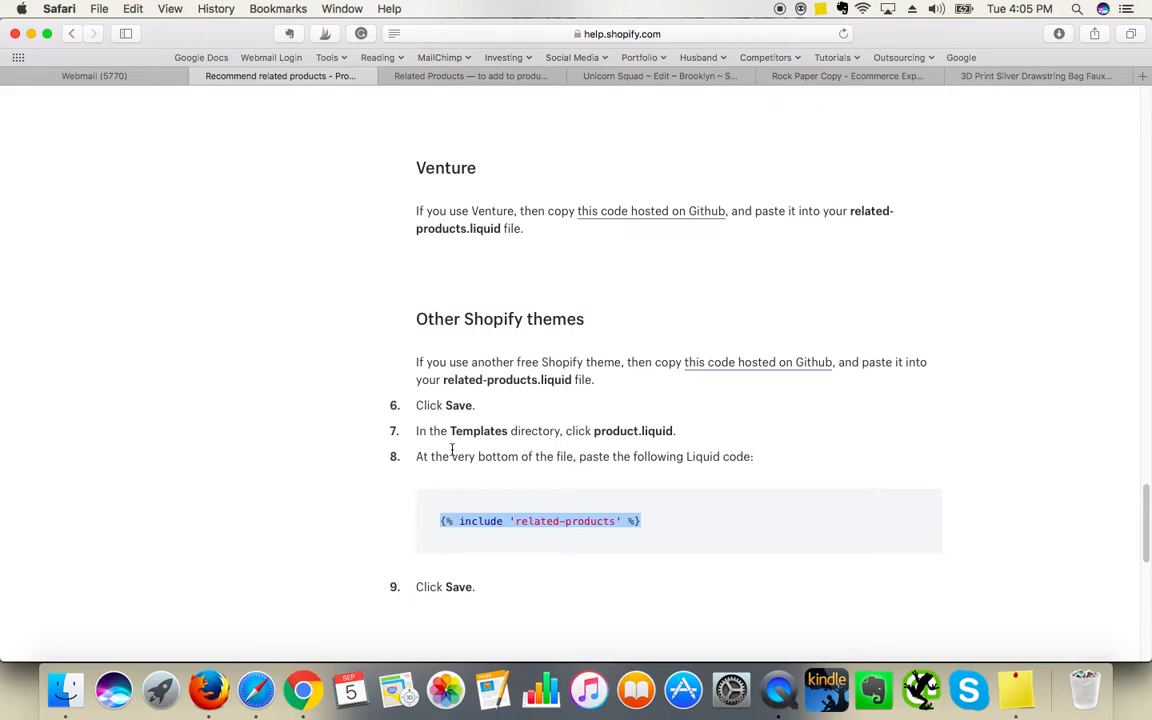
{"action": "mouse_move", "coordinate": [675, 425]}
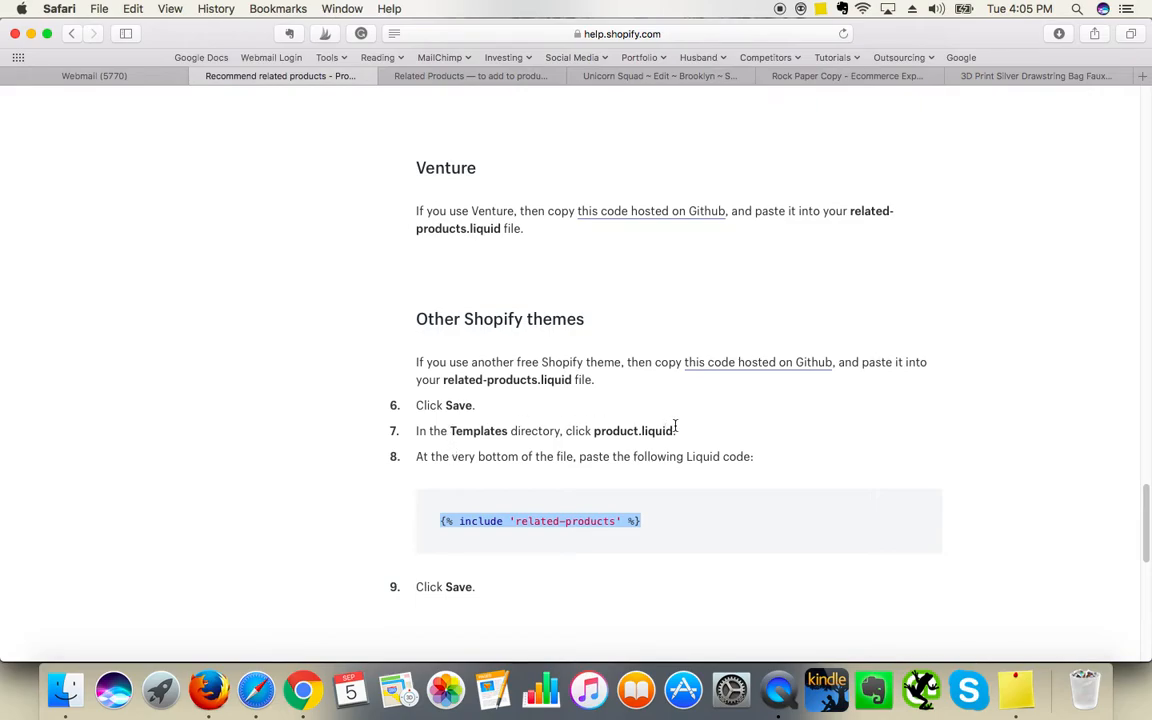
{"action": "mouse_move", "coordinate": [649, 184]}
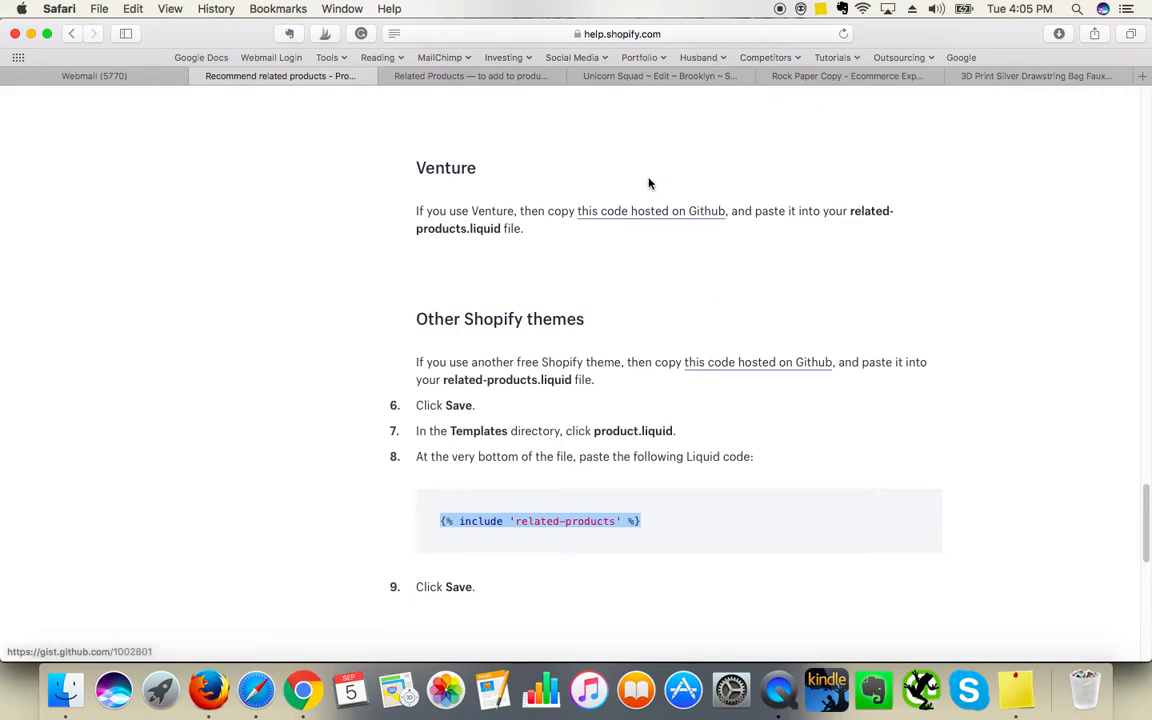
{"action": "left_click", "coordinate": [470, 76]}
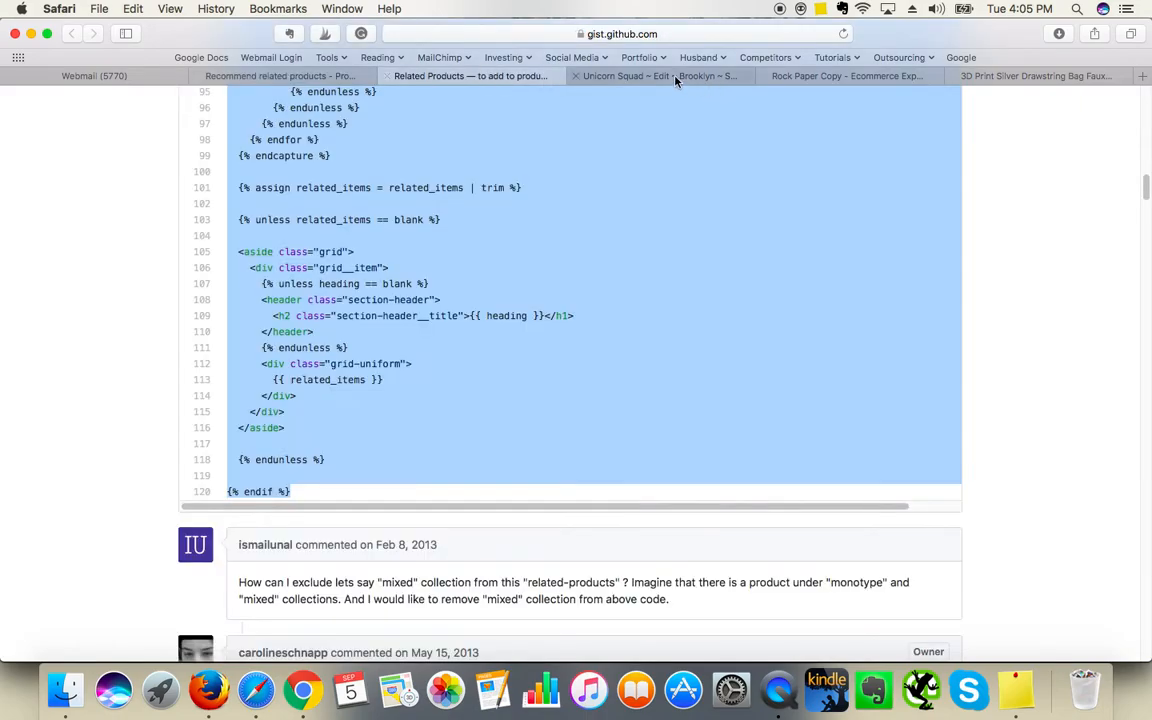
{"action": "left_click", "coordinate": [657, 76]}
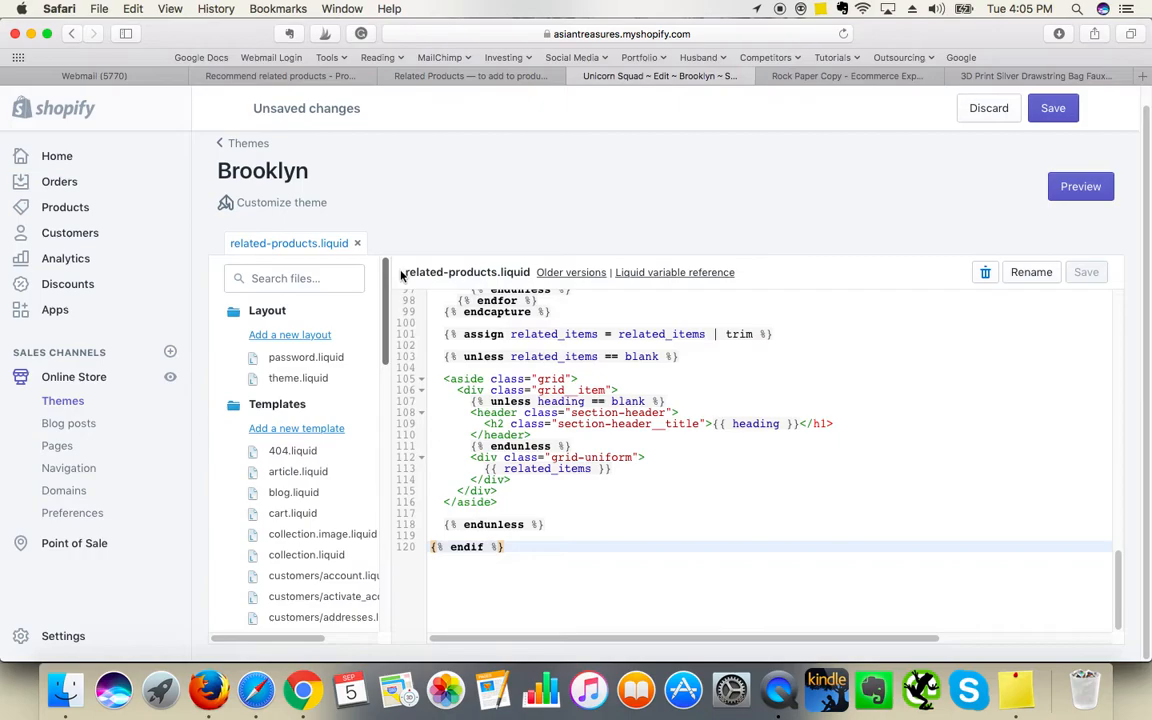
{"action": "scroll", "scroll_direction": "down", "scroll_amount": 3}
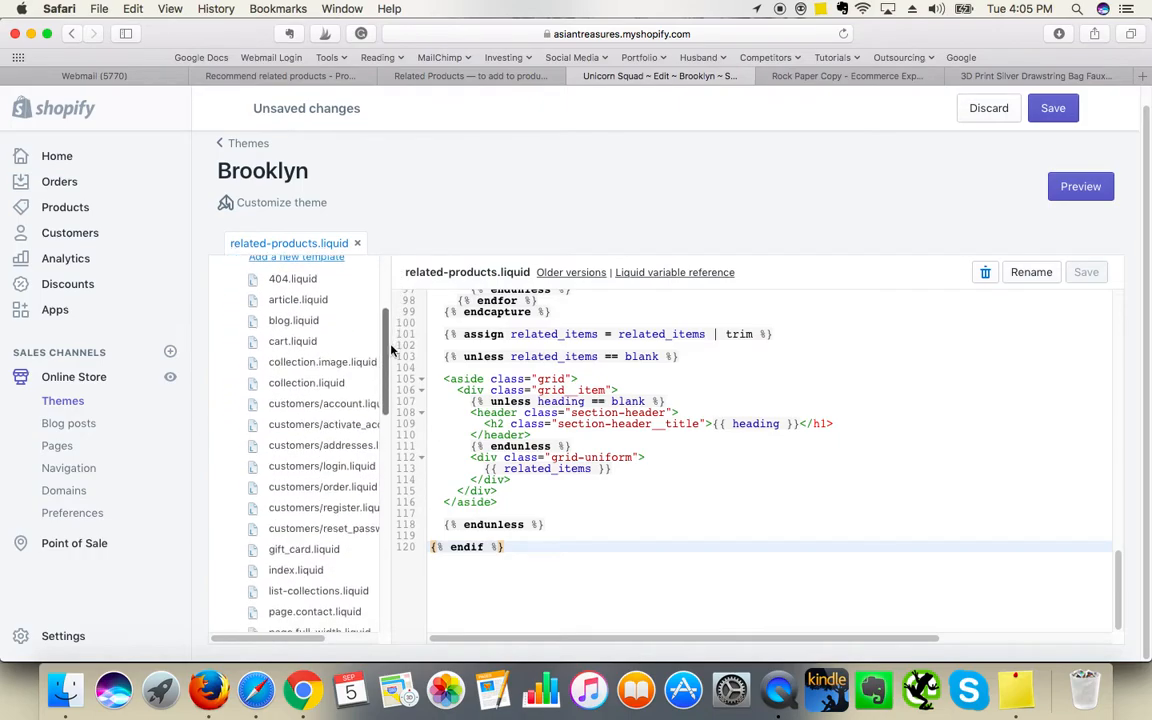
{"action": "scroll", "scroll_direction": "down", "scroll_amount": 3}
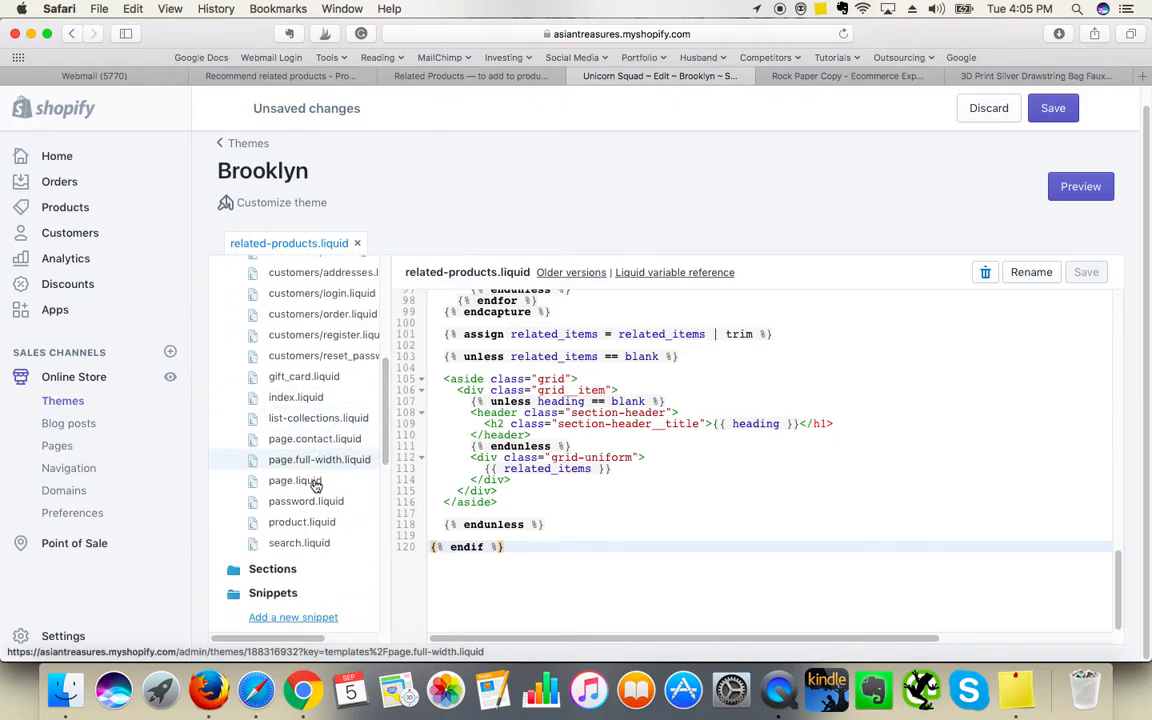
{"action": "left_click", "coordinate": [301, 521]}
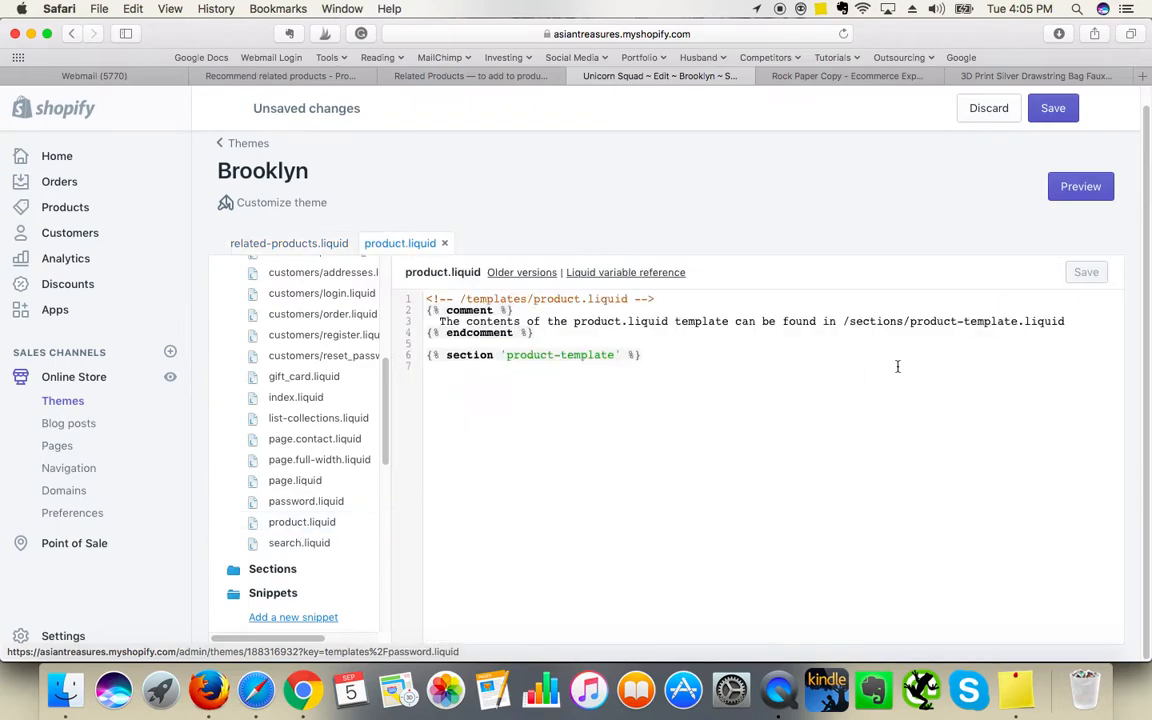
{"action": "type", "text": "{% include 'related-products' %}"}
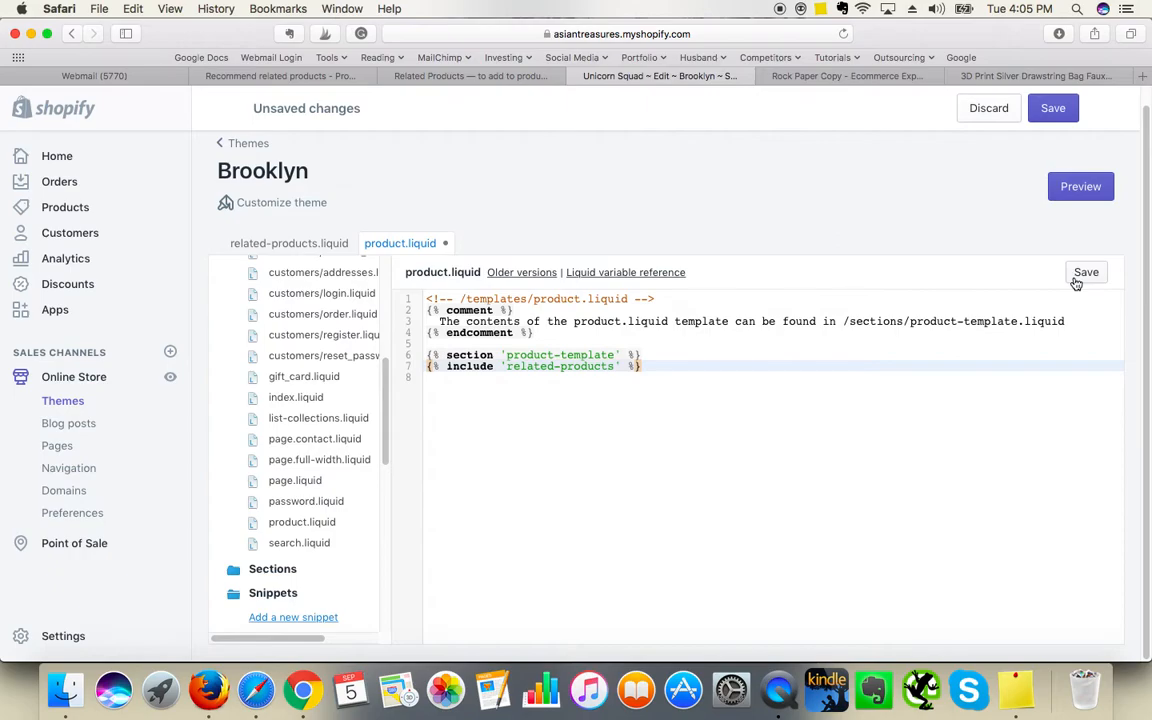
{"action": "left_click", "coordinate": [1086, 272]}
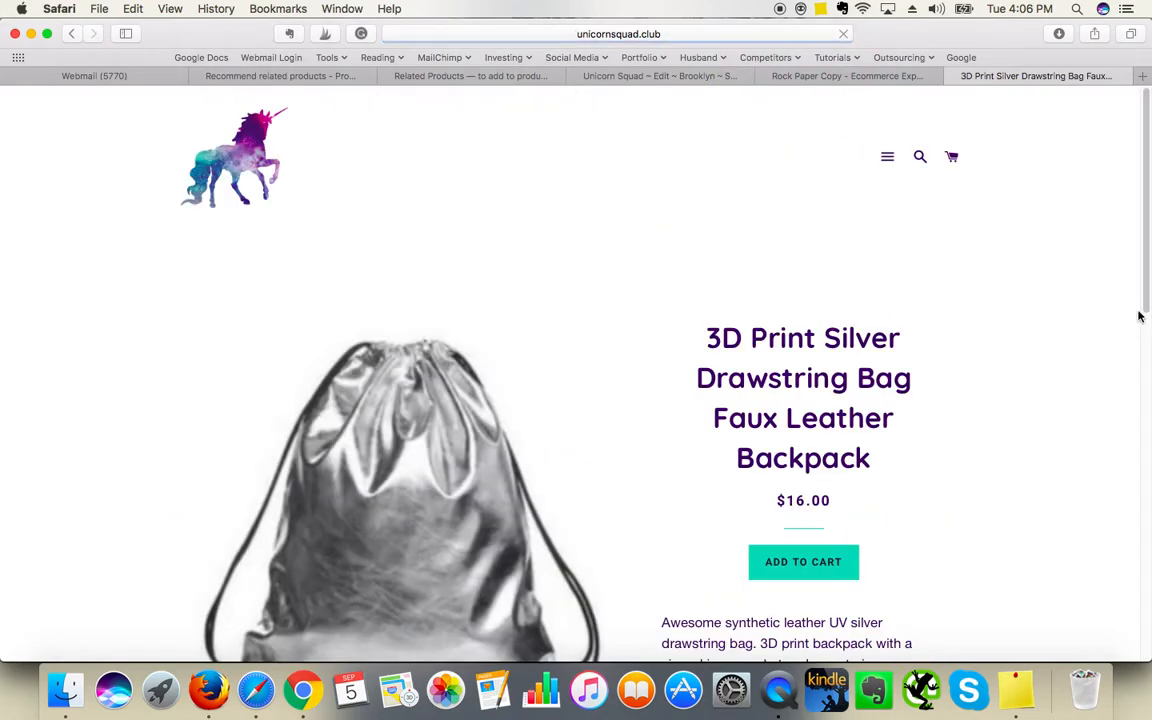
Step: Verify the backpack page shows four related bags under 'Other Fine Products', then return to the code editor
{"action": "scroll", "scroll_direction": "down", "scroll_amount": 3}
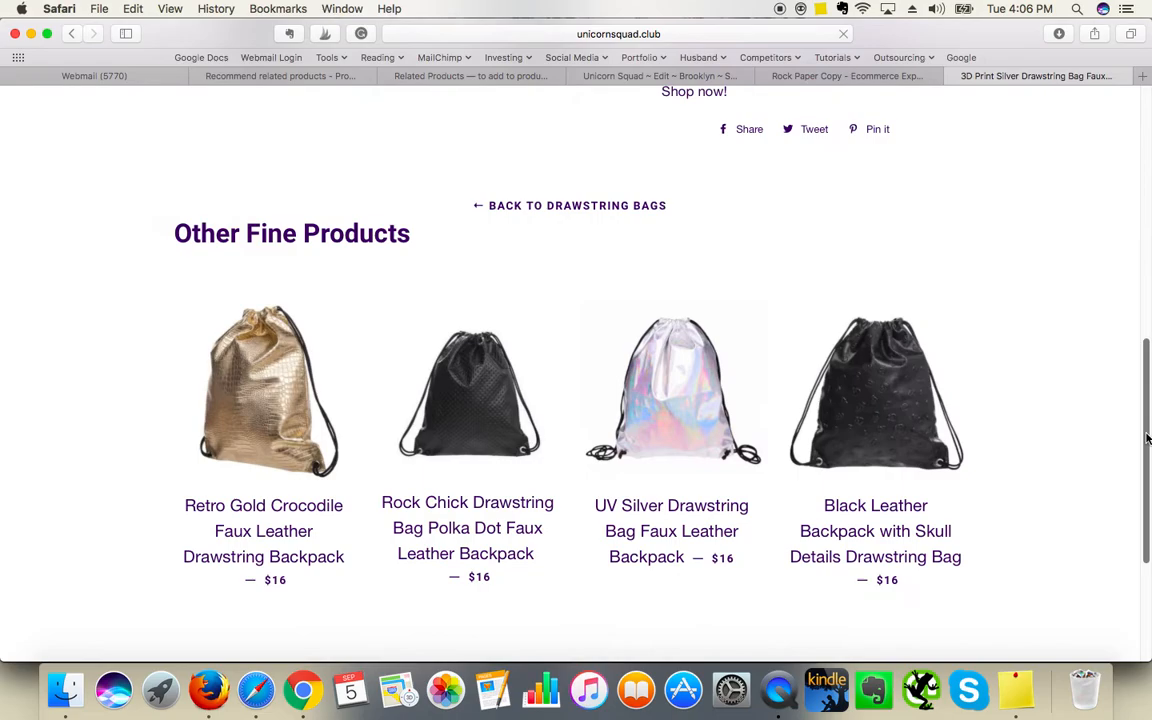
{"action": "scroll", "scroll_direction": "down", "scroll_amount": 3}
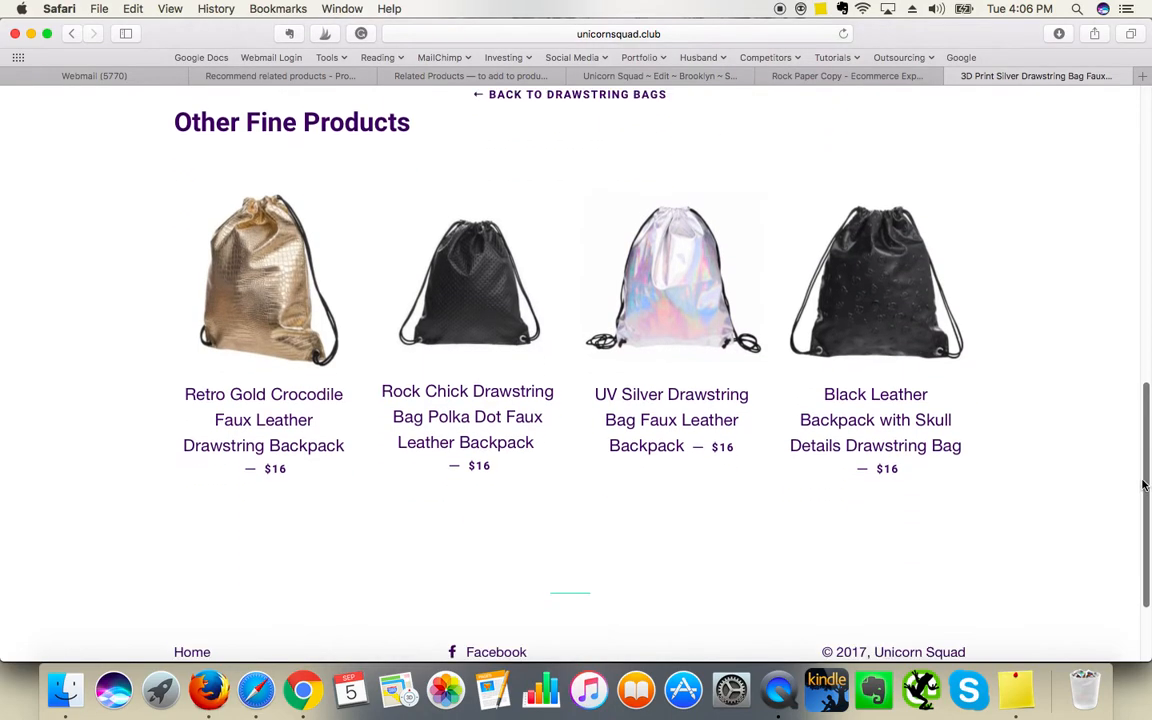
{"action": "scroll", "scroll_direction": "up", "scroll_amount": 3}
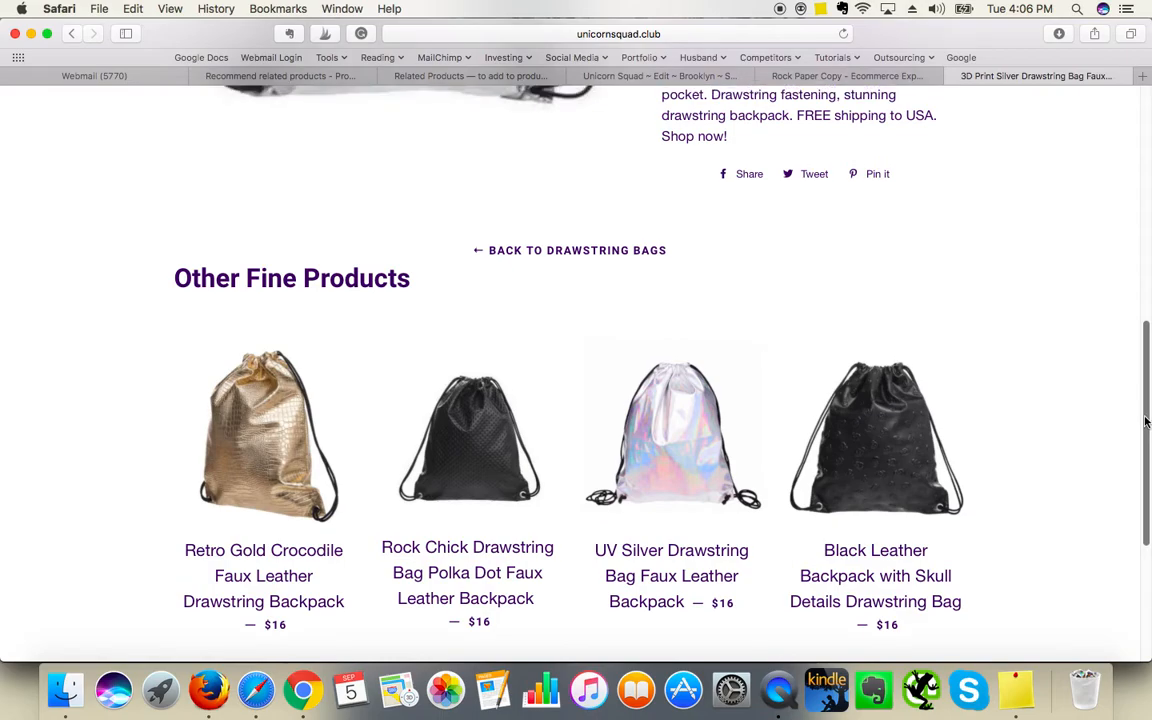
{"action": "scroll", "scroll_direction": "down", "scroll_amount": 3}
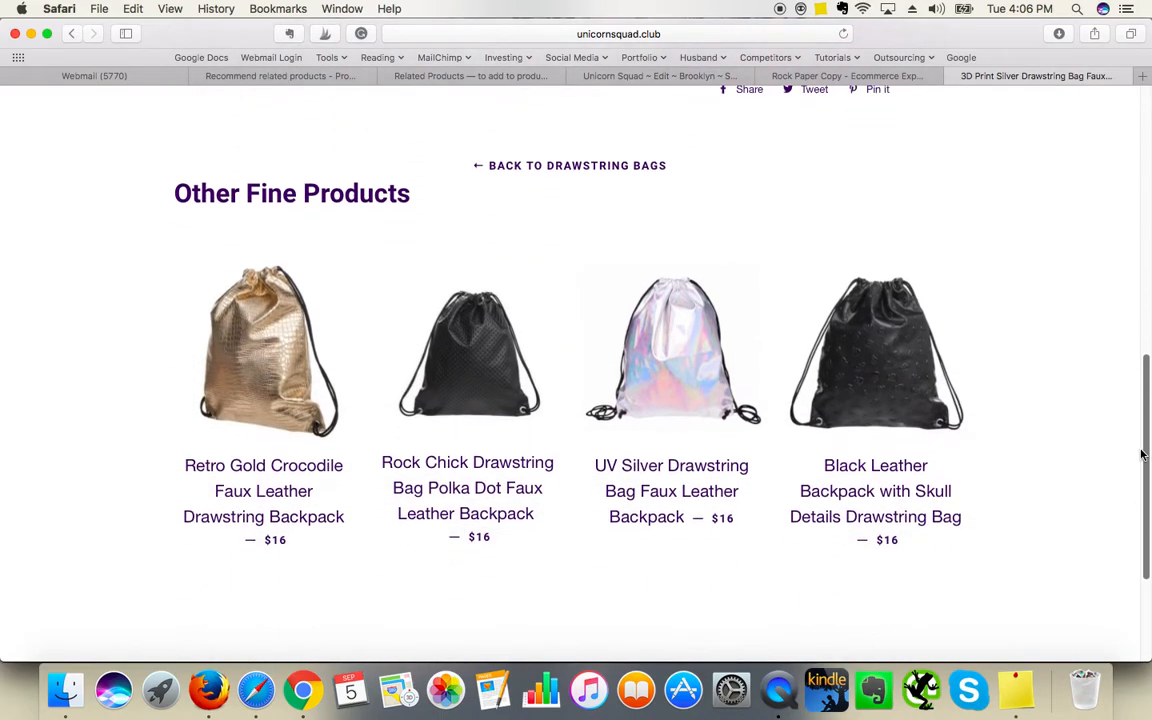
{"action": "scroll", "scroll_direction": "up", "scroll_amount": 3}
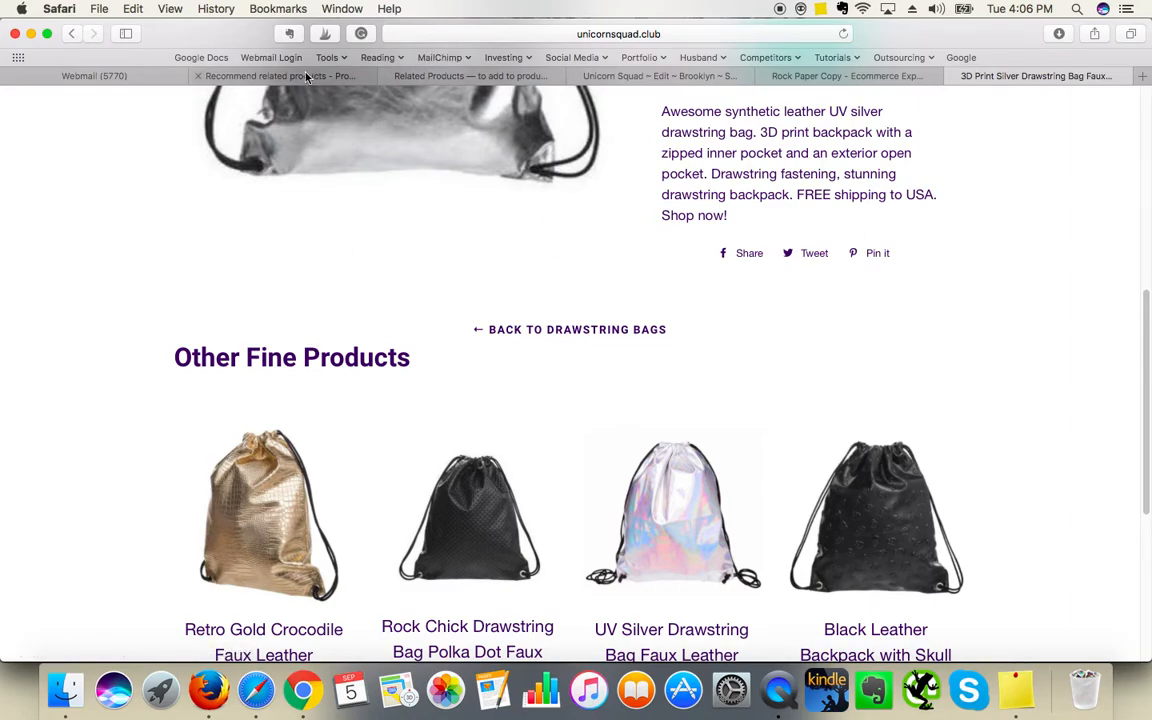
{"action": "left_click", "coordinate": [658, 76]}
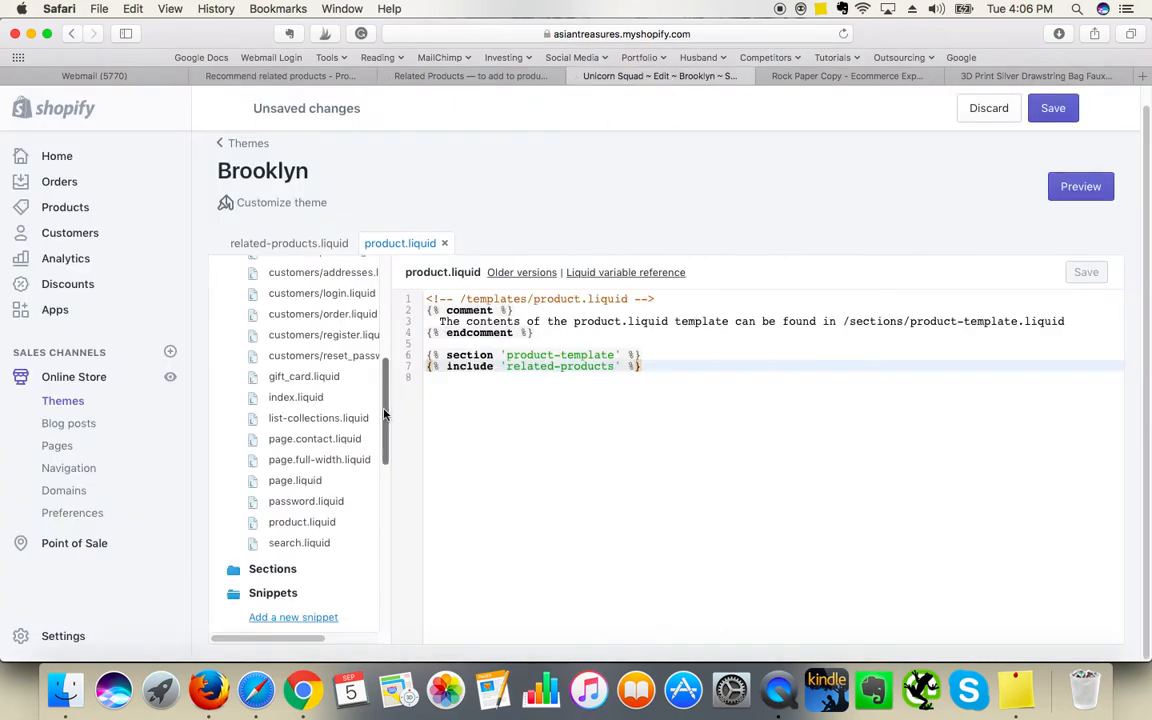
Step: In related-products.liquid, replace the 'Other fine products' heading with 'Related Products:'
{"action": "scroll", "scroll_direction": "down", "scroll_amount": 3}
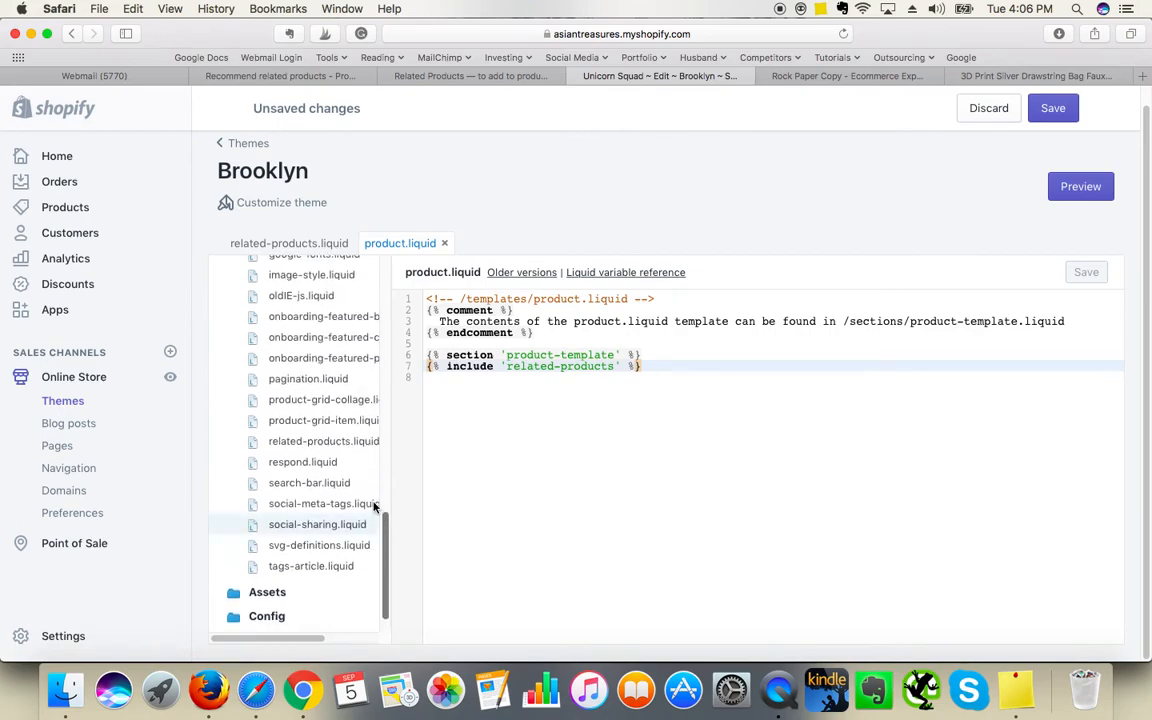
{"action": "left_click", "coordinate": [289, 243]}
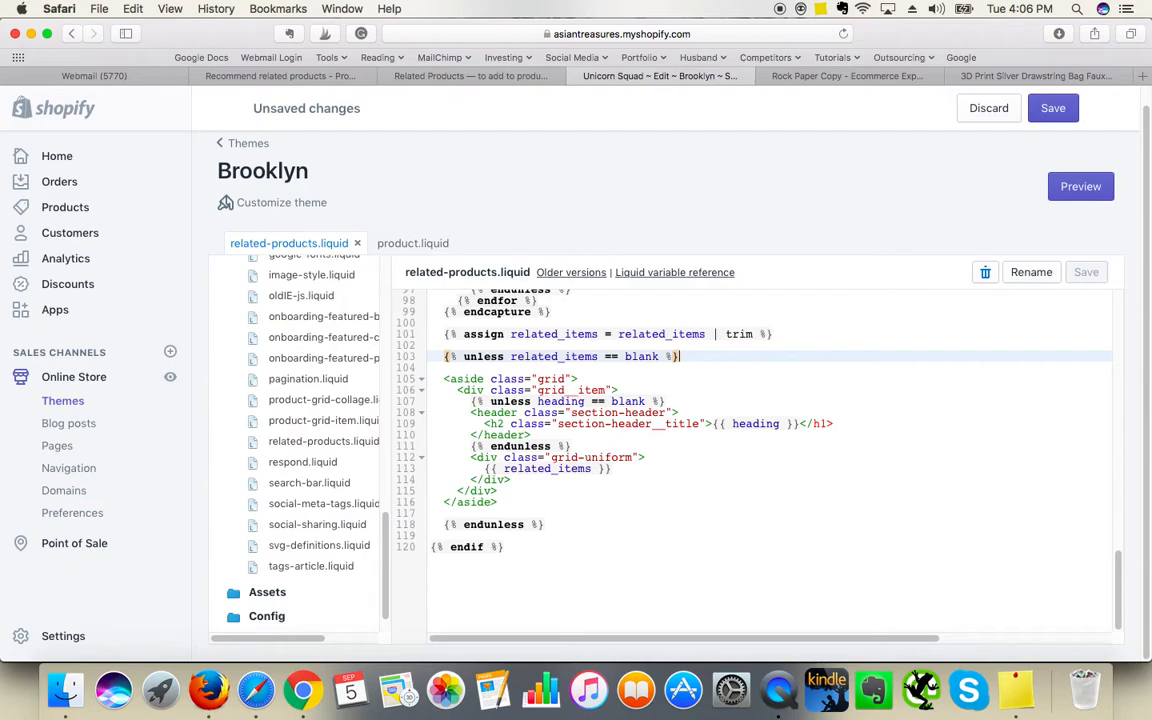
{"action": "type", "text": "other"}
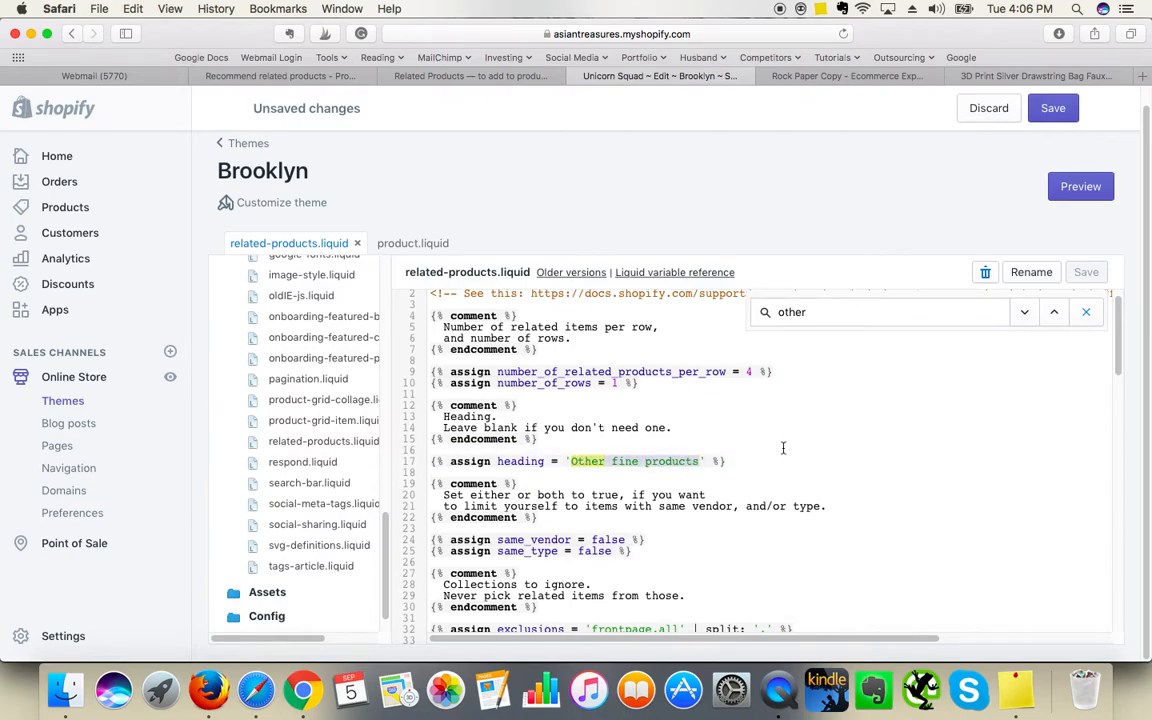
{"action": "type", "text": "Related"}
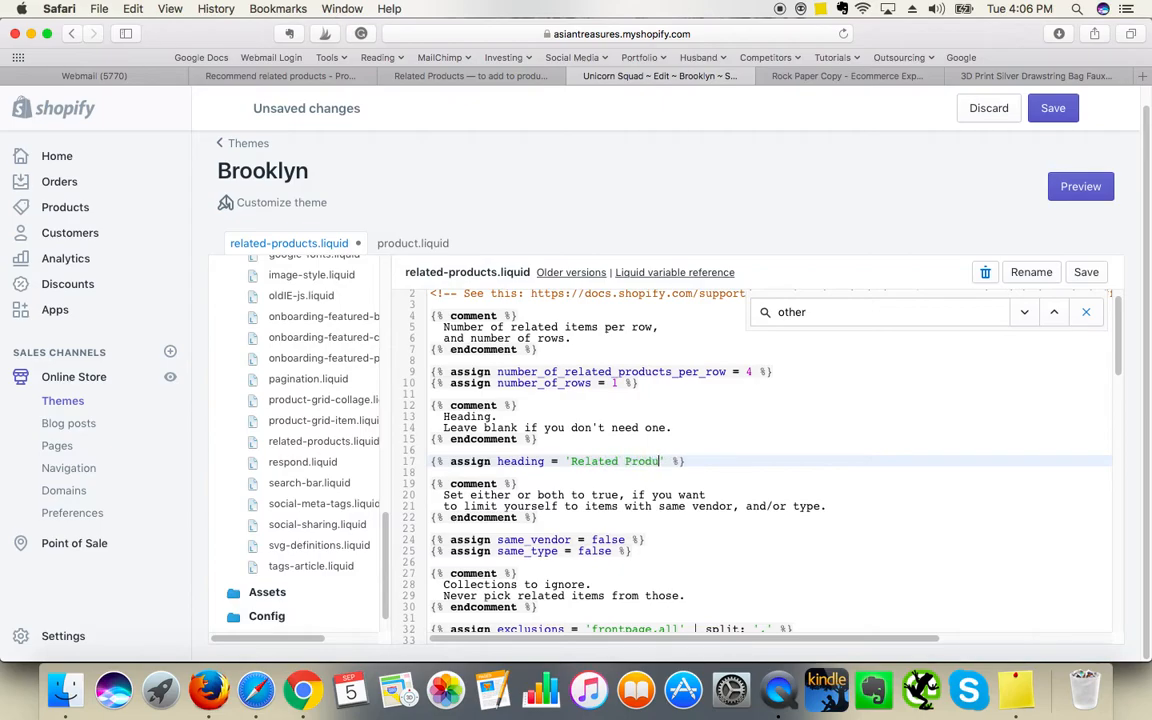
{"action": "type", "text": "cts:"}
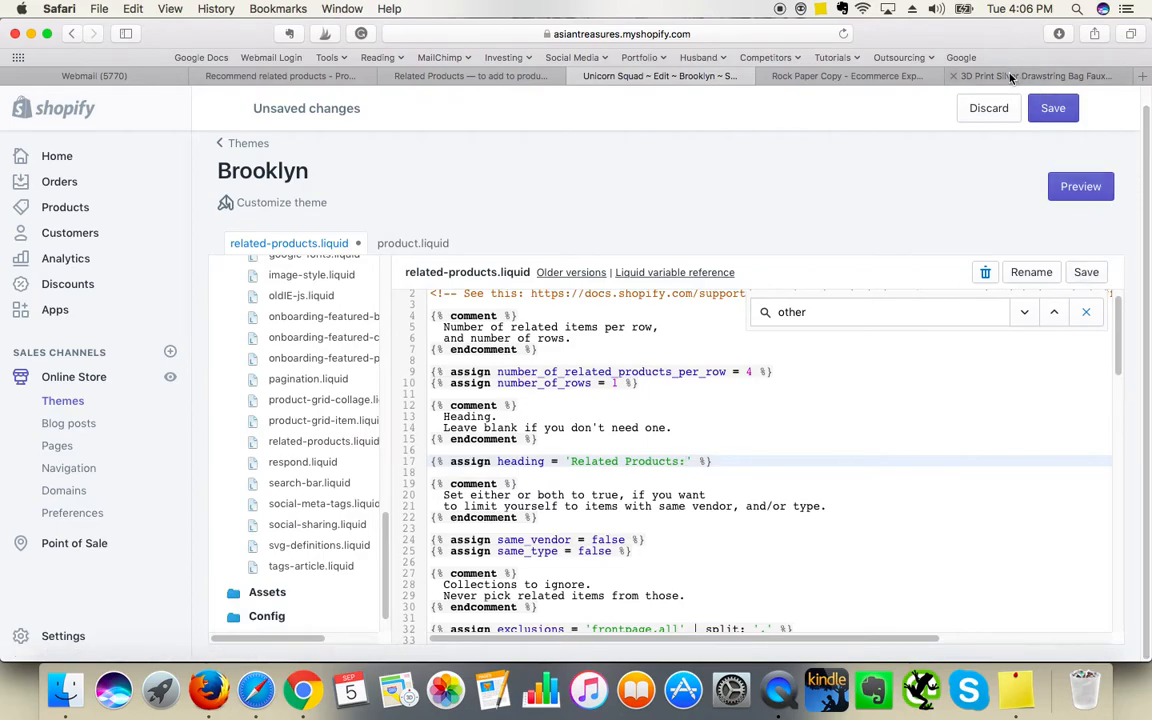
{"action": "left_click", "coordinate": [1035, 76]}
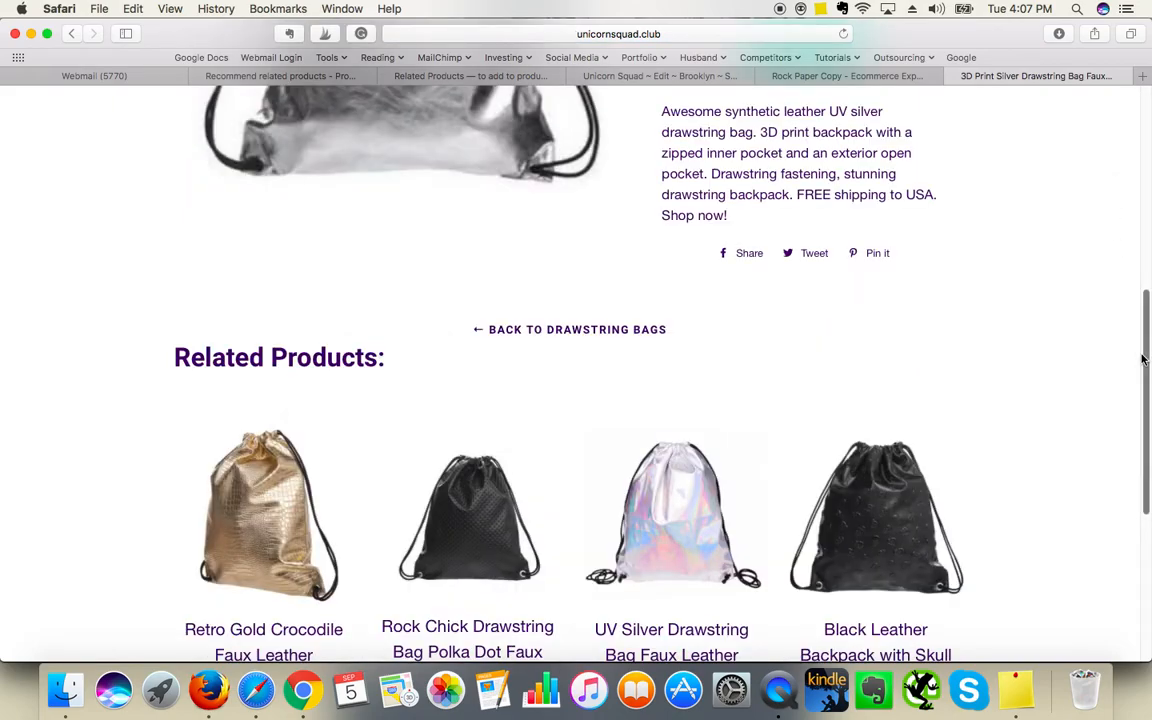
Step: Confirm the 'Related Products:' heading above the grid, then return to the help article
{"action": "scroll", "scroll_direction": "down", "scroll_amount": 3}
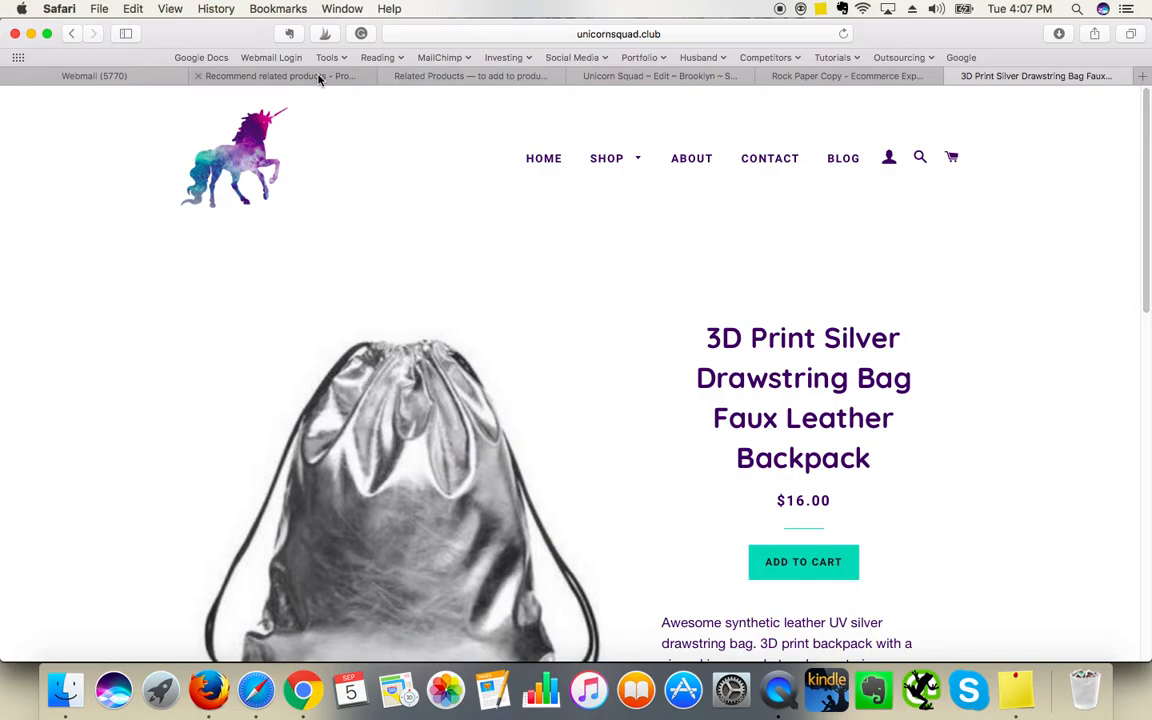
{"action": "left_click", "coordinate": [280, 76]}
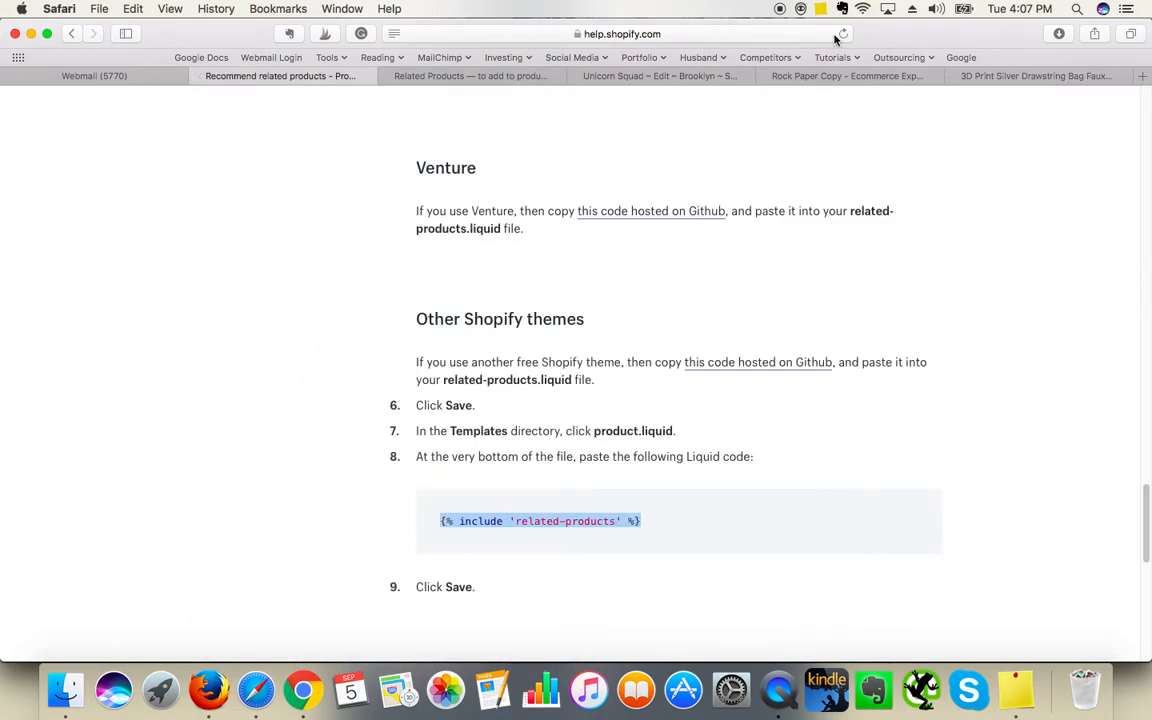
Step: Switch to the Rock Paper Copy homepage tab
{"action": "left_click", "coordinate": [845, 76]}
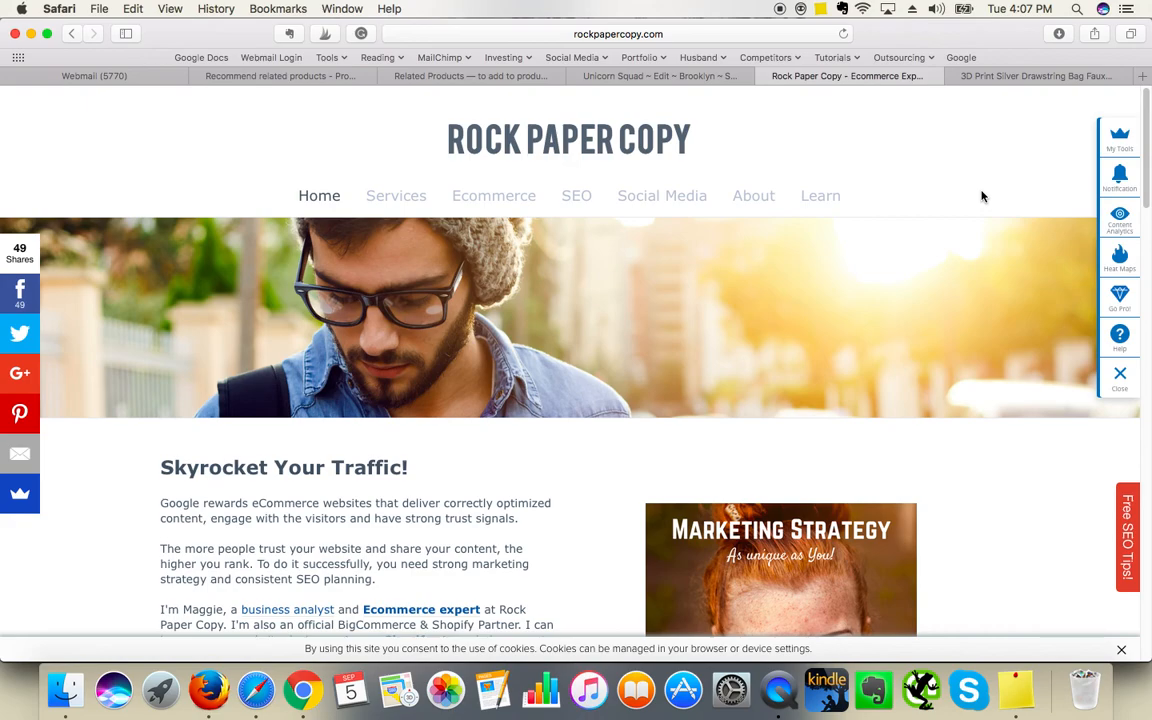
{"action": "mouse_move", "coordinate": [850, 75]}
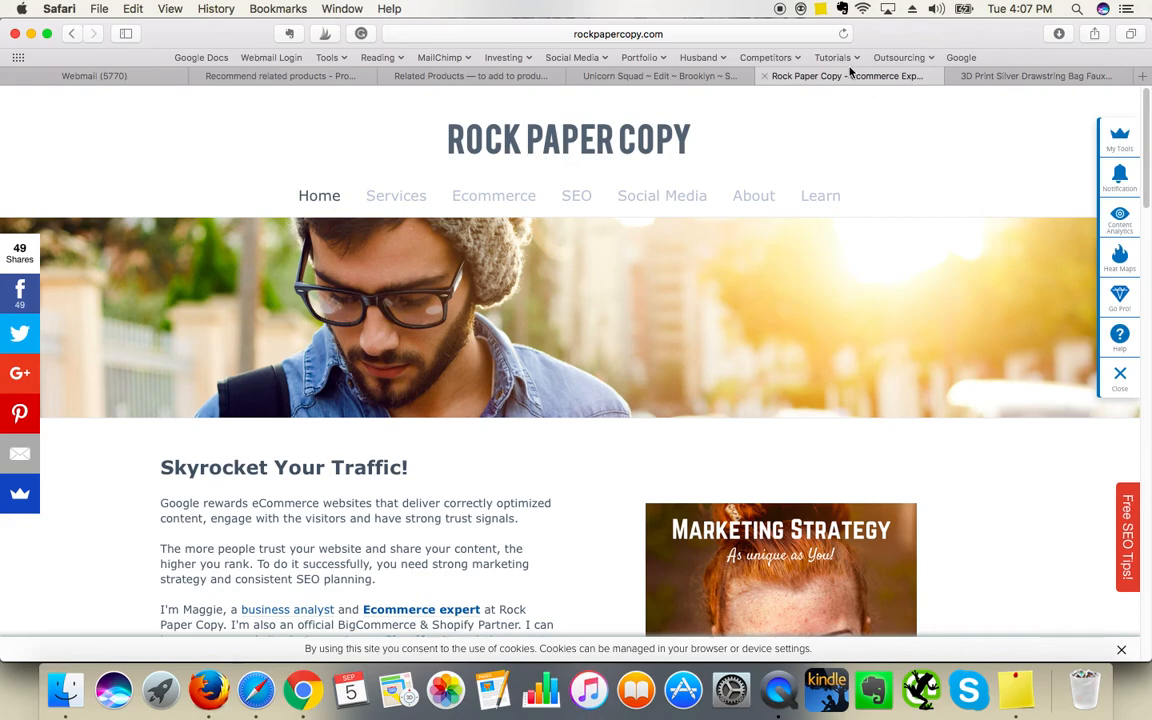